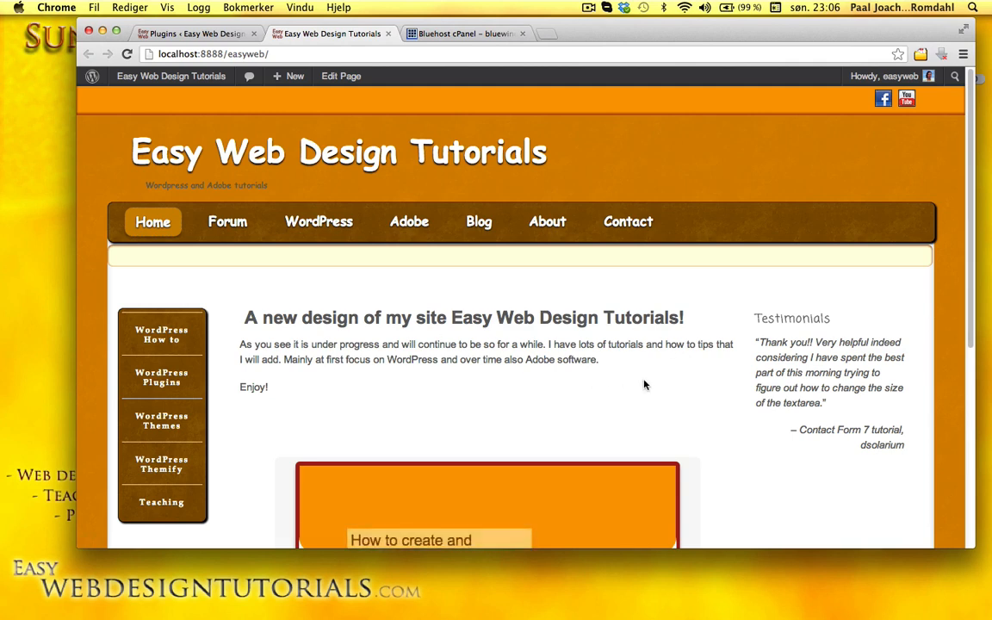
{"action": "mouse_move", "coordinate": [677, 397]}
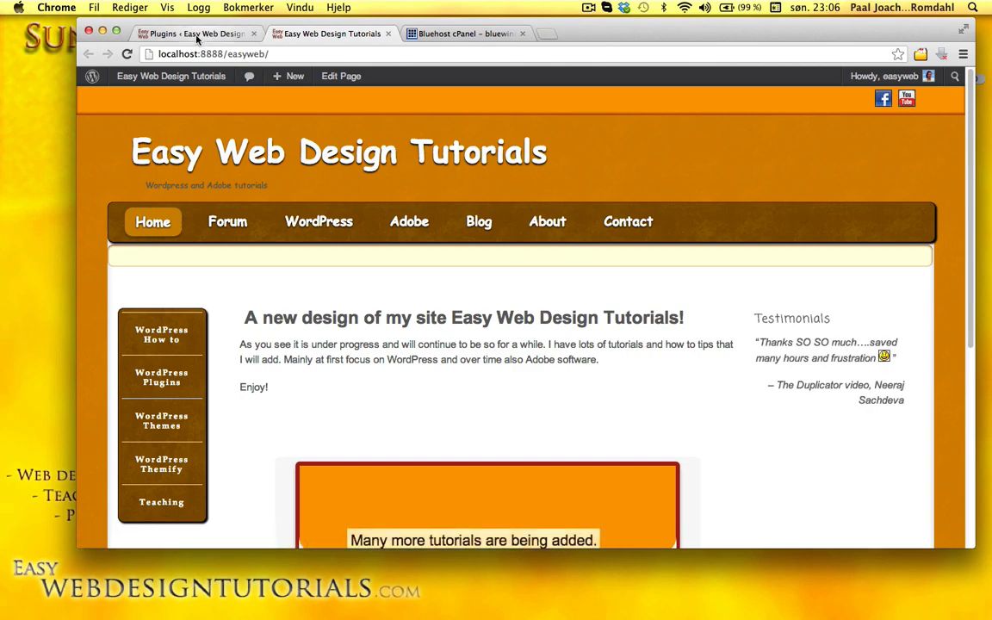
Step: Bring up the Installed Plugins admin page and scroll through its fifteen plugins
{"action": "left_click", "coordinate": [190, 34]}
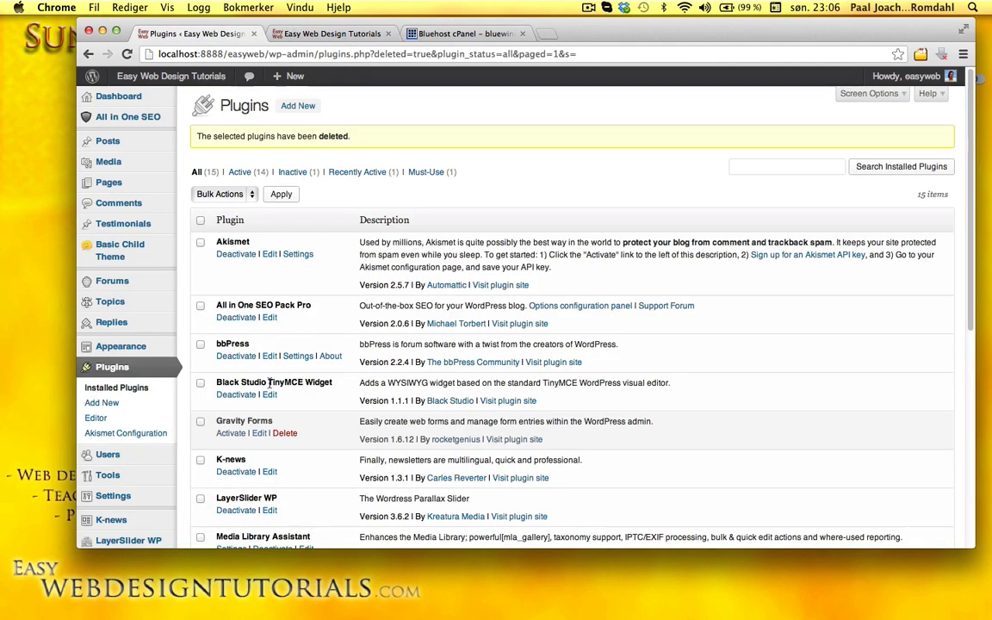
{"action": "mouse_move", "coordinate": [187, 454]}
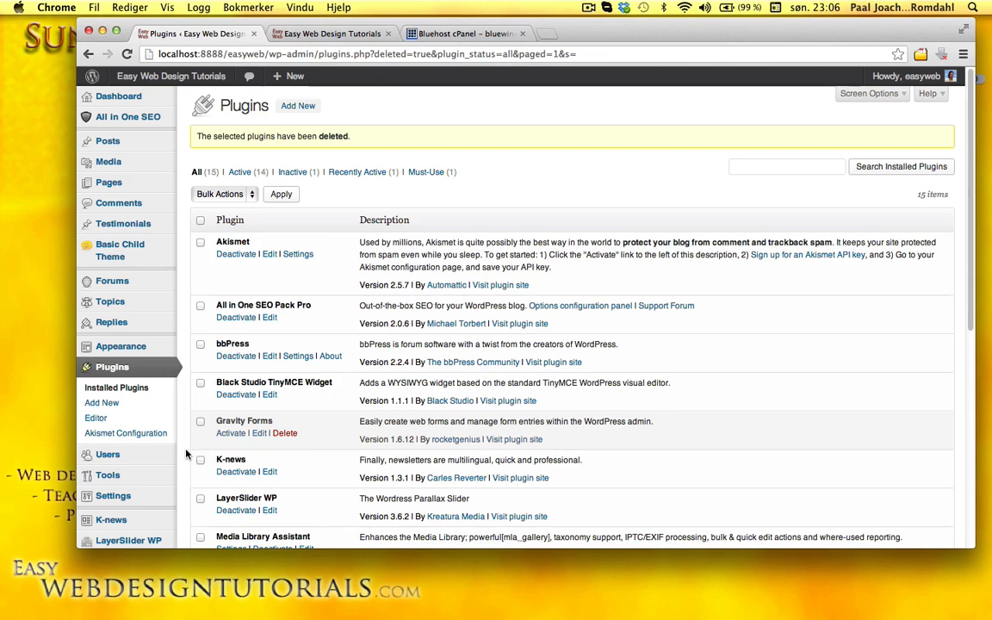
{"action": "scroll", "scroll_direction": "down", "scroll_amount": 3}
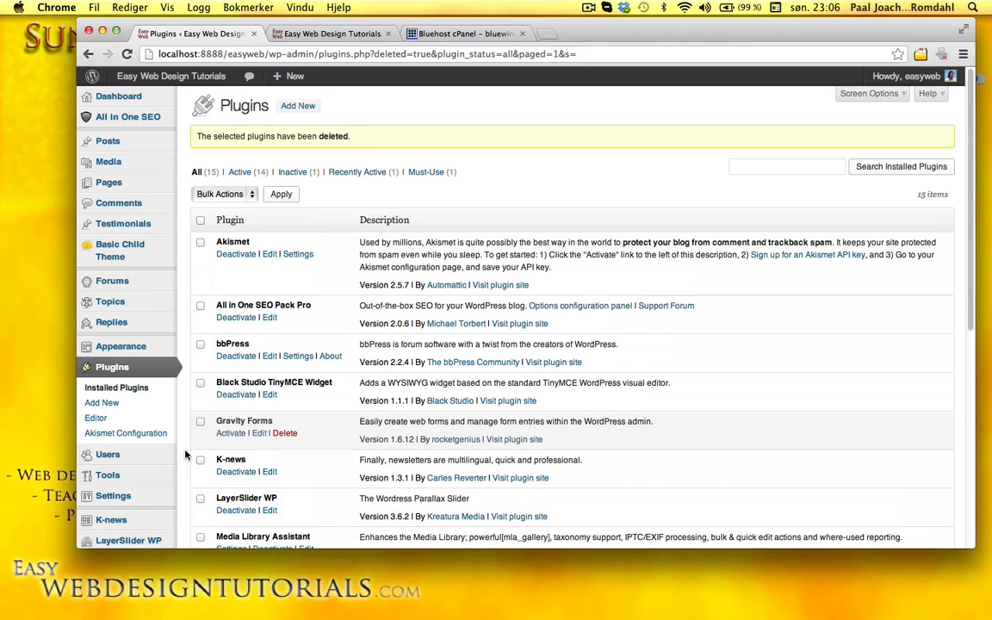
{"action": "scroll", "scroll_direction": "down", "scroll_amount": 3}
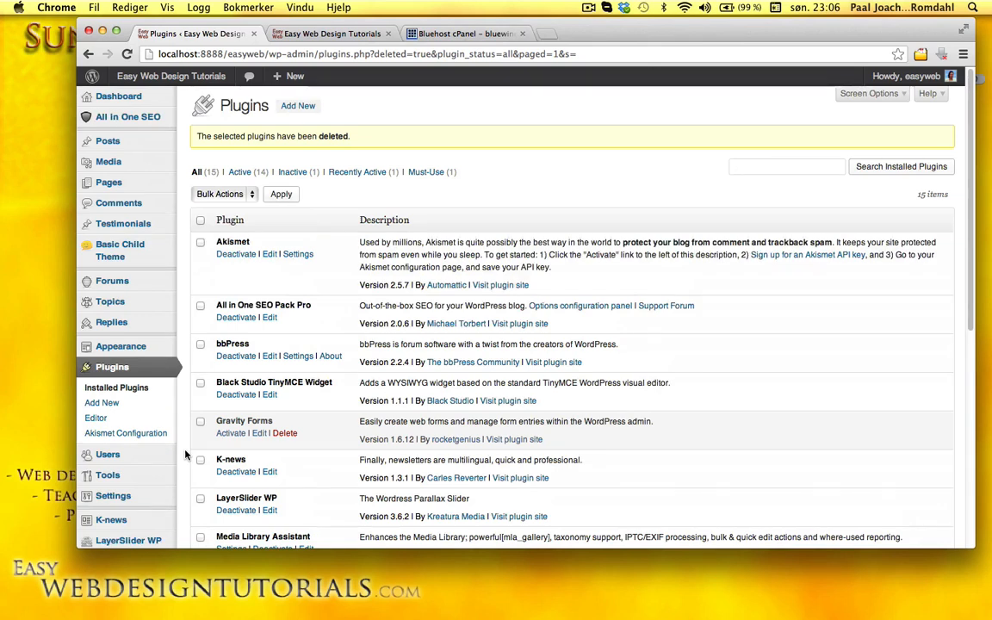
{"action": "mouse_move", "coordinate": [102, 404]}
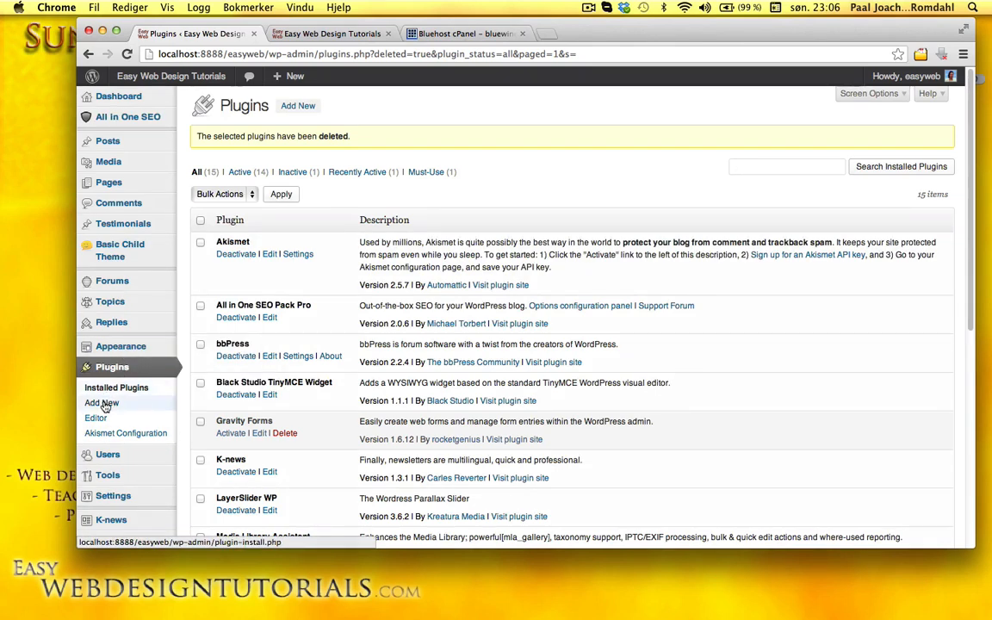
Step: Search Add New plugins for 'duplicator', then install and activate Duplicator 0.4.2
{"action": "left_click", "coordinate": [101, 403]}
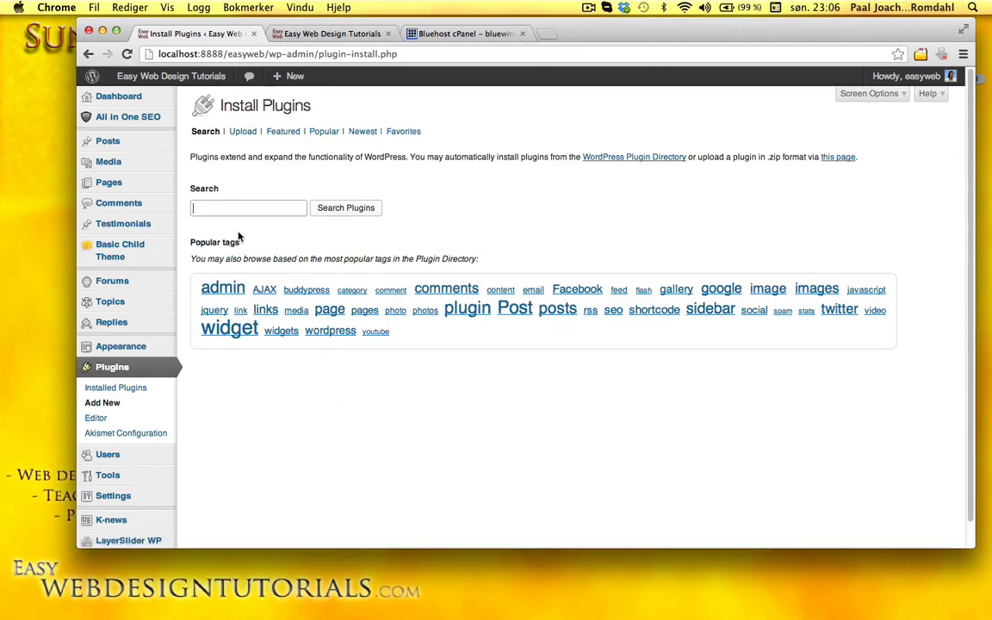
{"action": "type", "text": "du"}
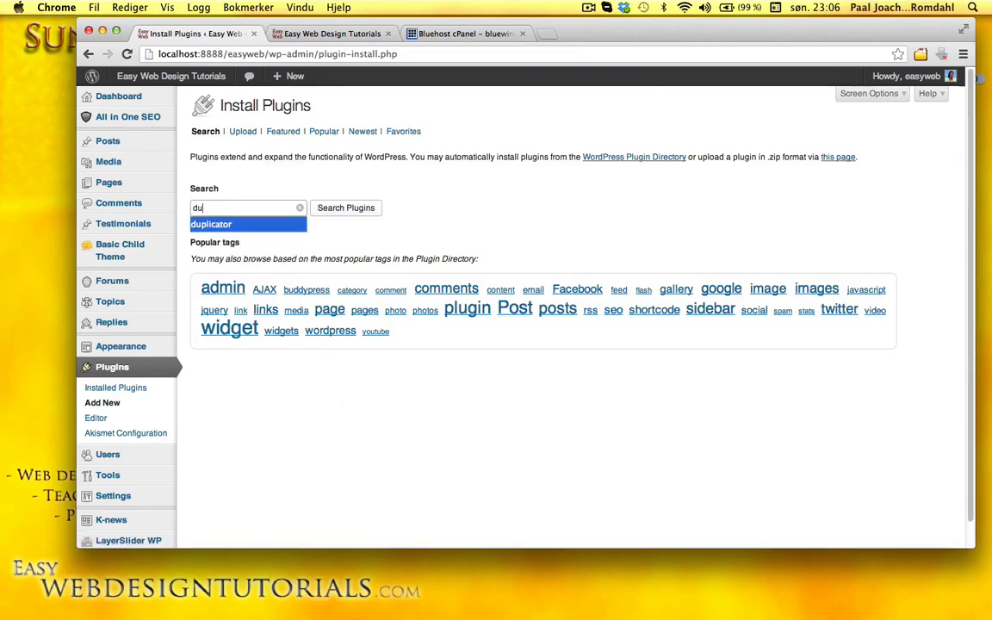
{"action": "left_click", "coordinate": [211, 224]}
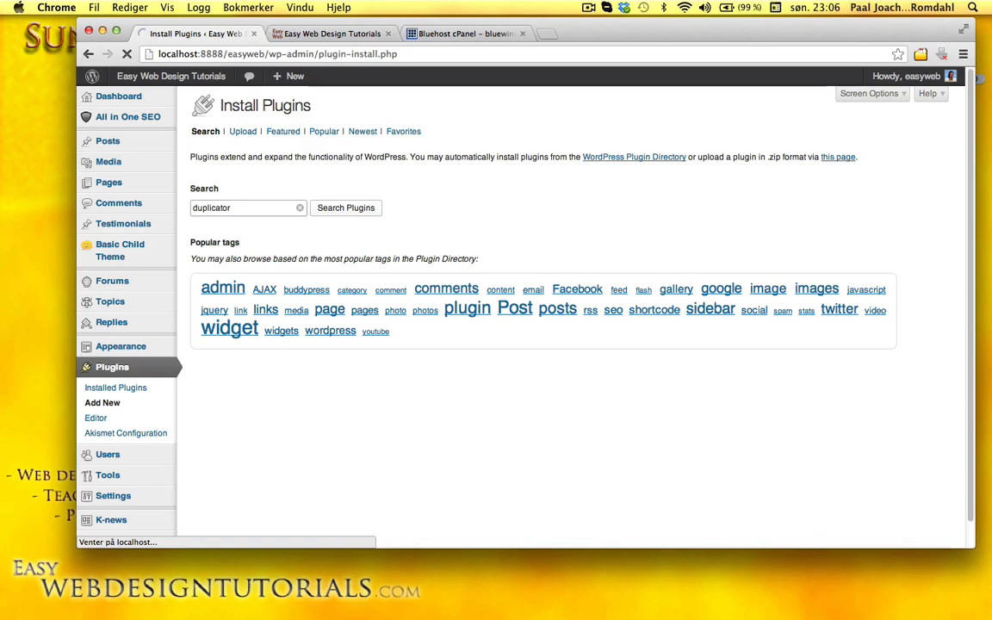
{"action": "left_click", "coordinate": [346, 207]}
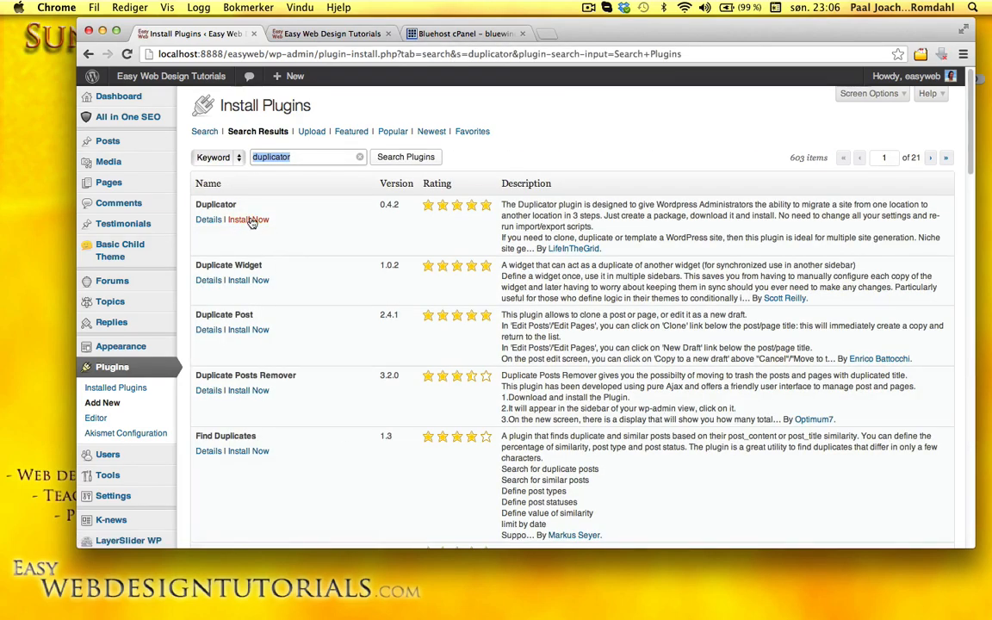
{"action": "left_click", "coordinate": [248, 219]}
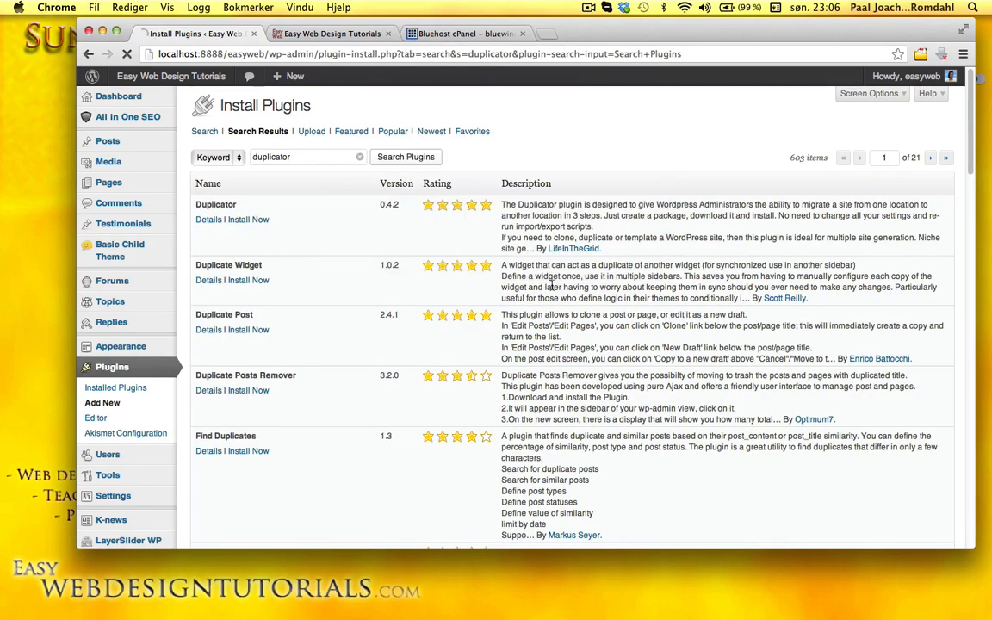
{"action": "left_click", "coordinate": [248, 218]}
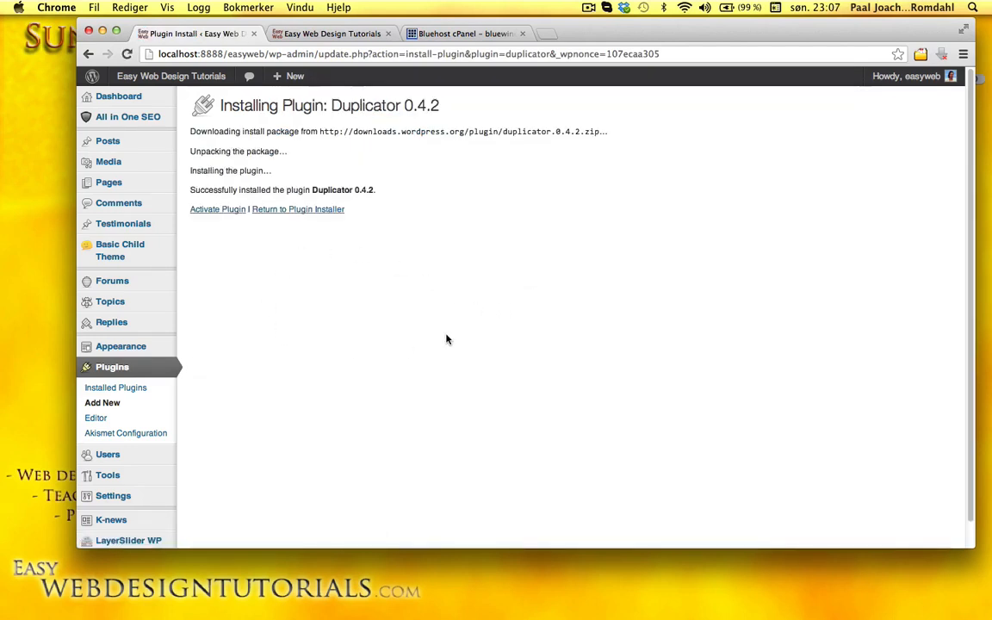
{"action": "mouse_move", "coordinate": [214, 213]}
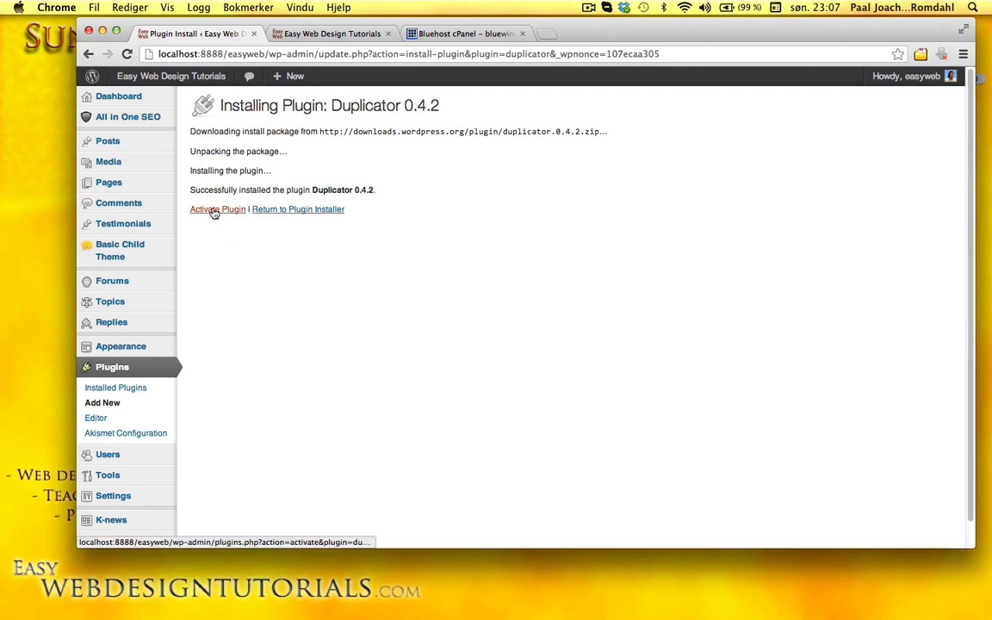
{"action": "left_click", "coordinate": [217, 210]}
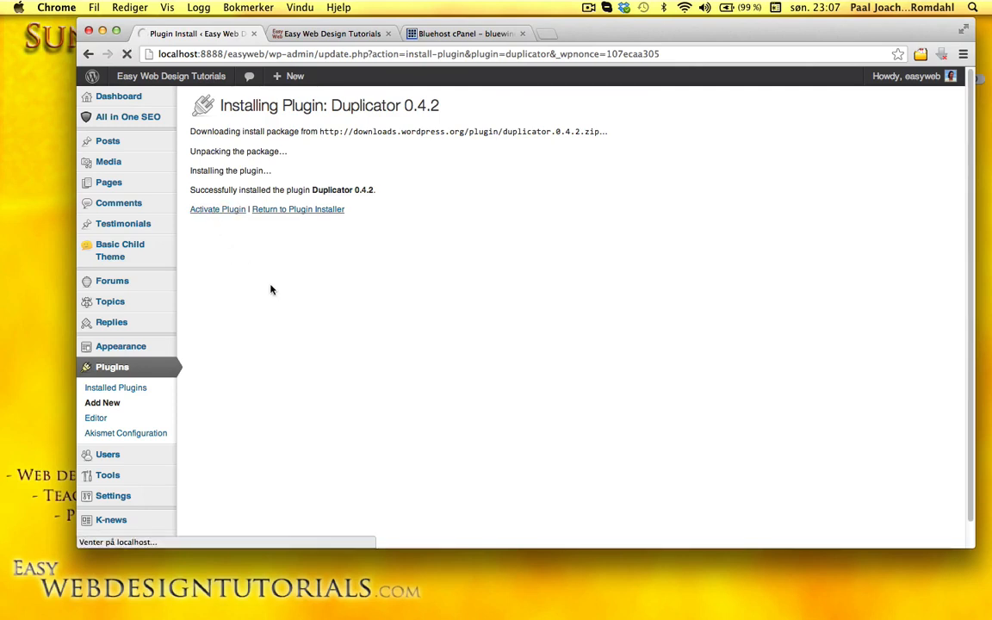
{"action": "left_click", "coordinate": [218, 210]}
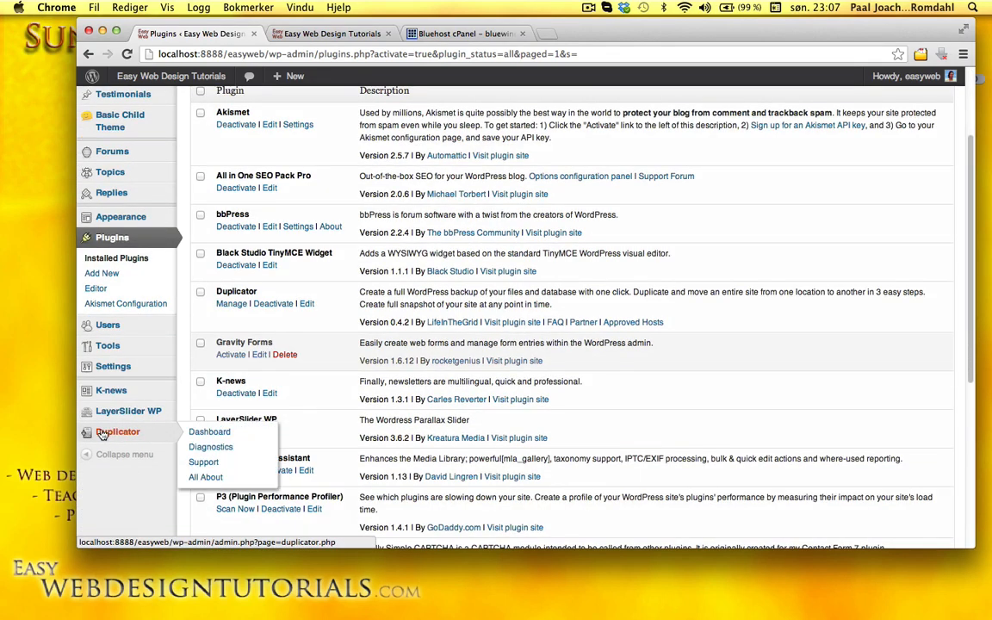
Step: Create the 30.55 MB package set 20130303_easywebdesigntutorials from the Duplicator dashboard
{"action": "left_click", "coordinate": [210, 431]}
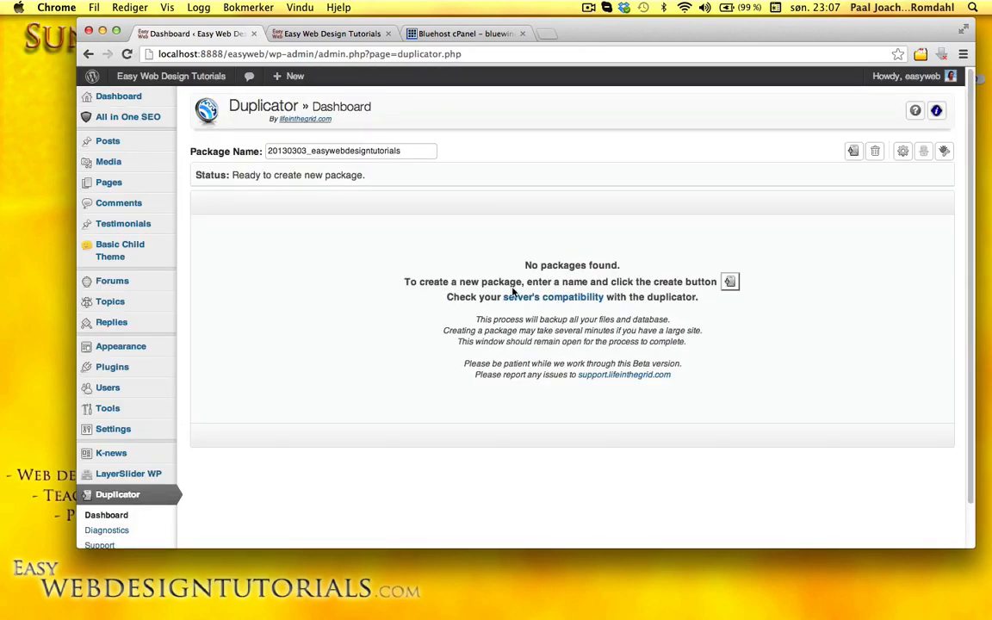
{"action": "mouse_move", "coordinate": [689, 311]}
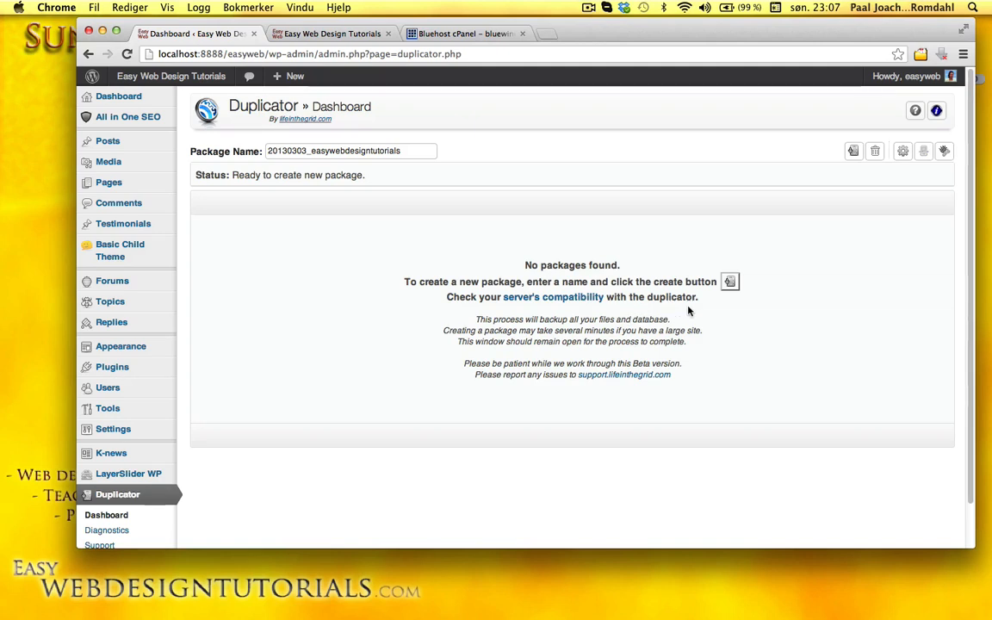
{"action": "mouse_move", "coordinate": [816, 226]}
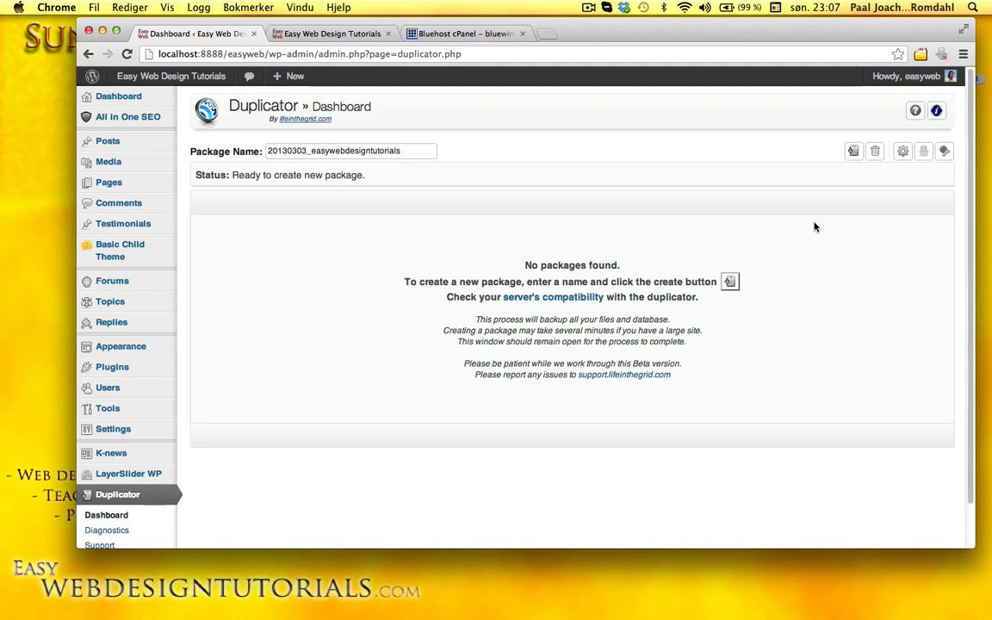
{"action": "mouse_move", "coordinate": [731, 282]}
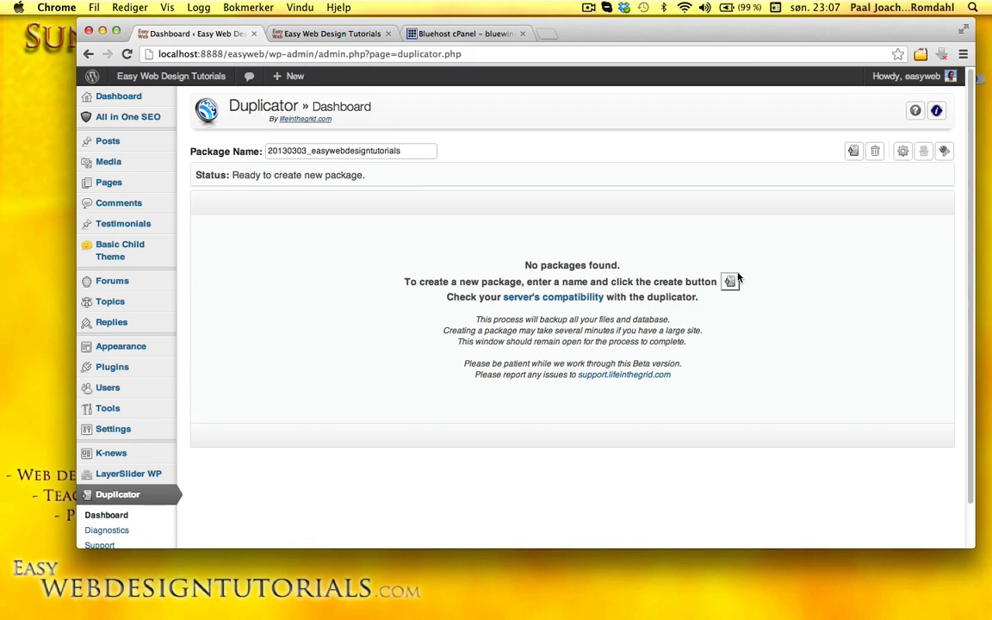
{"action": "left_click", "coordinate": [730, 281]}
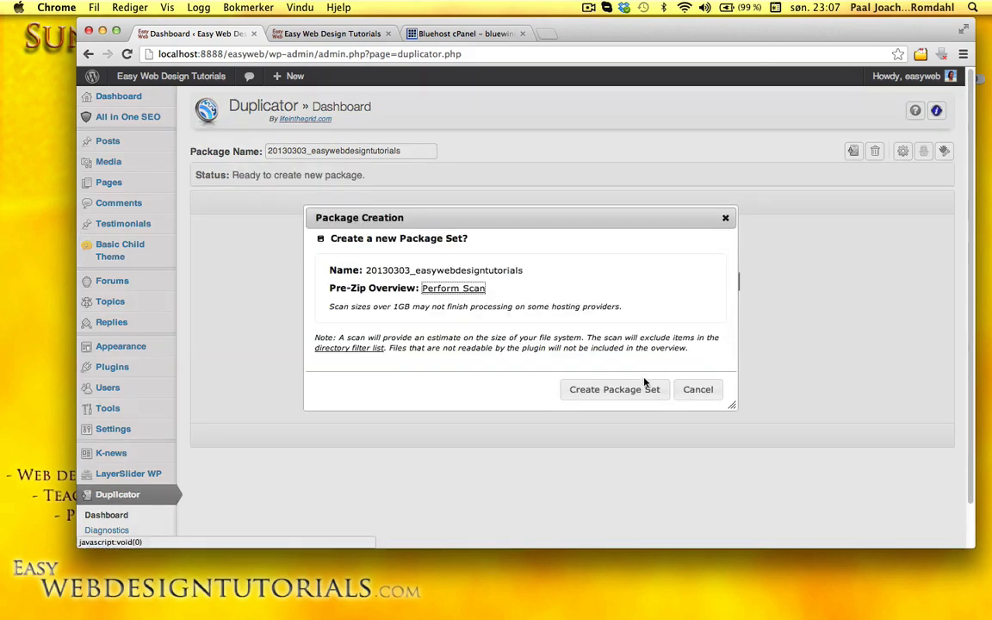
{"action": "left_click", "coordinate": [614, 390]}
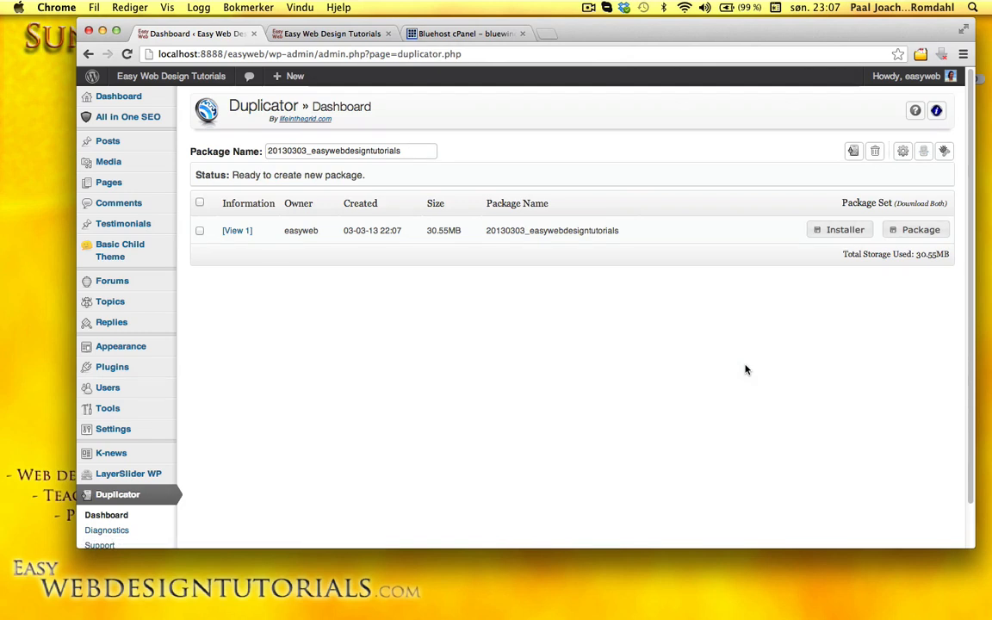
{"action": "mouse_move", "coordinate": [762, 338]}
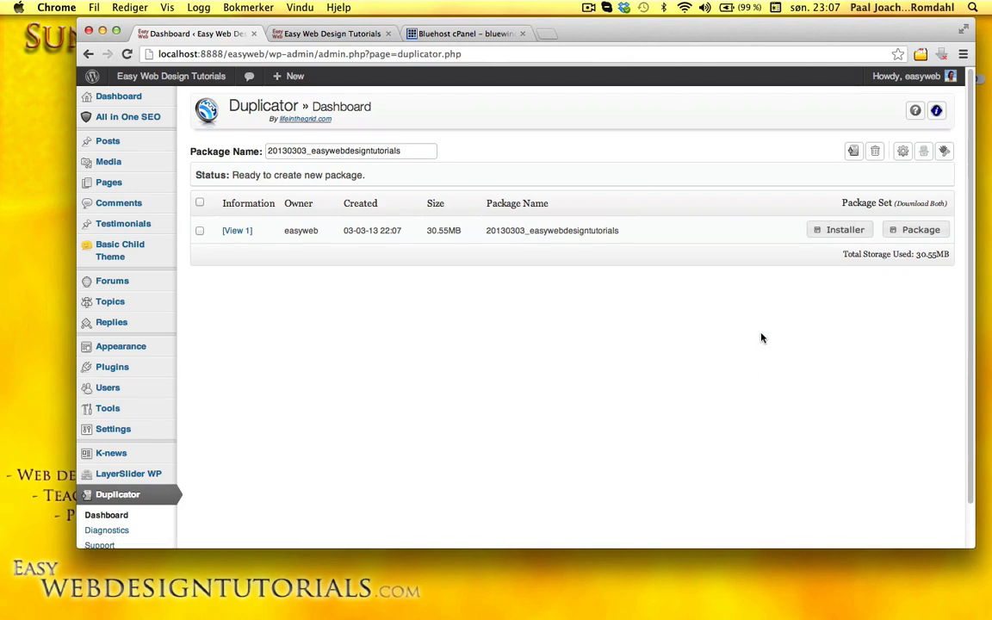
Step: Download the package's installer file and archive zip to the desktop
{"action": "left_click", "coordinate": [844, 229]}
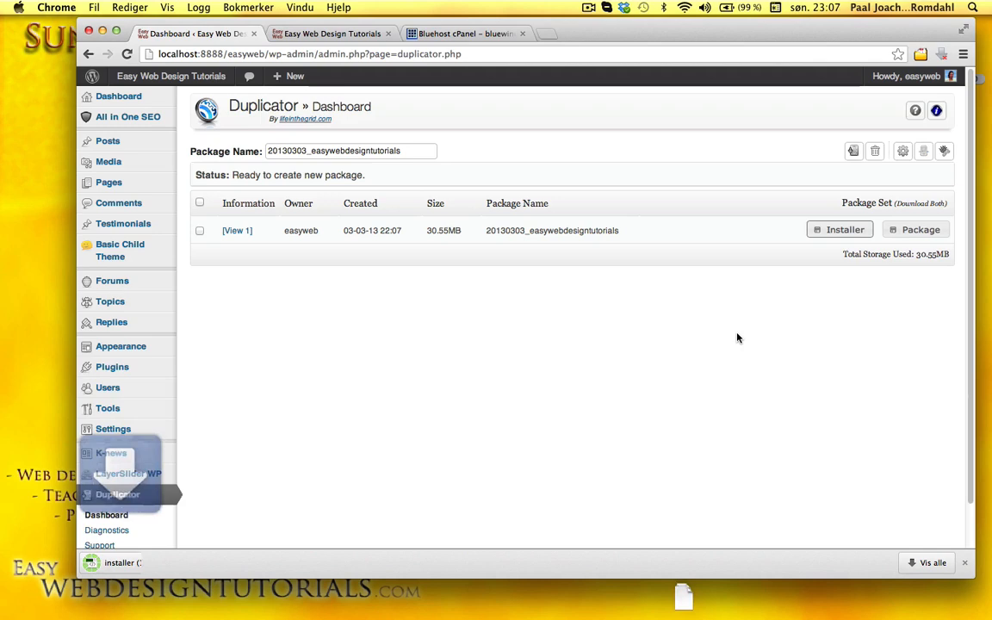
{"action": "left_click", "coordinate": [915, 229]}
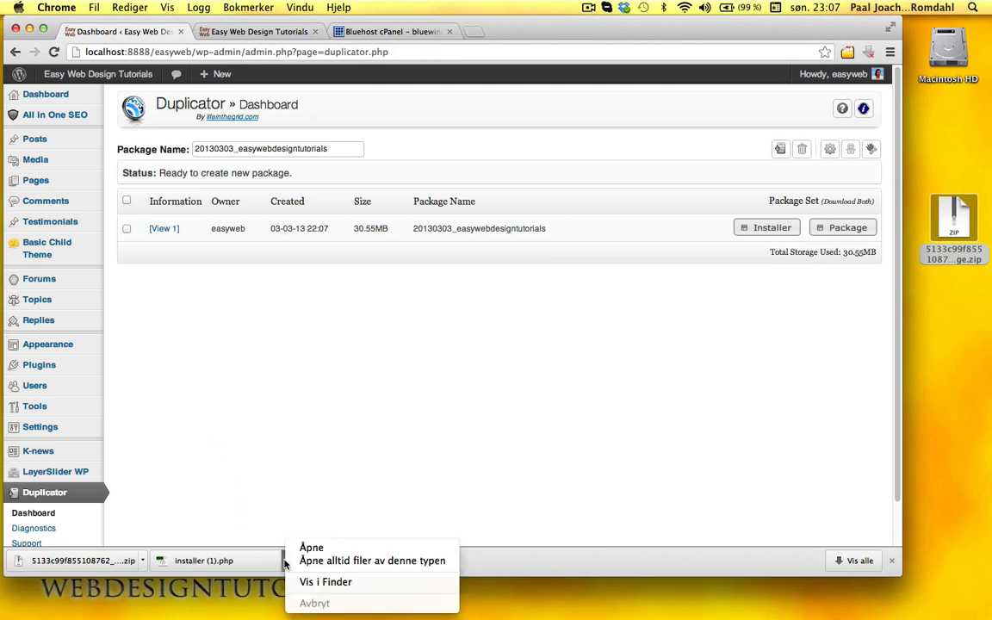
{"action": "left_click", "coordinate": [325, 582]}
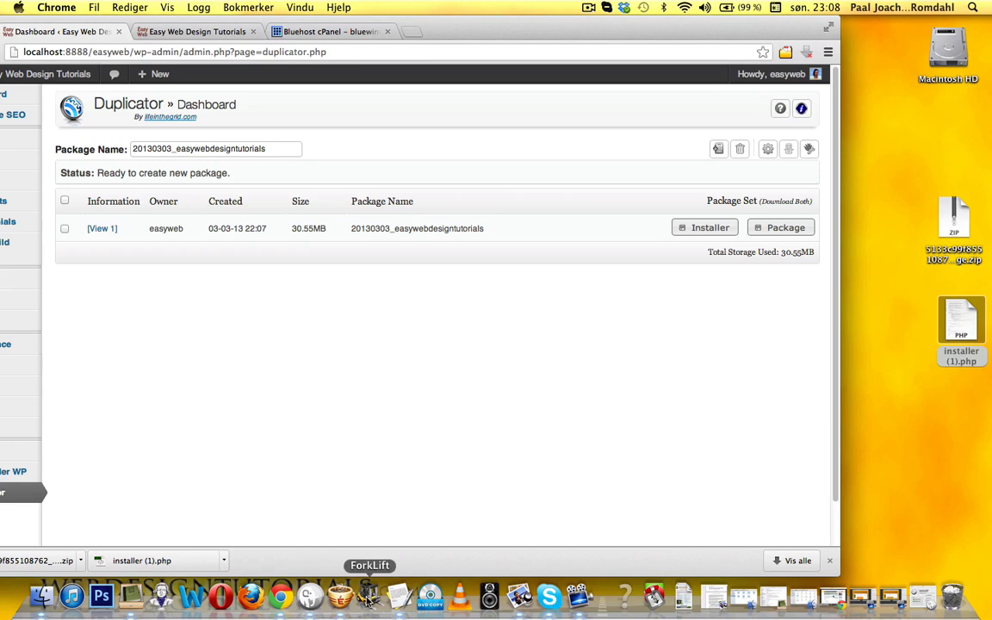
Step: In ForkLift, expand public_html and easywebdesigntutorials on the sunwindcreation.com server
{"action": "left_click", "coordinate": [369, 596]}
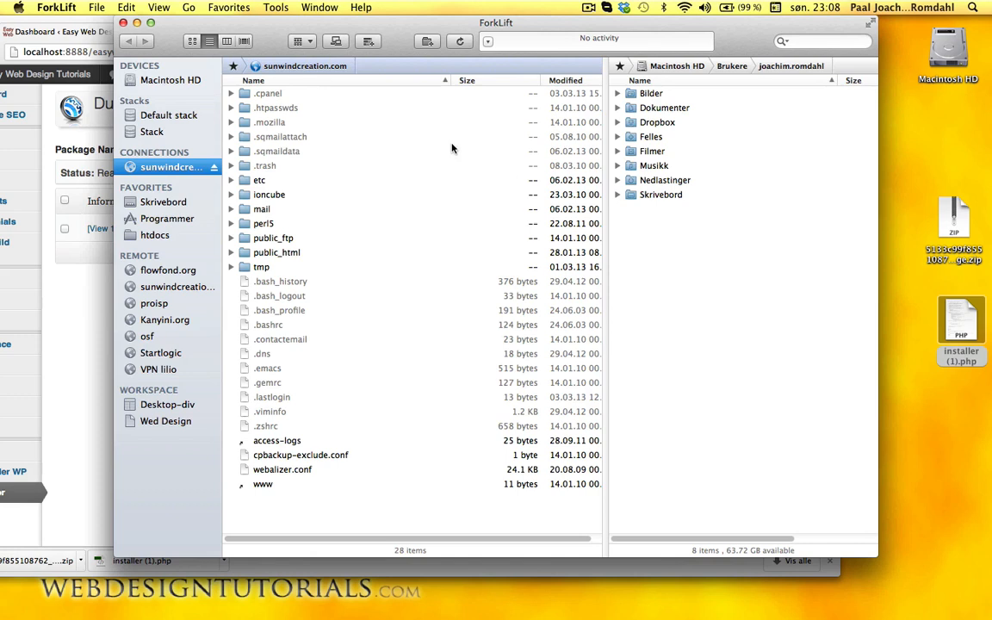
{"action": "mouse_move", "coordinate": [409, 338]}
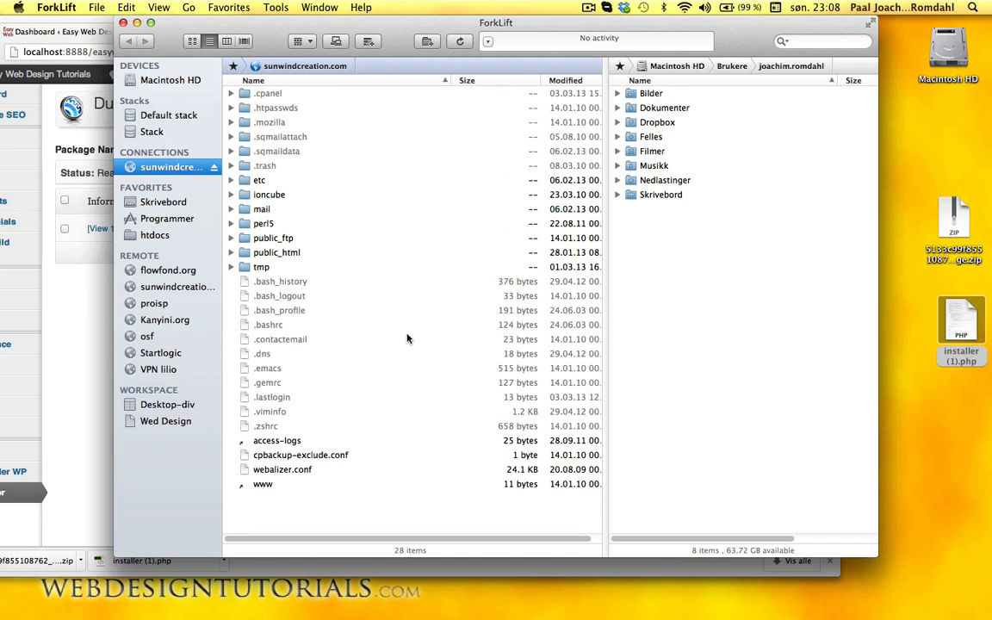
{"action": "mouse_move", "coordinate": [353, 236]}
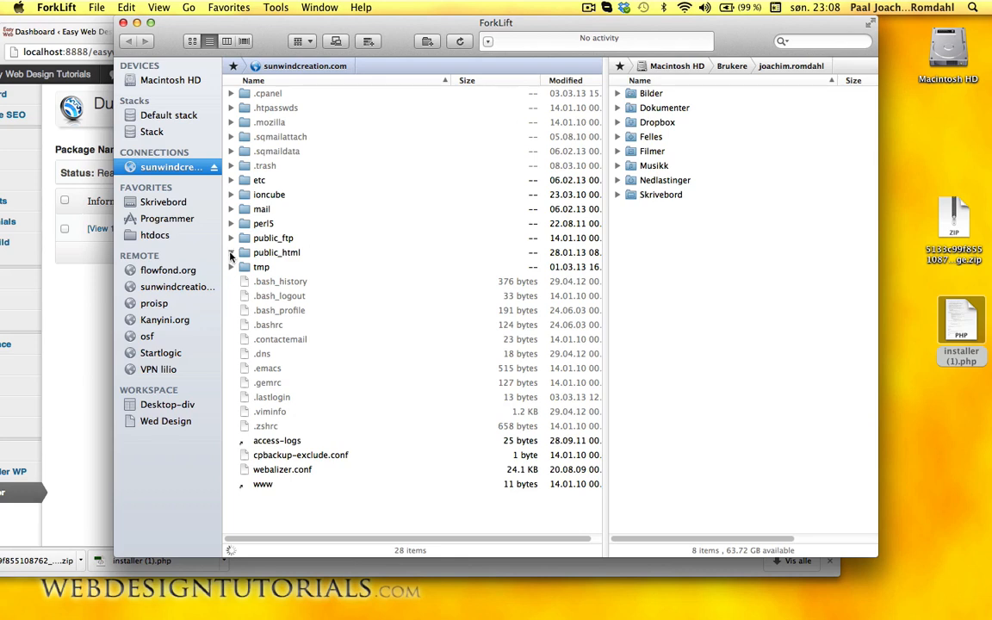
{"action": "left_click", "coordinate": [231, 252]}
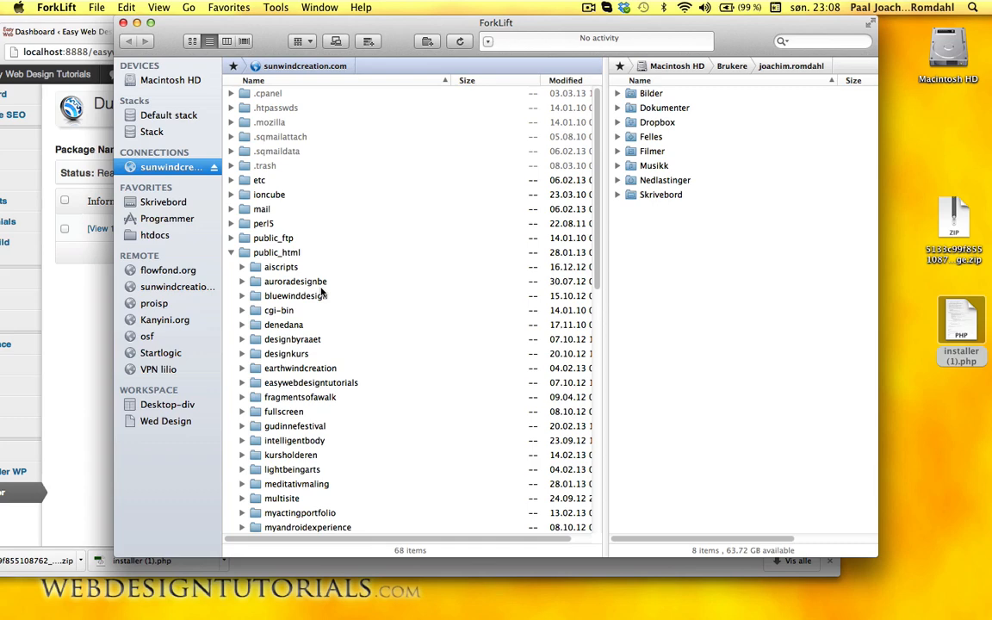
{"action": "scroll", "scroll_direction": "down", "scroll_amount": 3}
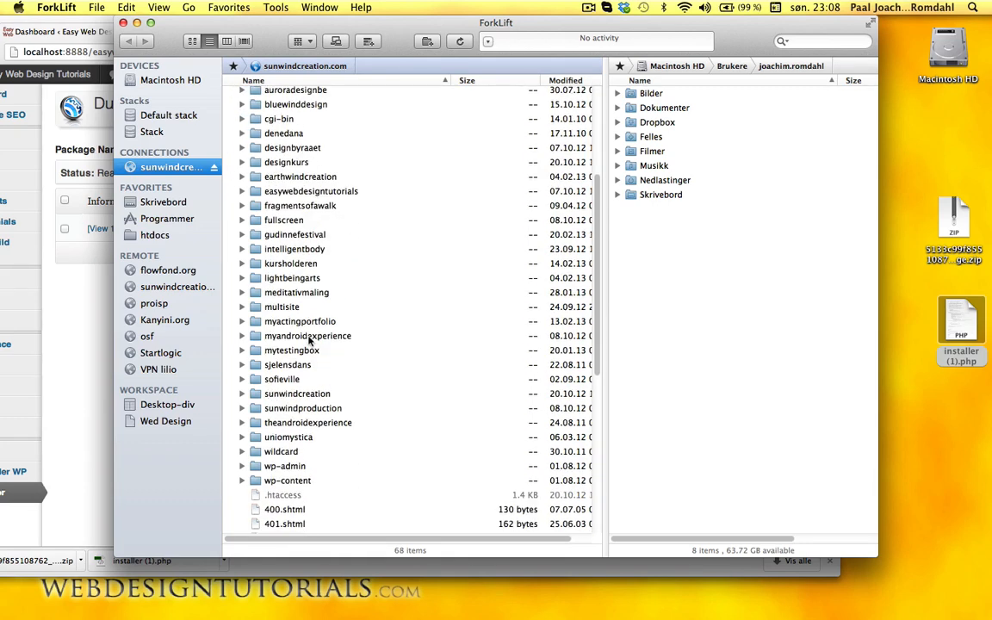
{"action": "mouse_move", "coordinate": [272, 384]}
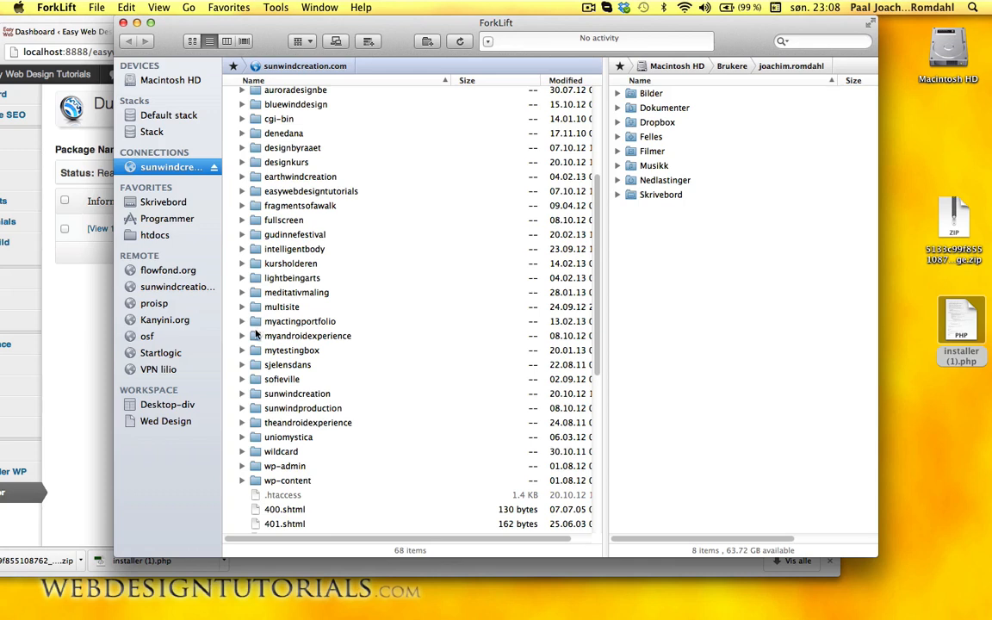
{"action": "mouse_move", "coordinate": [244, 194]}
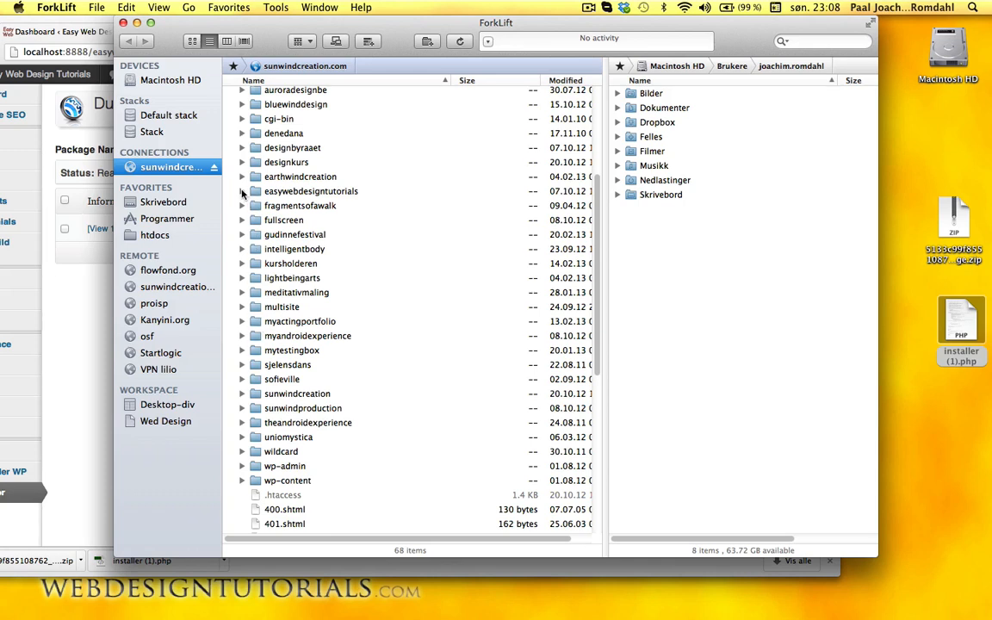
{"action": "left_click", "coordinate": [242, 191]}
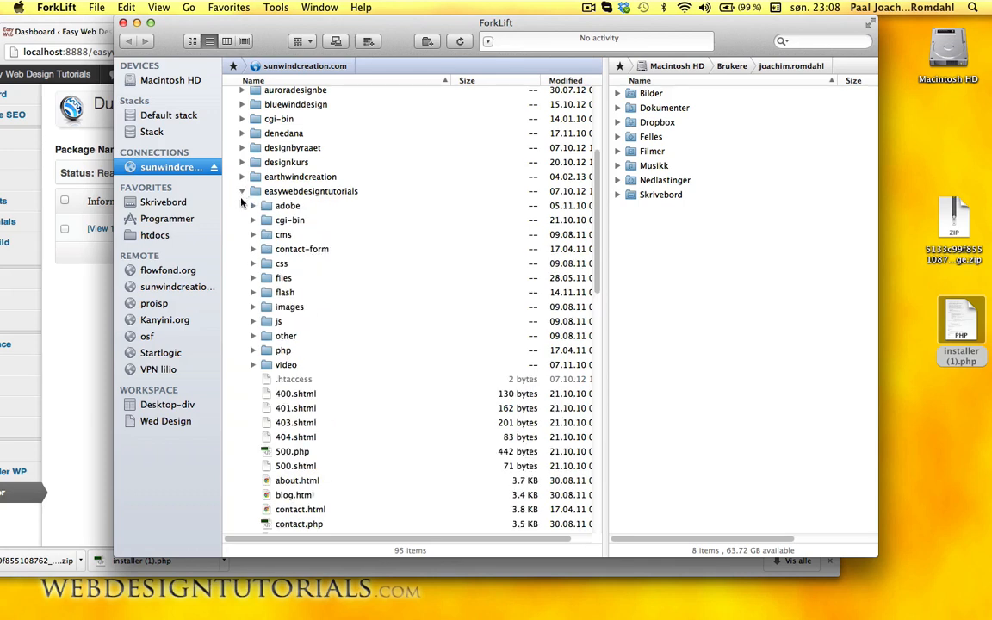
{"action": "scroll", "scroll_direction": "down", "scroll_amount": 3}
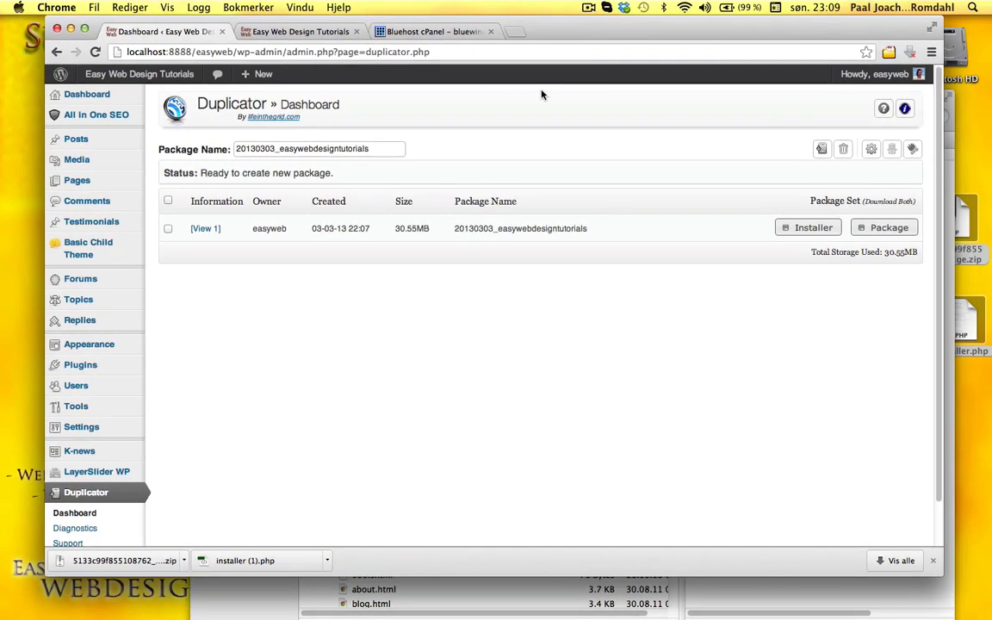
Step: Go to the MySQL Databases page under cPanel's Databases section
{"action": "left_click", "coordinate": [435, 32]}
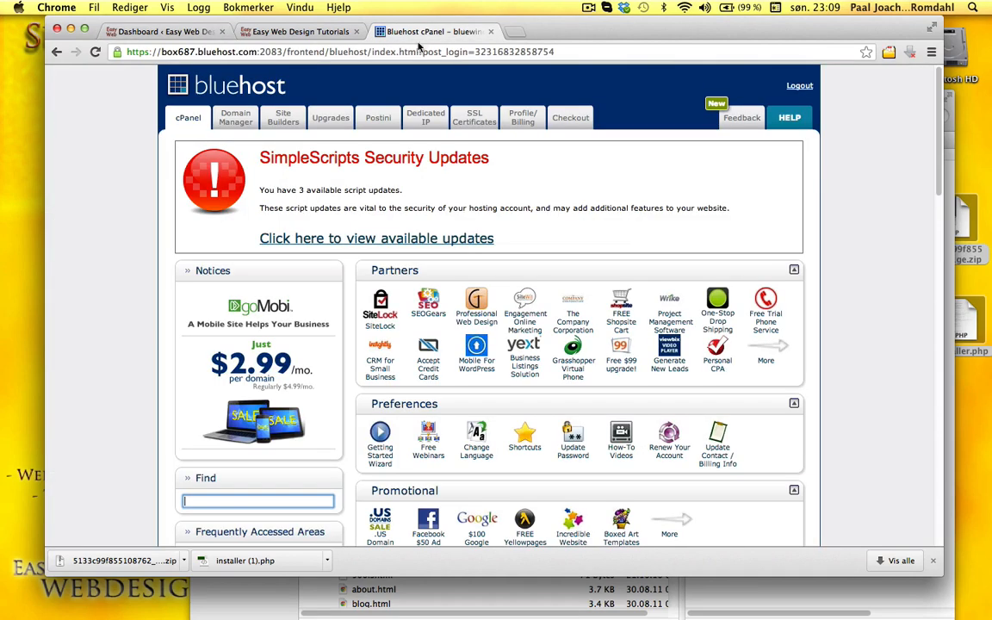
{"action": "mouse_move", "coordinate": [862, 345]}
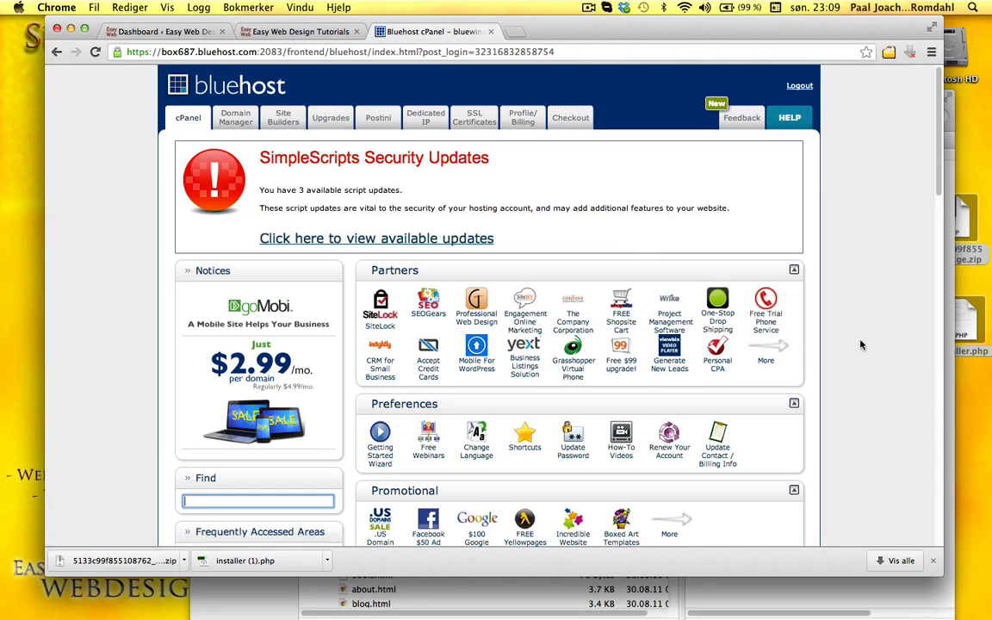
{"action": "mouse_move", "coordinate": [859, 352]}
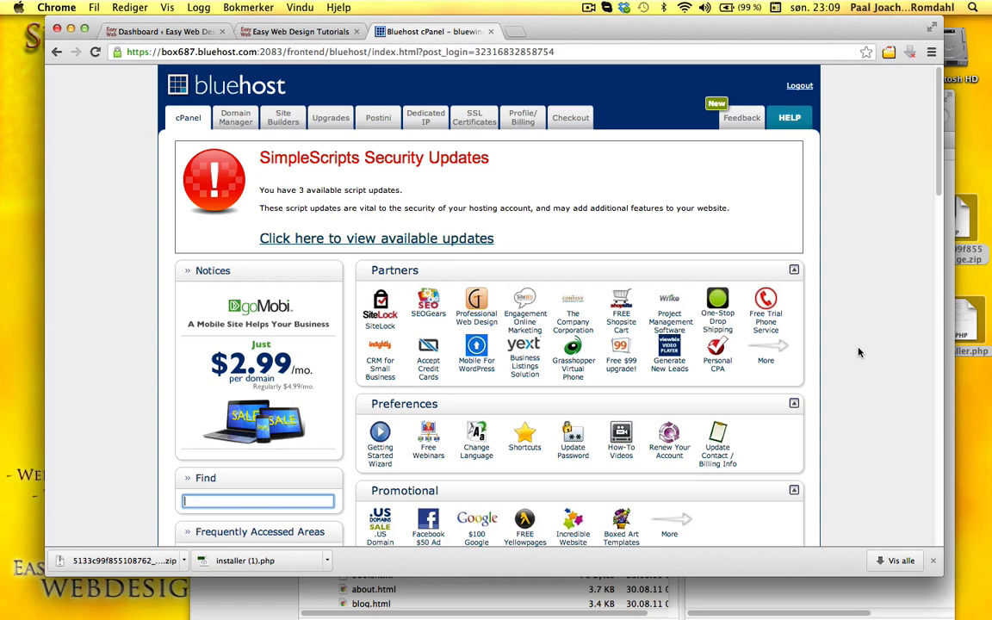
{"action": "scroll", "scroll_direction": "down", "scroll_amount": 3}
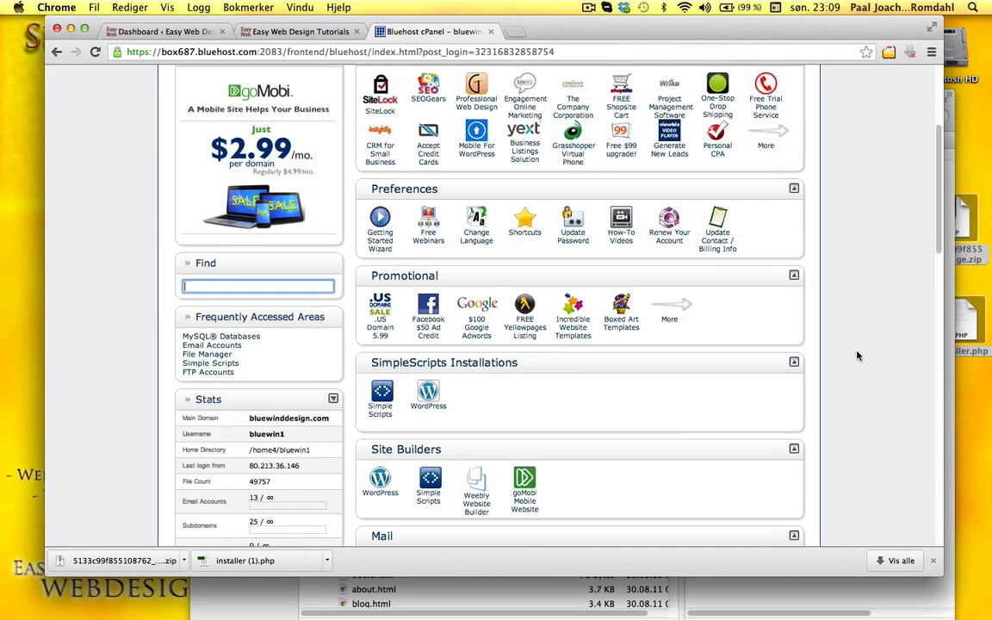
{"action": "scroll", "scroll_direction": "down", "scroll_amount": 3}
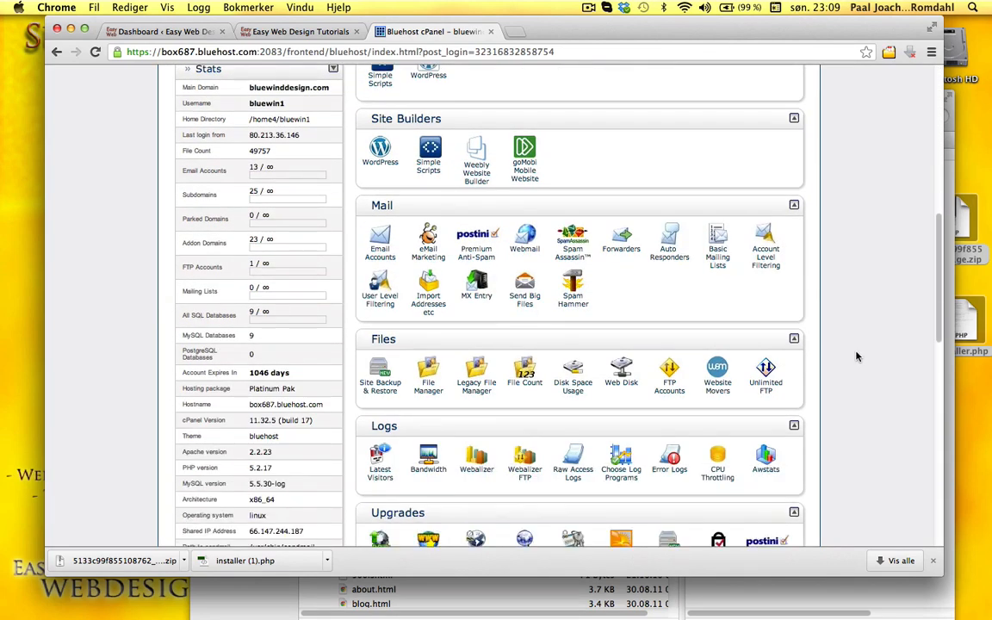
{"action": "scroll", "scroll_direction": "down", "scroll_amount": 3}
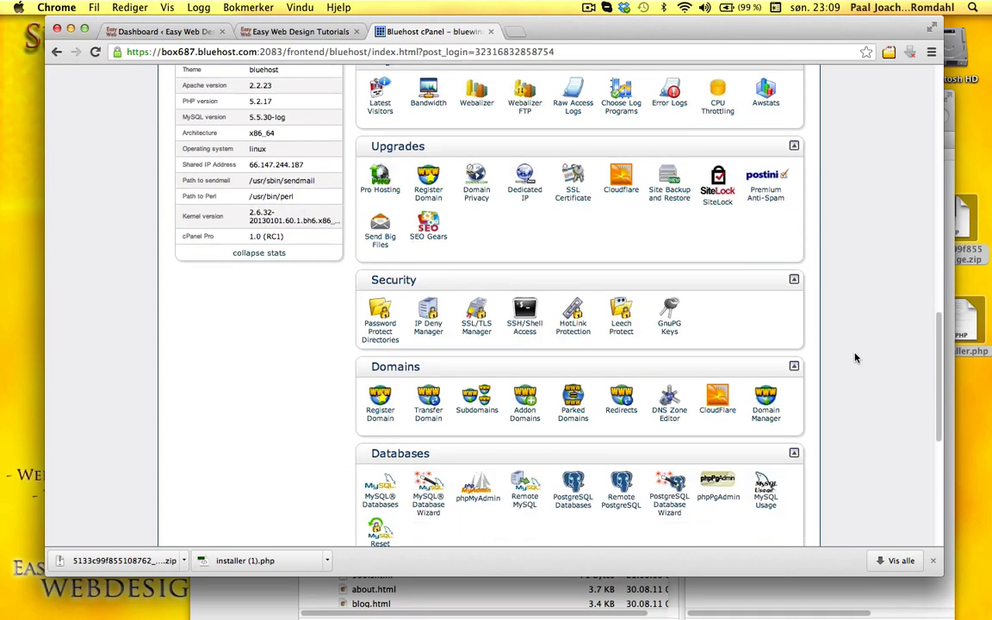
{"action": "scroll", "scroll_direction": "down", "scroll_amount": 3}
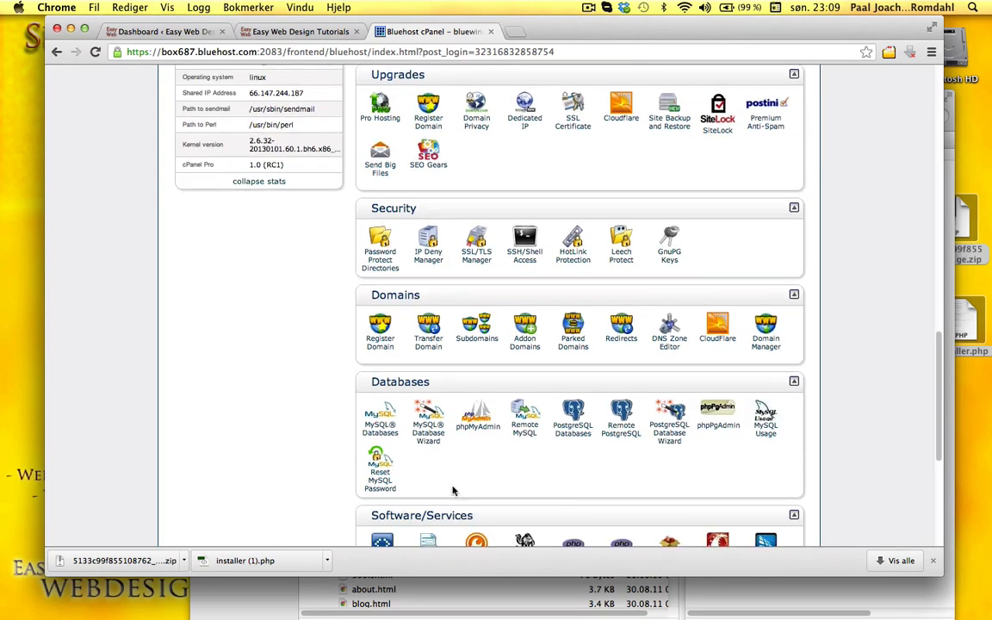
{"action": "mouse_move", "coordinate": [380, 428]}
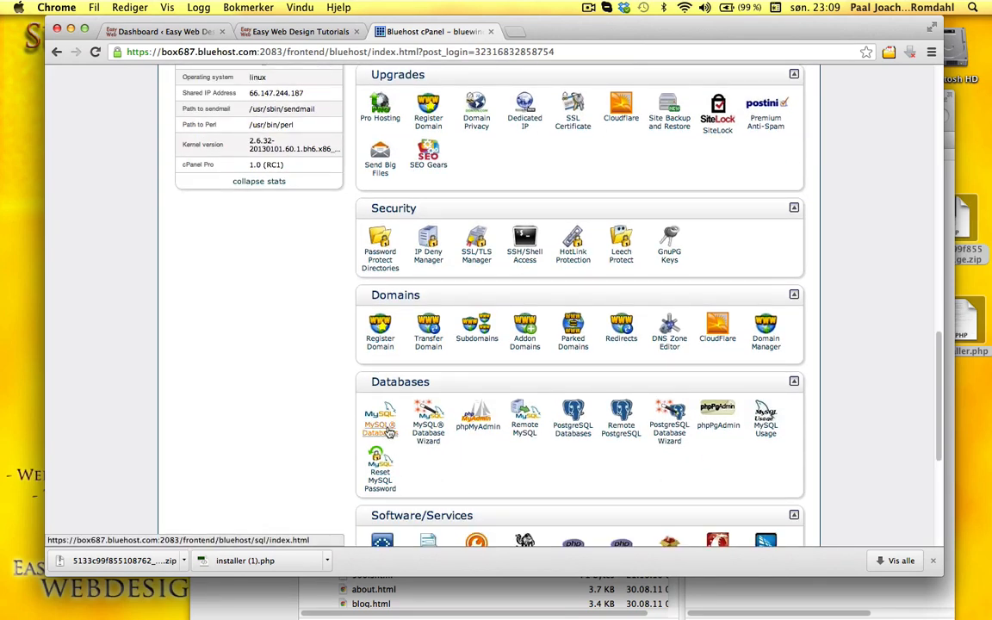
{"action": "left_click", "coordinate": [380, 421]}
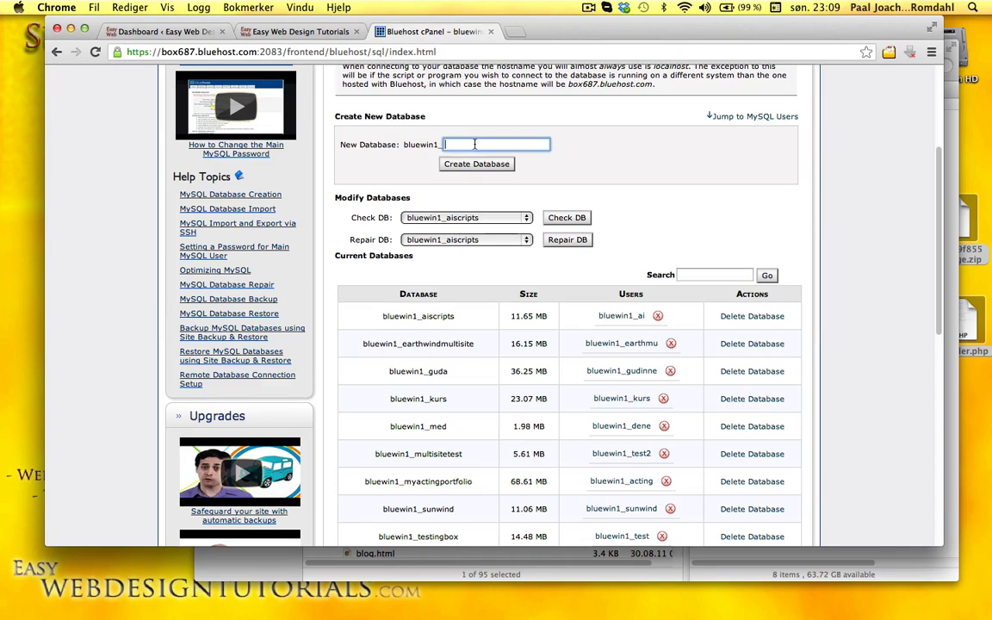
Step: Create database 'easyweb' and select the bluewin1_easyweb name in the list
{"action": "type", "text": "easyweb"}
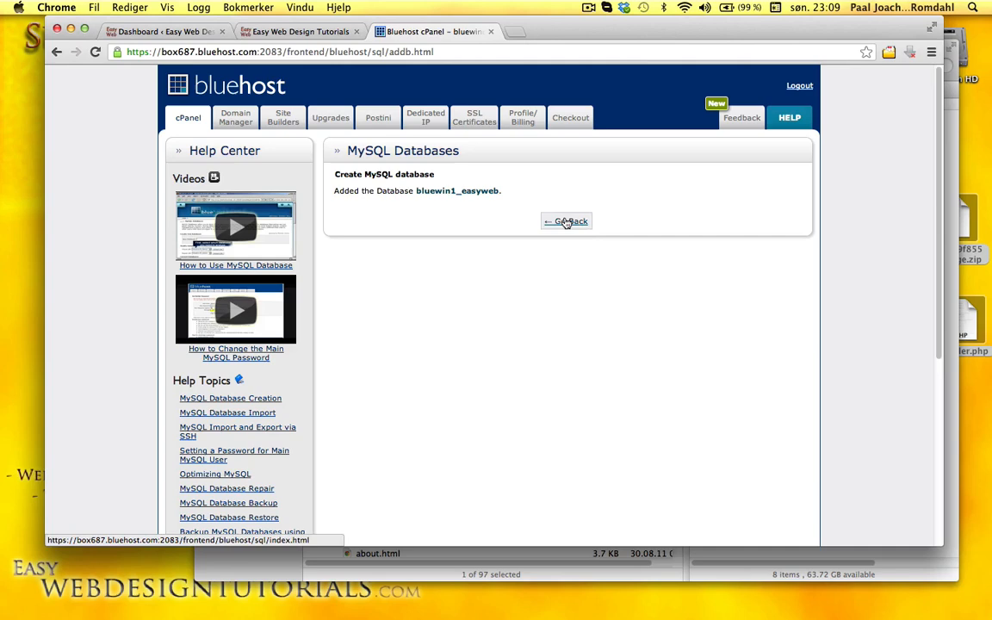
{"action": "left_click", "coordinate": [566, 221]}
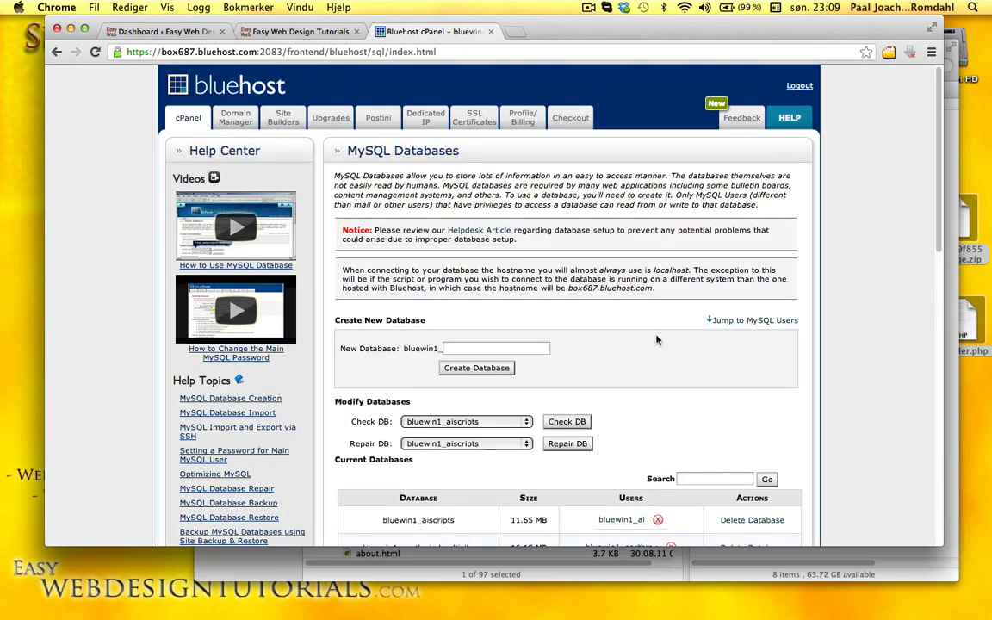
{"action": "scroll", "scroll_direction": "down", "scroll_amount": 3}
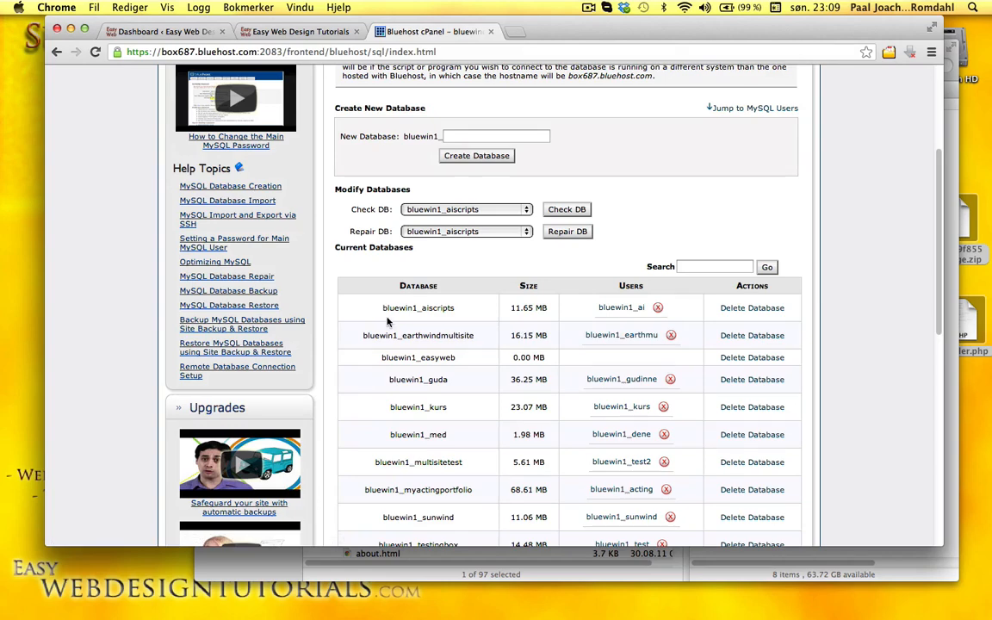
{"action": "scroll", "scroll_direction": "down", "scroll_amount": 3}
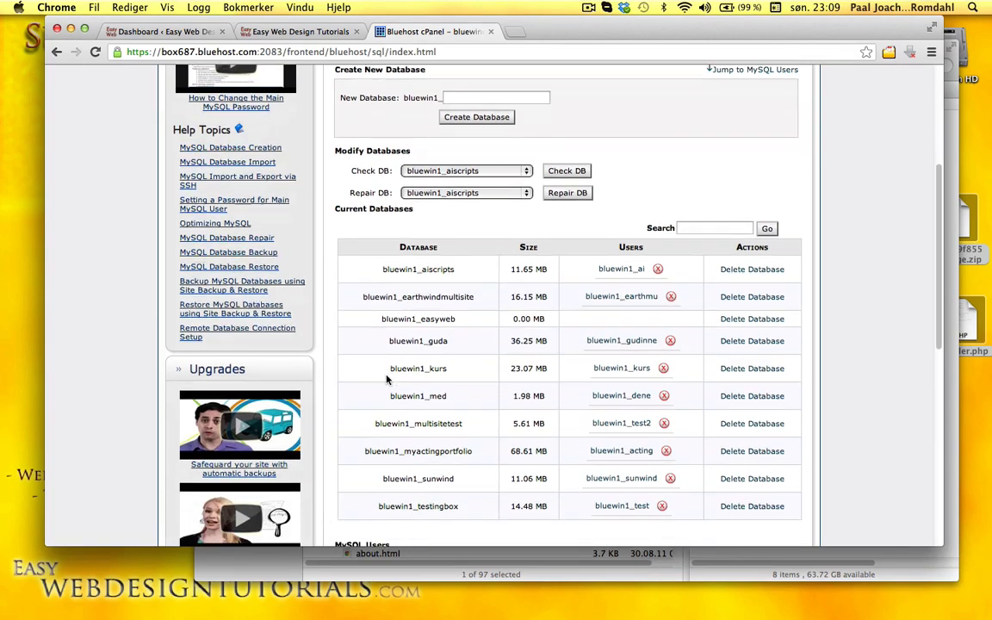
{"action": "scroll", "scroll_direction": "down", "scroll_amount": 3}
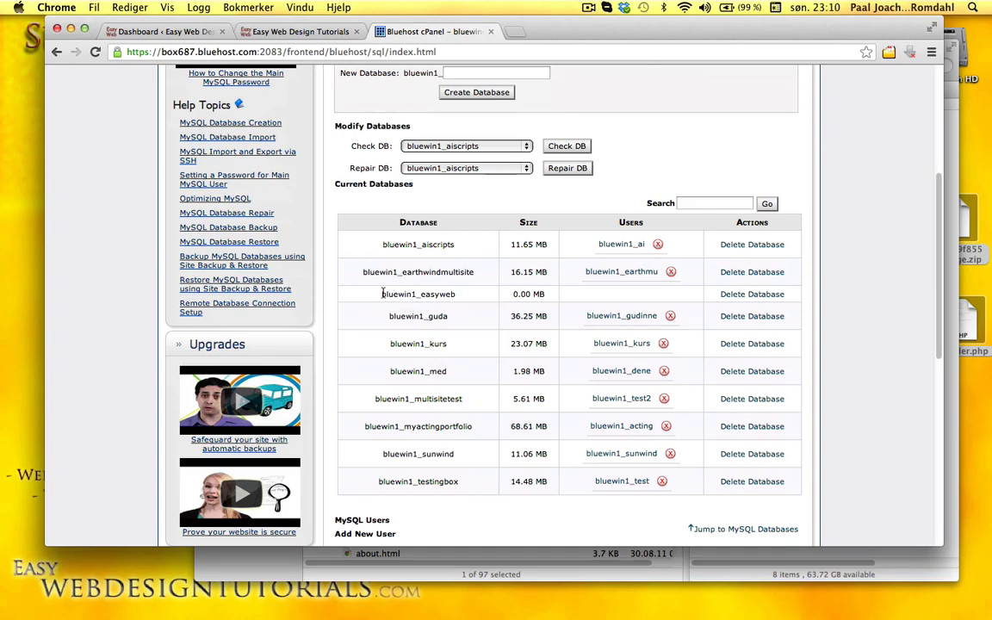
{"action": "double_click", "coordinate": [418, 294]}
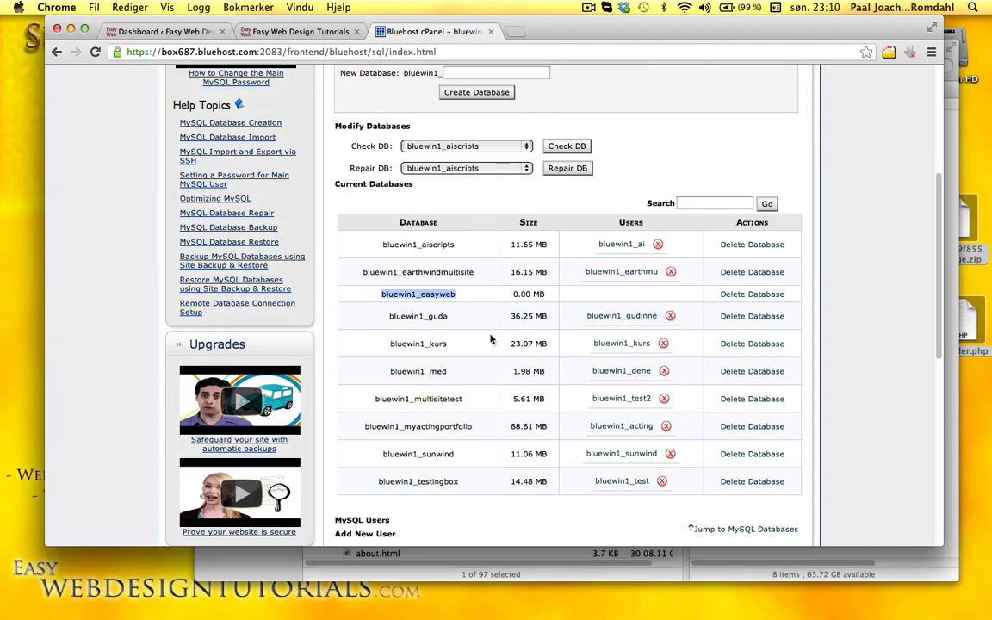
{"action": "scroll", "scroll_direction": "down", "scroll_amount": 3}
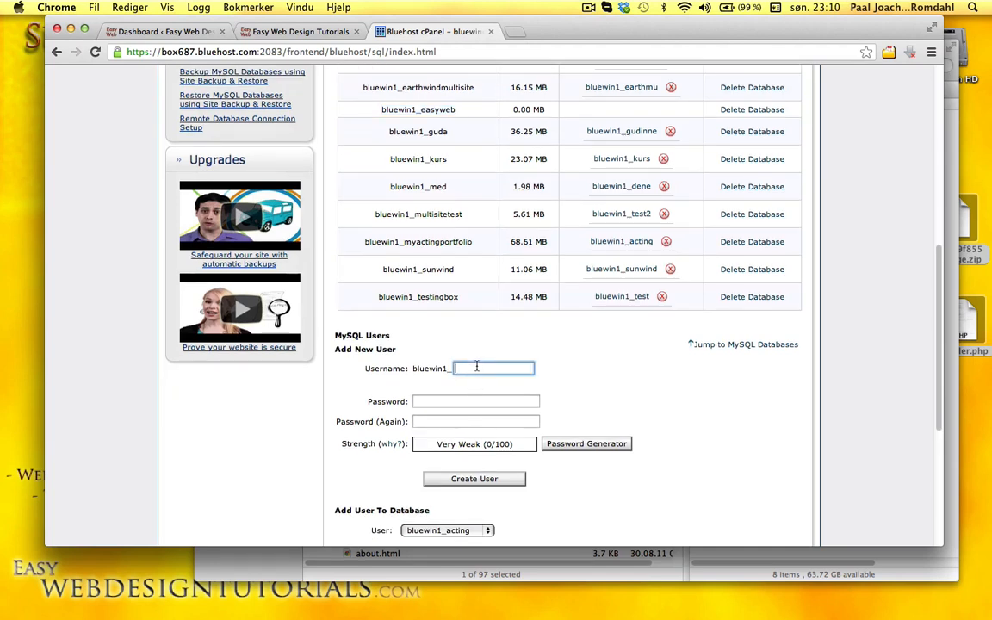
Step: Create MySQL user 'easy' (bluewin1_easy) with a password and check Current Users
{"action": "scroll", "scroll_direction": "down", "scroll_amount": 3}
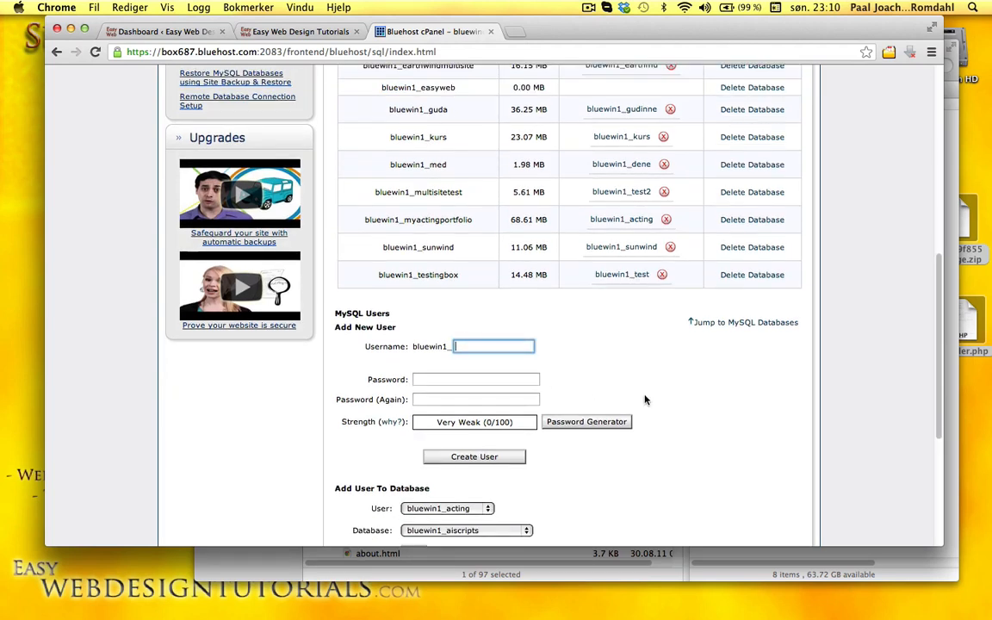
{"action": "type", "text": "easy"}
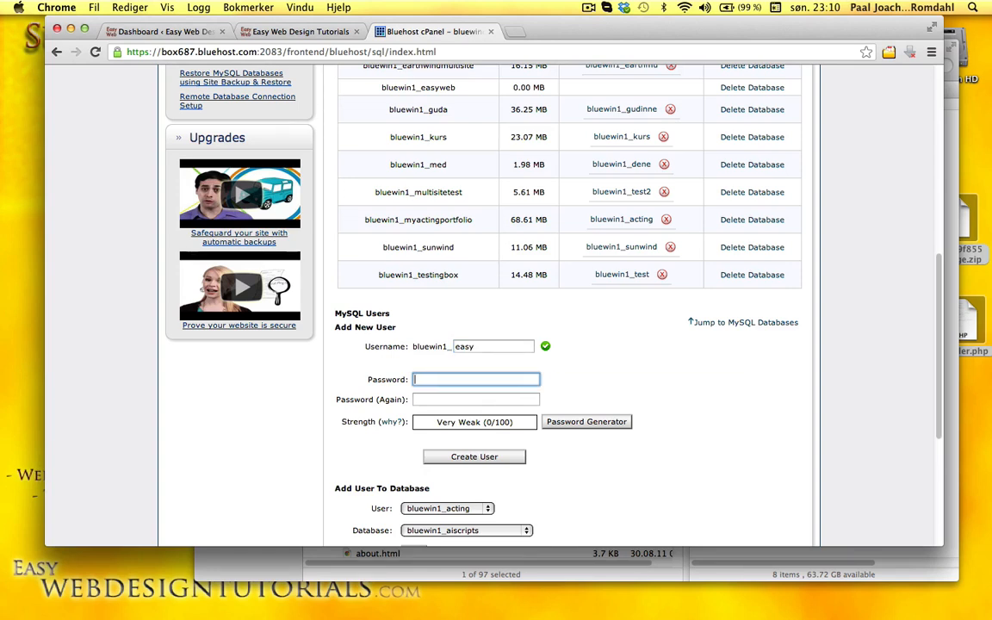
{"action": "type", "text": "••••••"}
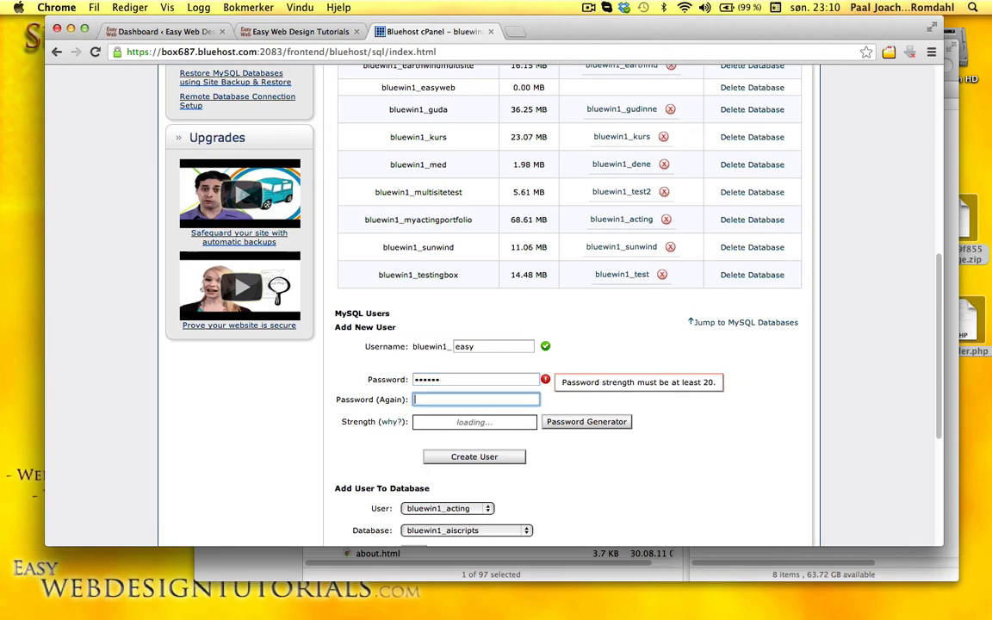
{"action": "type", "text": "••••••"}
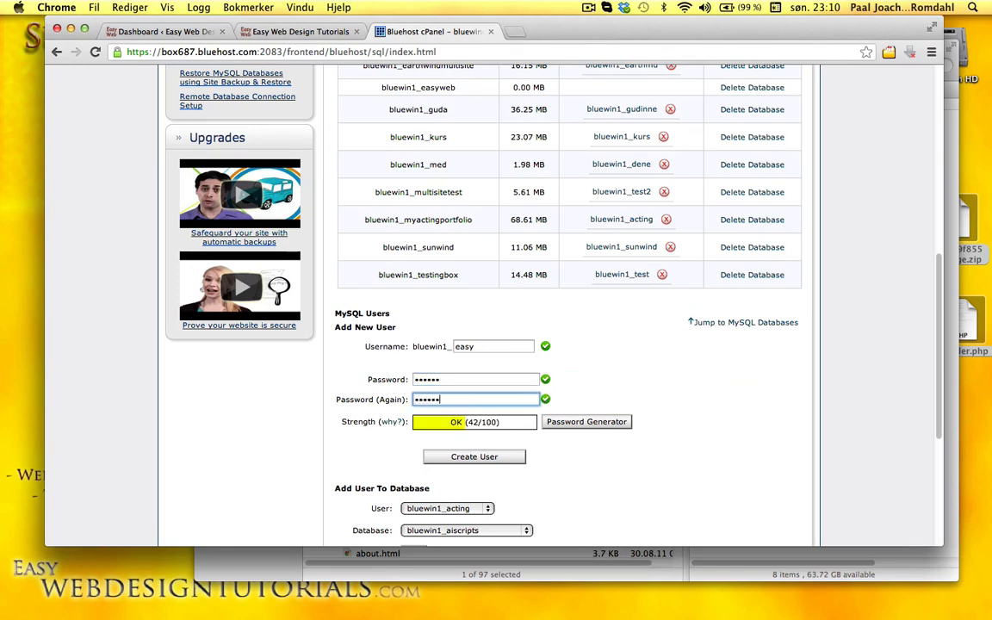
{"action": "type", "text": "x"}
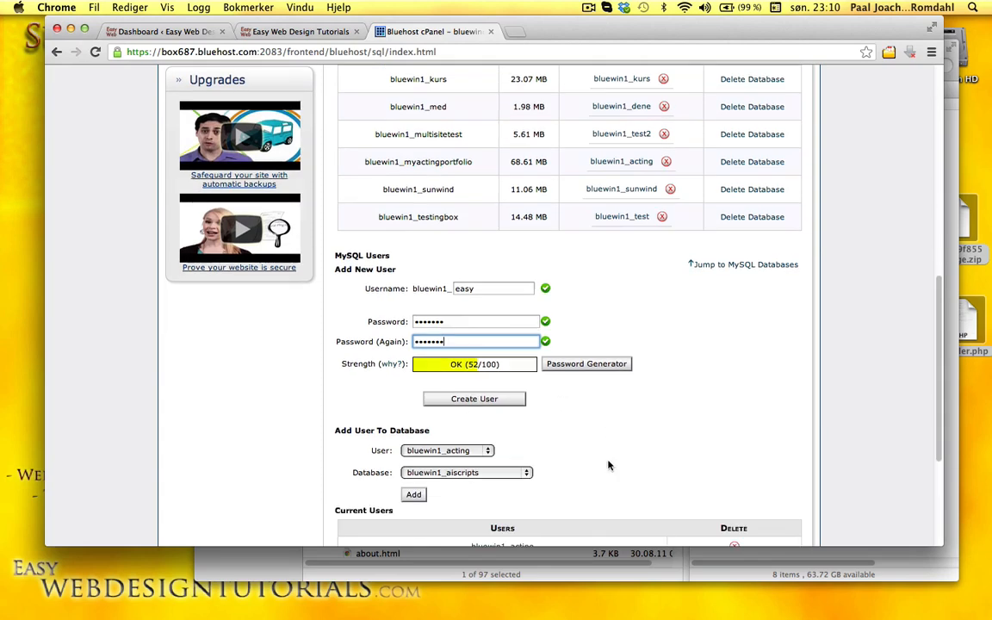
{"action": "left_click", "coordinate": [474, 398]}
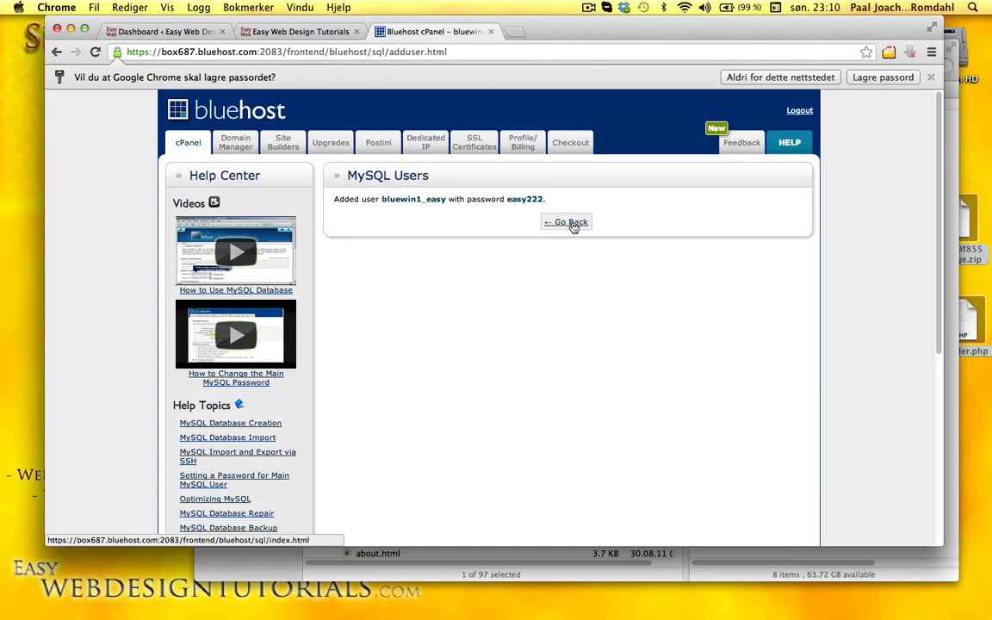
{"action": "left_click", "coordinate": [566, 221]}
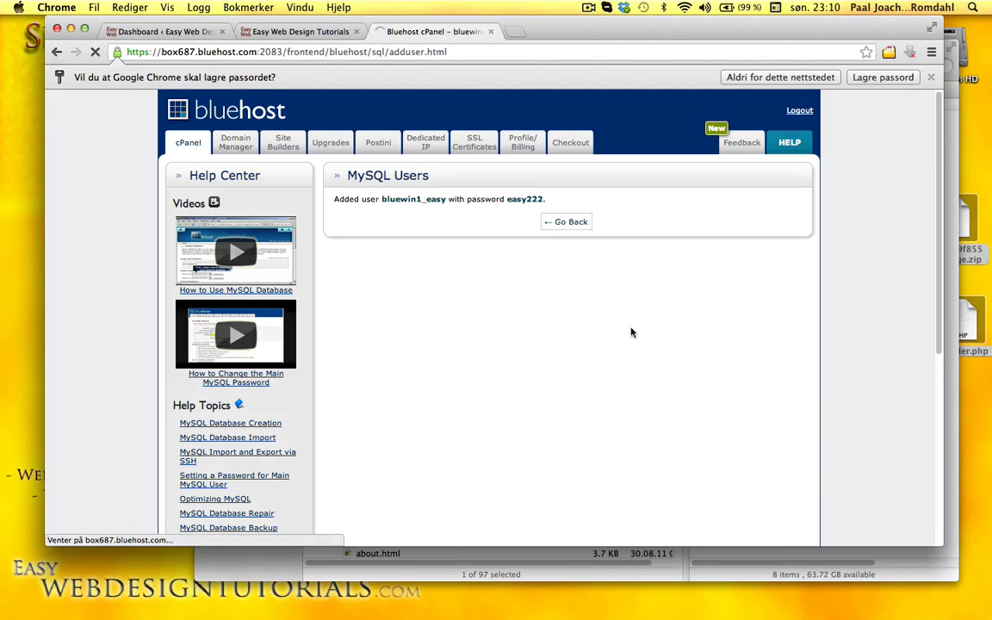
{"action": "left_click", "coordinate": [566, 221]}
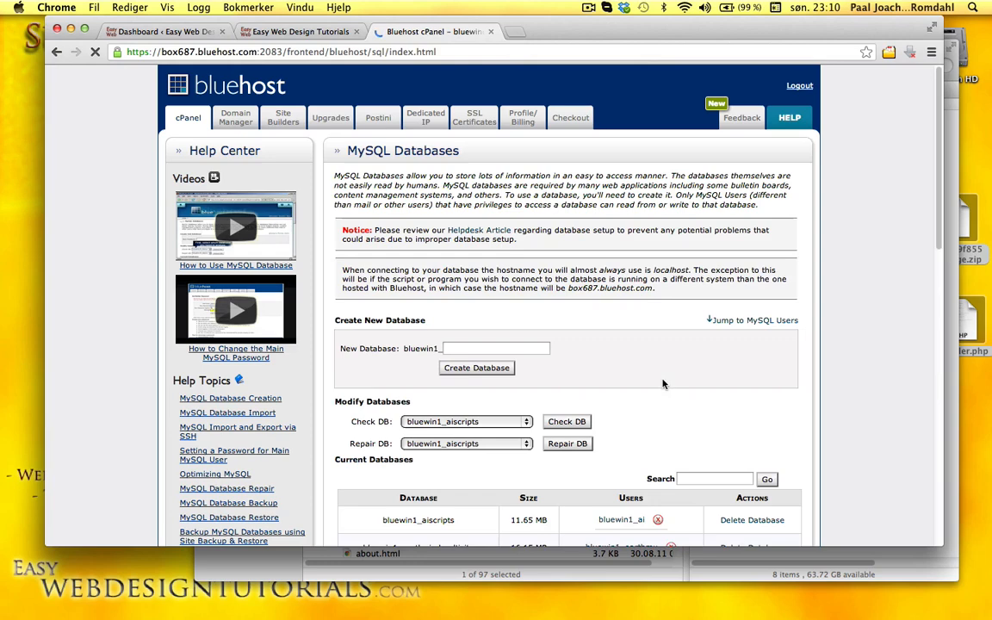
{"action": "scroll", "scroll_direction": "down", "scroll_amount": 3}
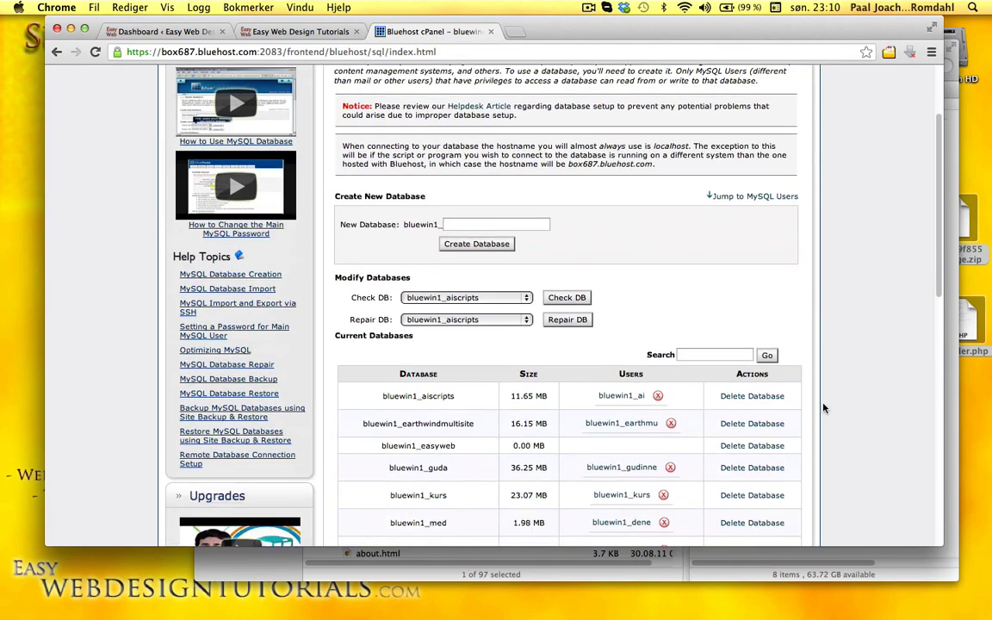
{"action": "scroll", "scroll_direction": "down", "scroll_amount": 3}
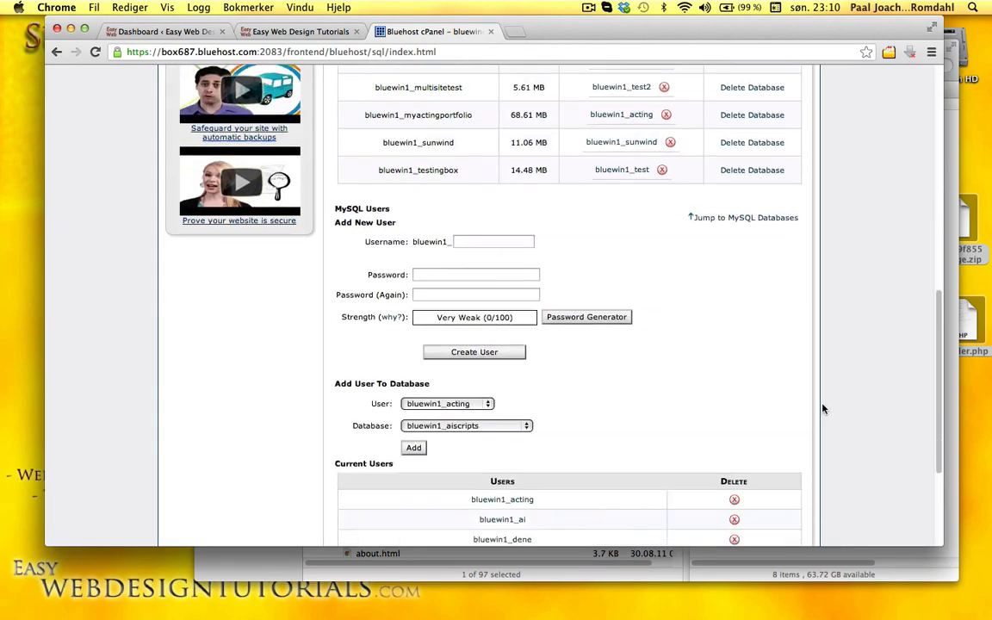
{"action": "scroll", "scroll_direction": "down", "scroll_amount": 3}
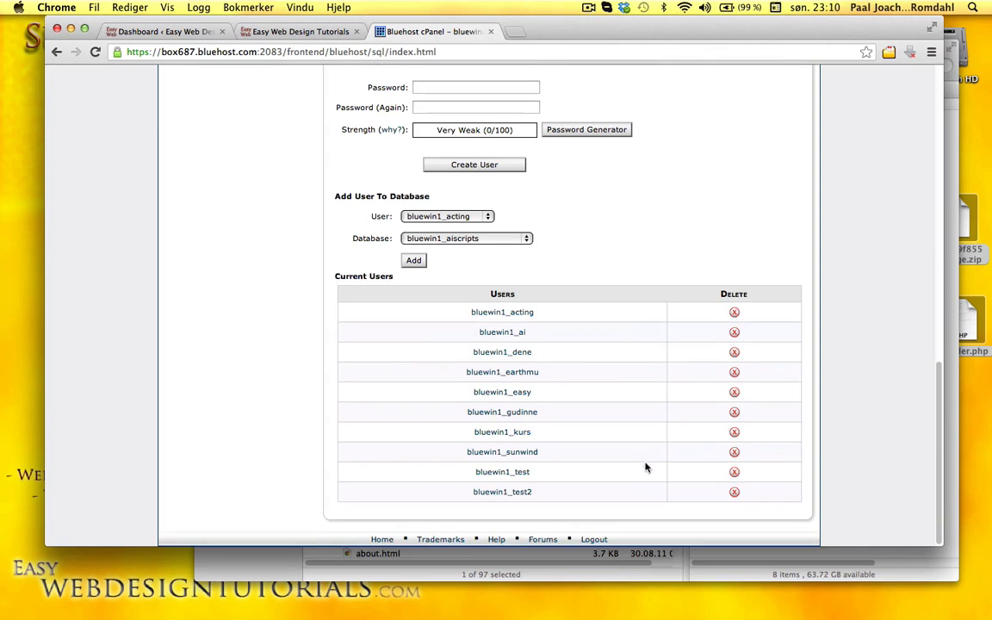
{"action": "mouse_move", "coordinate": [526, 392]}
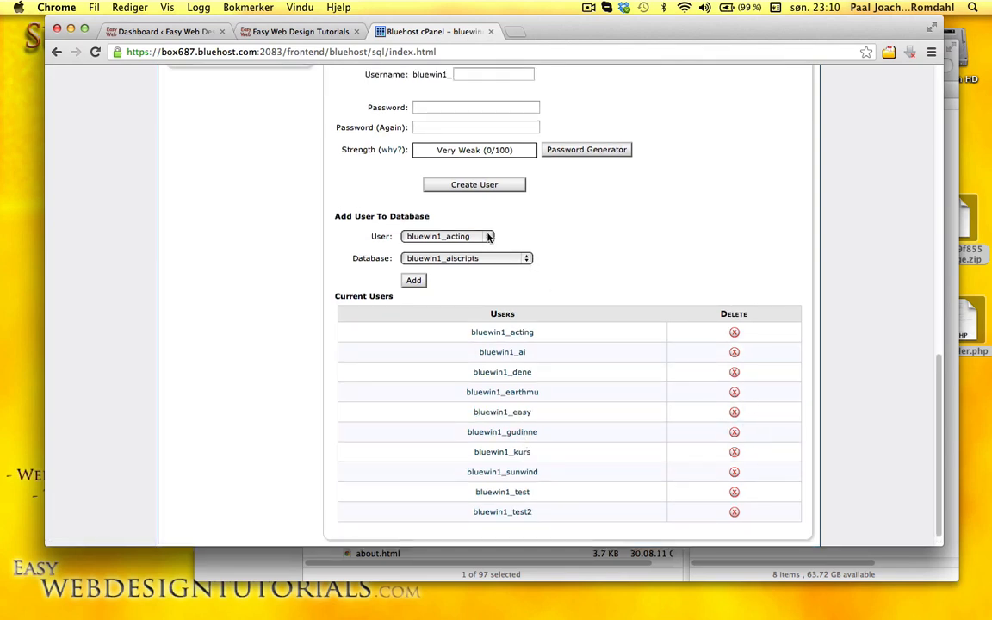
Step: Add bluewin1_easy to bluewin1_easyweb with All Privileges and return to the databases list
{"action": "left_click", "coordinate": [448, 236]}
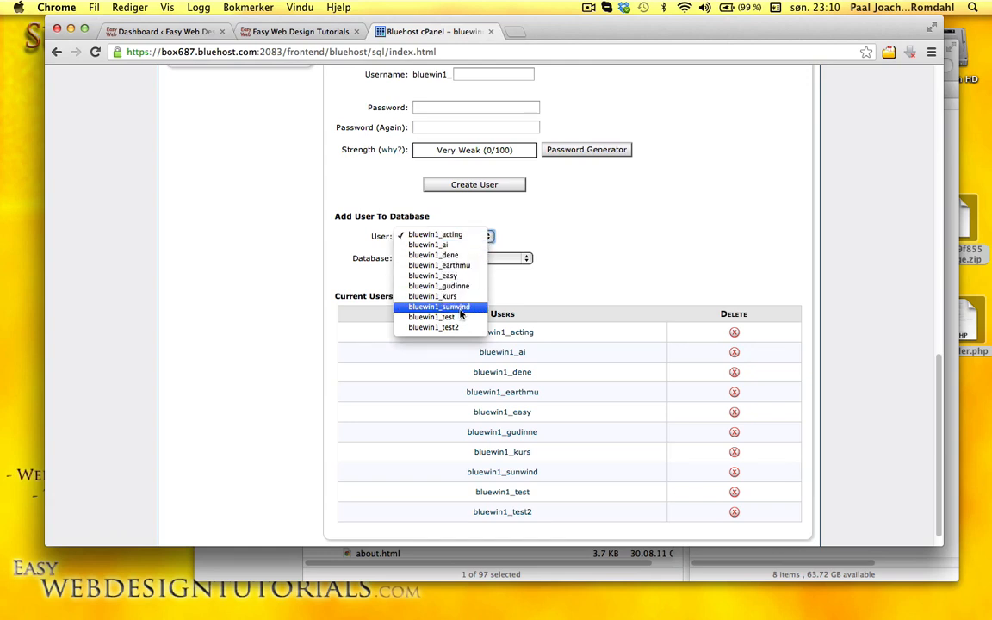
{"action": "left_click", "coordinate": [446, 276]}
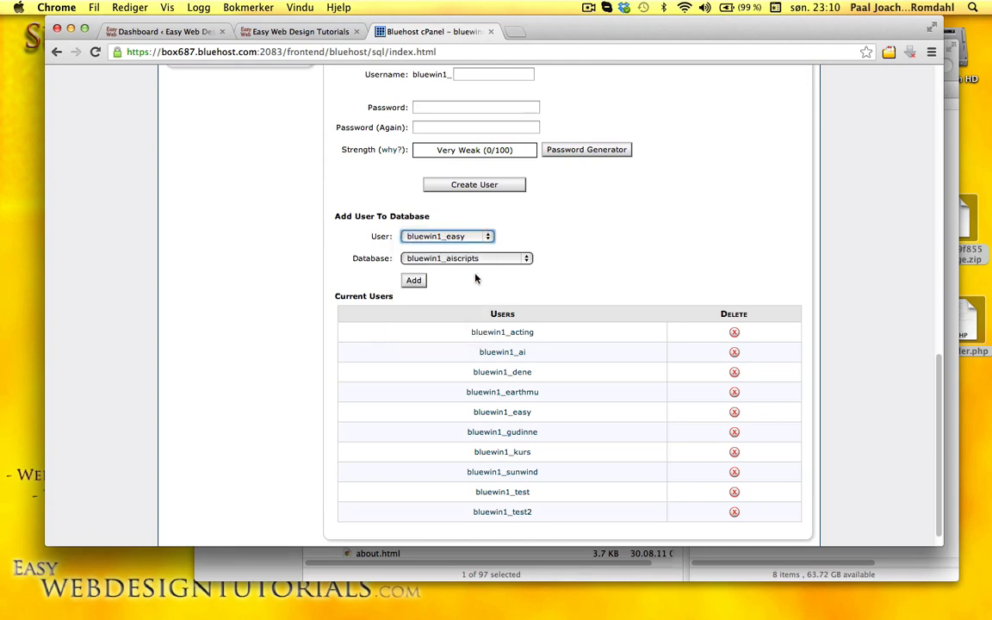
{"action": "left_click", "coordinate": [465, 258]}
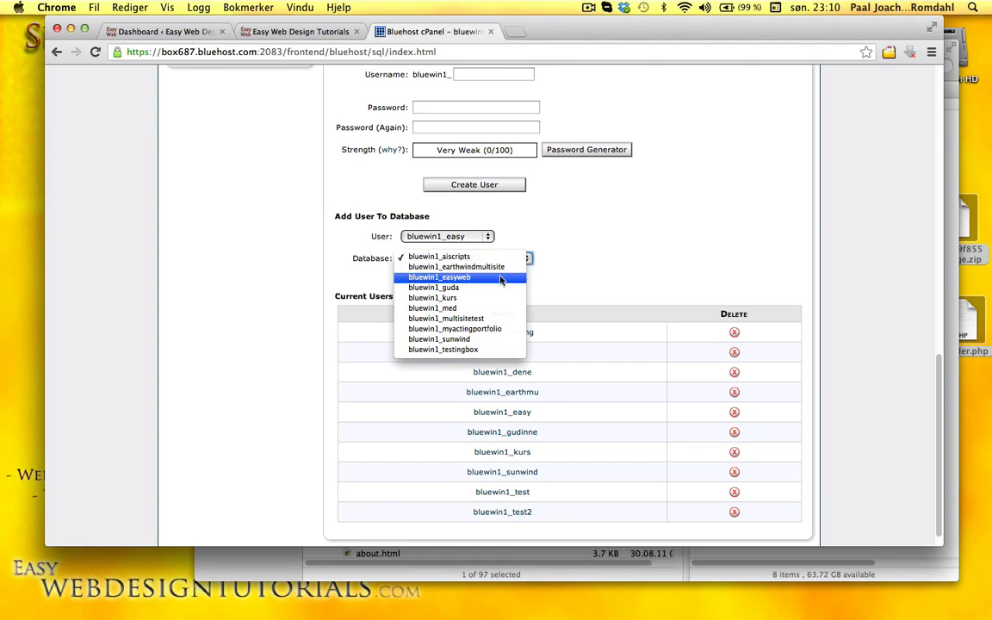
{"action": "left_click", "coordinate": [440, 276]}
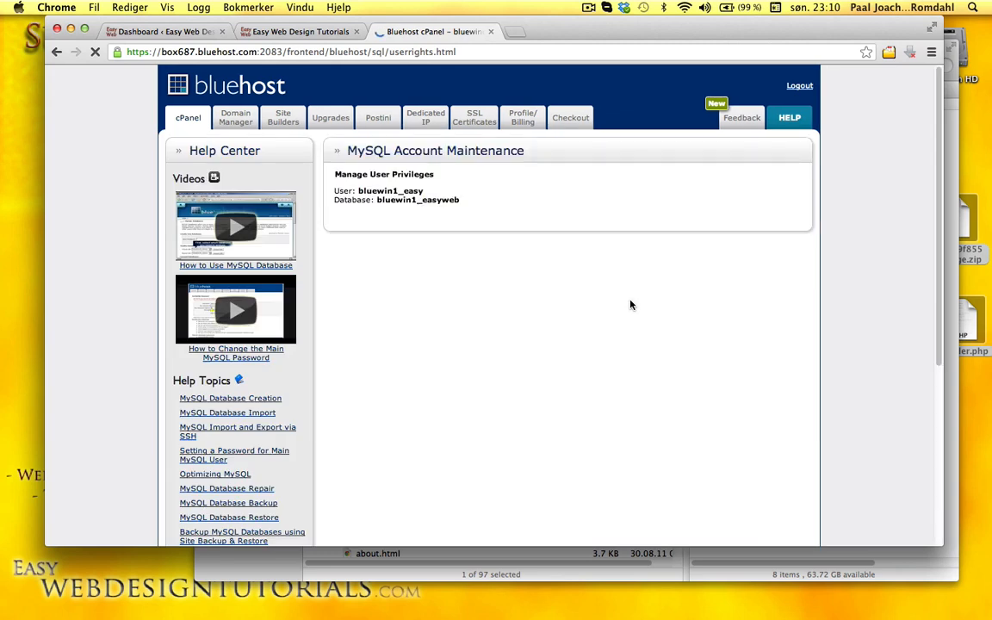
{"action": "left_click", "coordinate": [470, 229]}
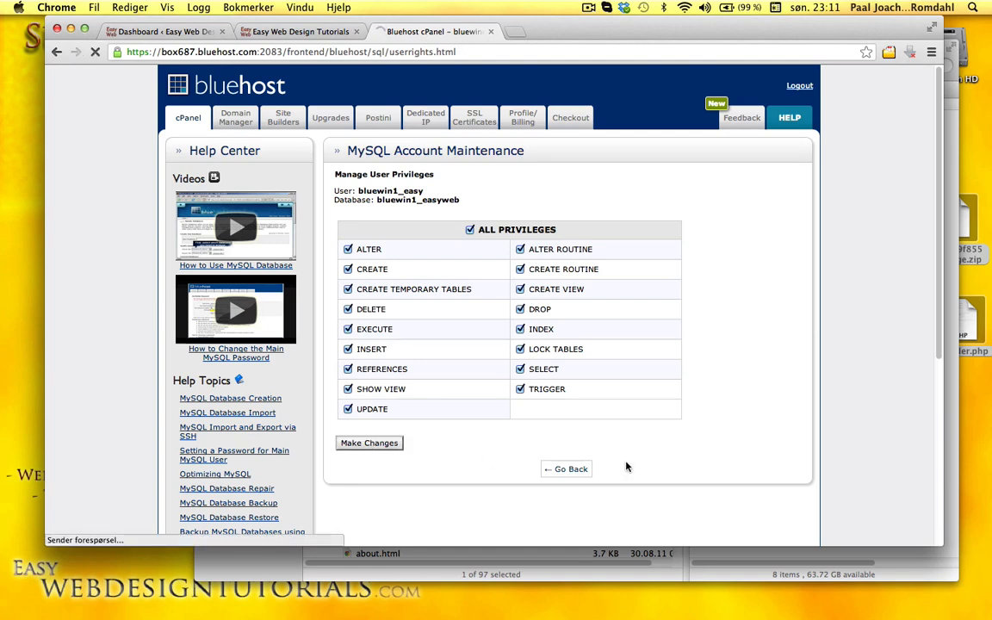
{"action": "left_click", "coordinate": [368, 443]}
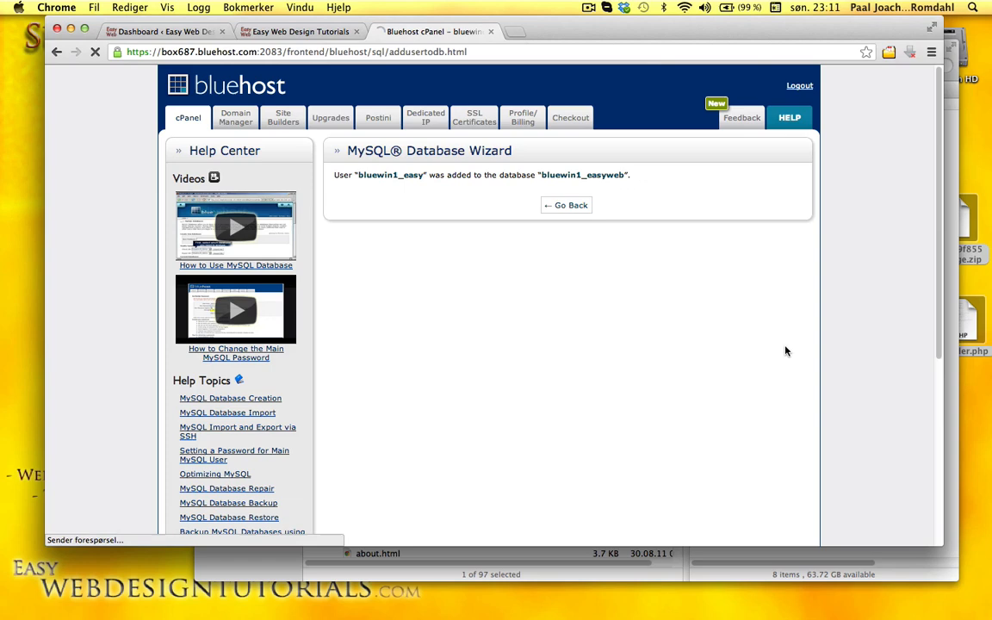
{"action": "left_click", "coordinate": [566, 205]}
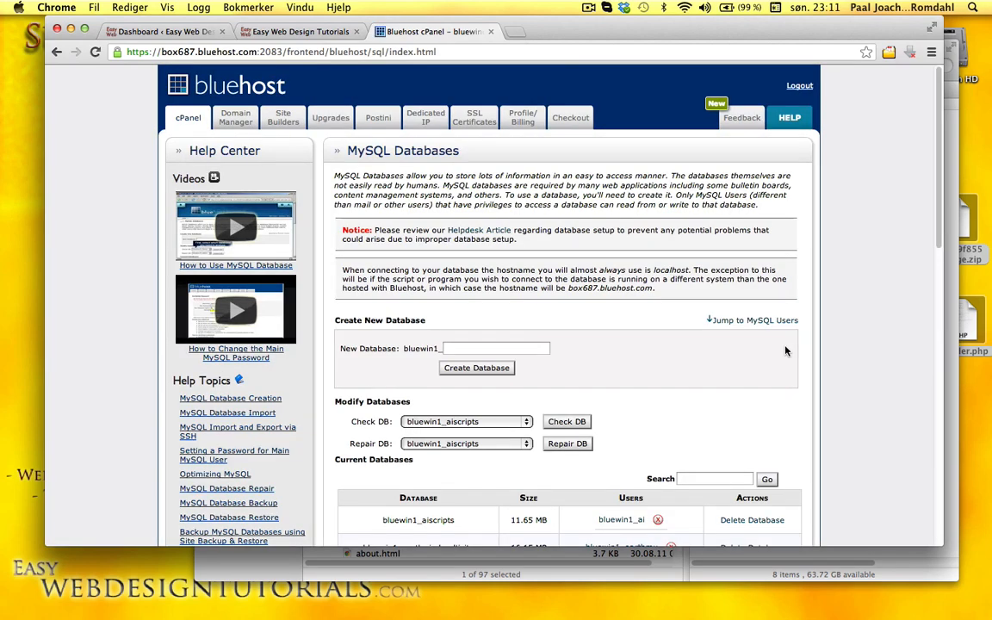
{"action": "scroll", "scroll_direction": "down", "scroll_amount": 3}
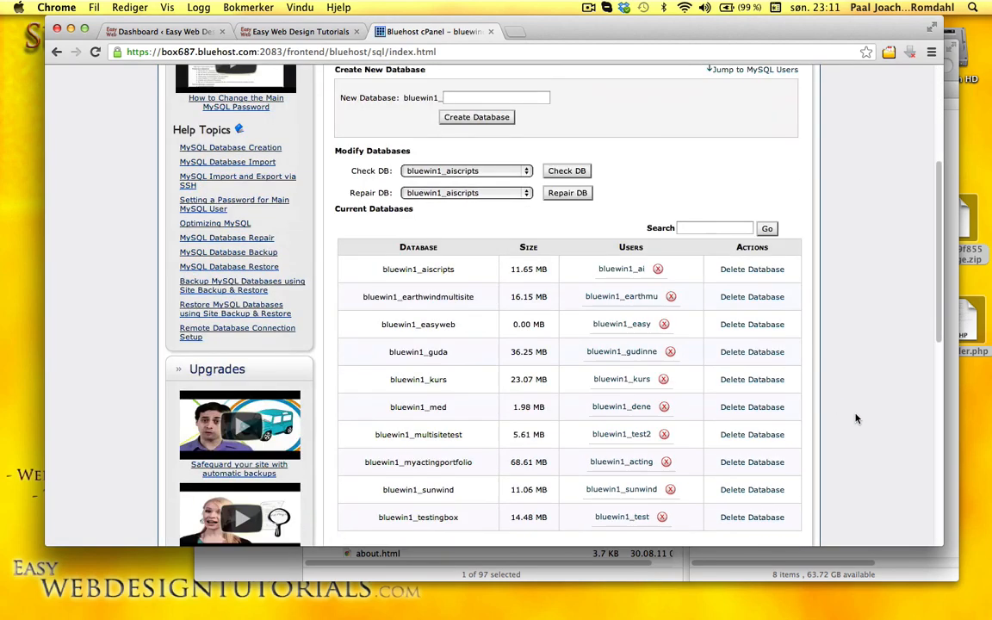
{"action": "scroll", "scroll_direction": "down", "scroll_amount": 3}
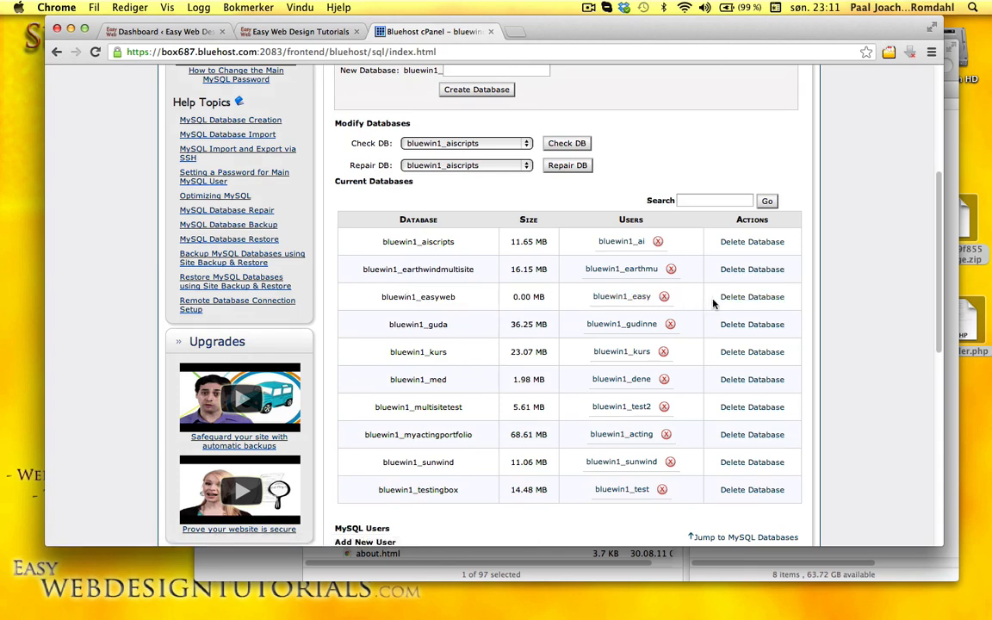
{"action": "mouse_move", "coordinate": [552, 543]}
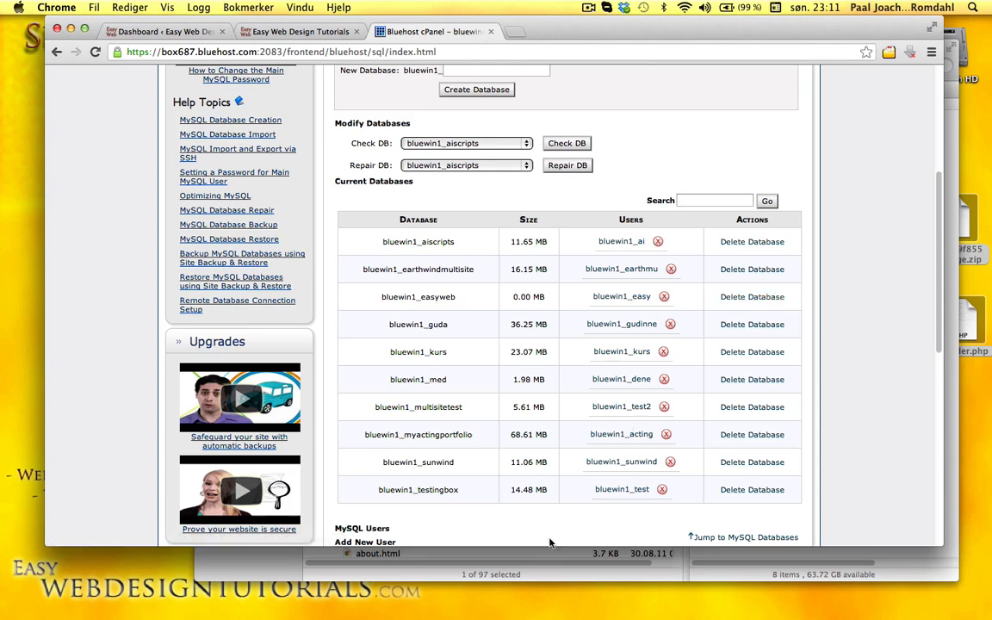
{"action": "mouse_move", "coordinate": [544, 509]}
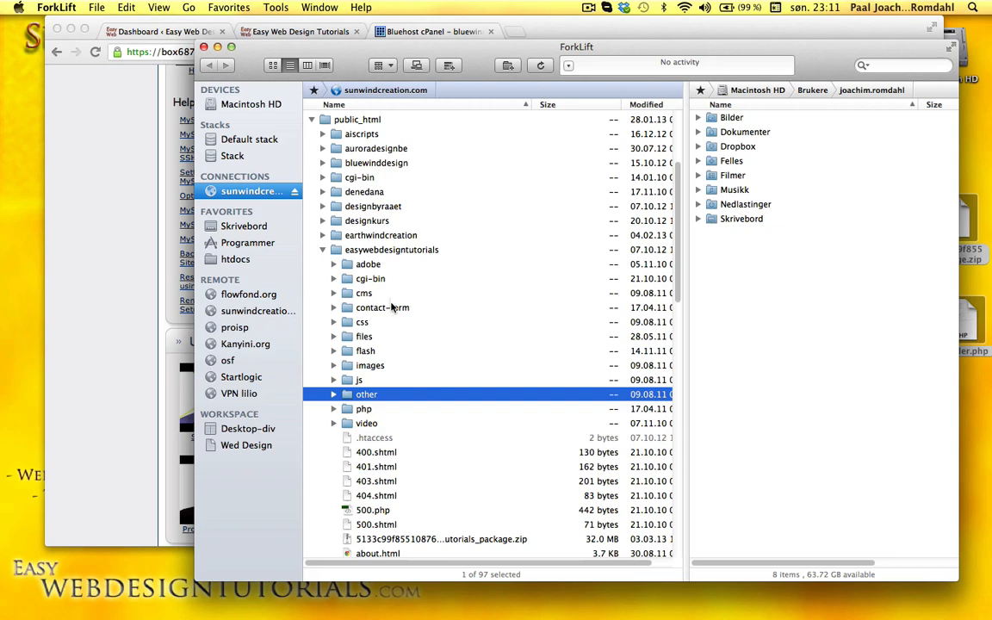
Step: Scroll through the easywebdesigntutorials folder in ForkLift's remote pane
{"action": "scroll", "scroll_direction": "down", "scroll_amount": 3}
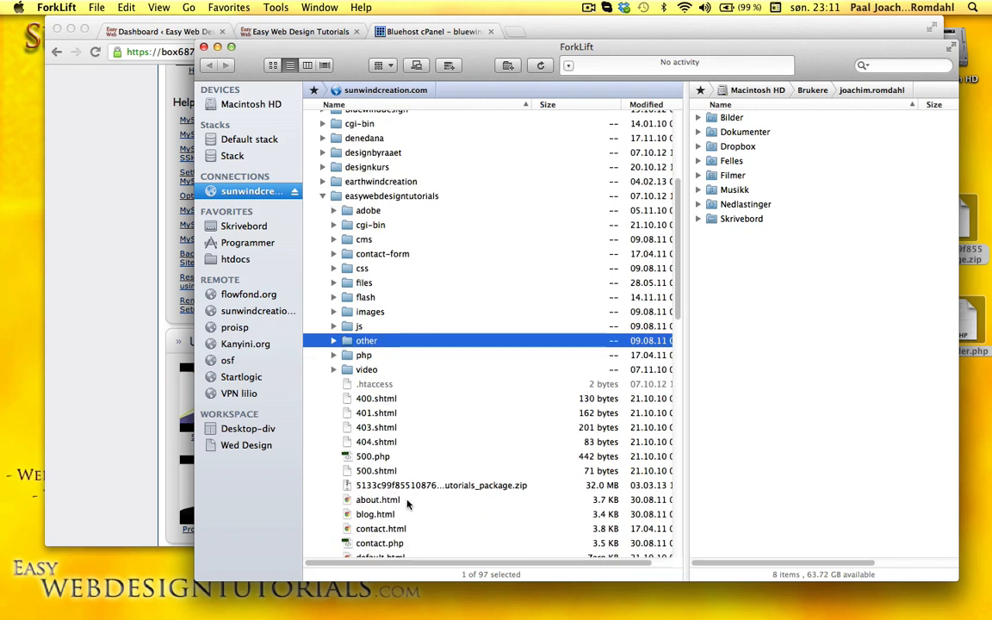
{"action": "mouse_move", "coordinate": [435, 491]}
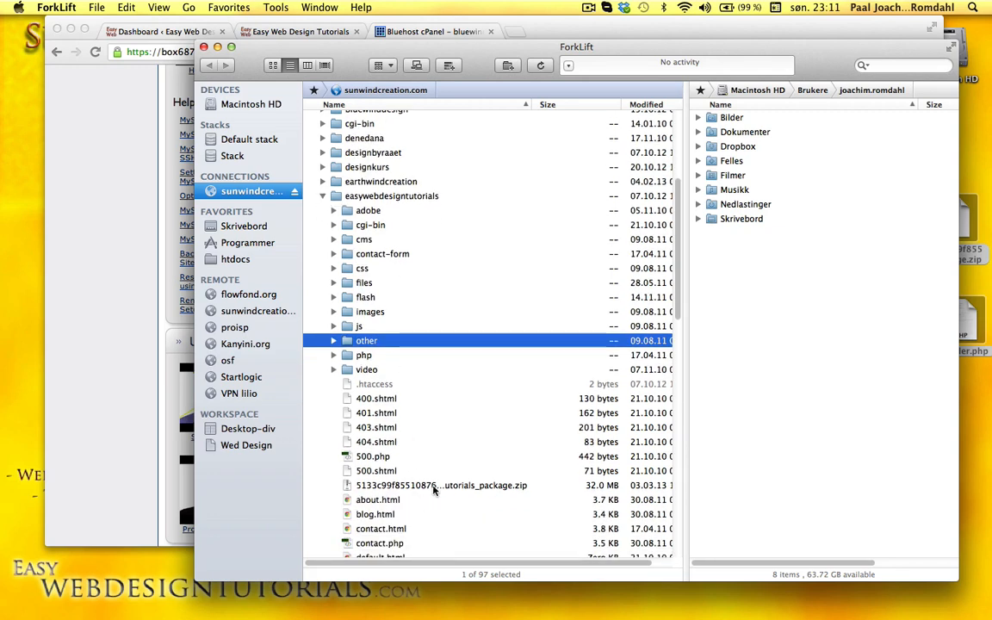
{"action": "scroll", "scroll_direction": "down", "scroll_amount": 3}
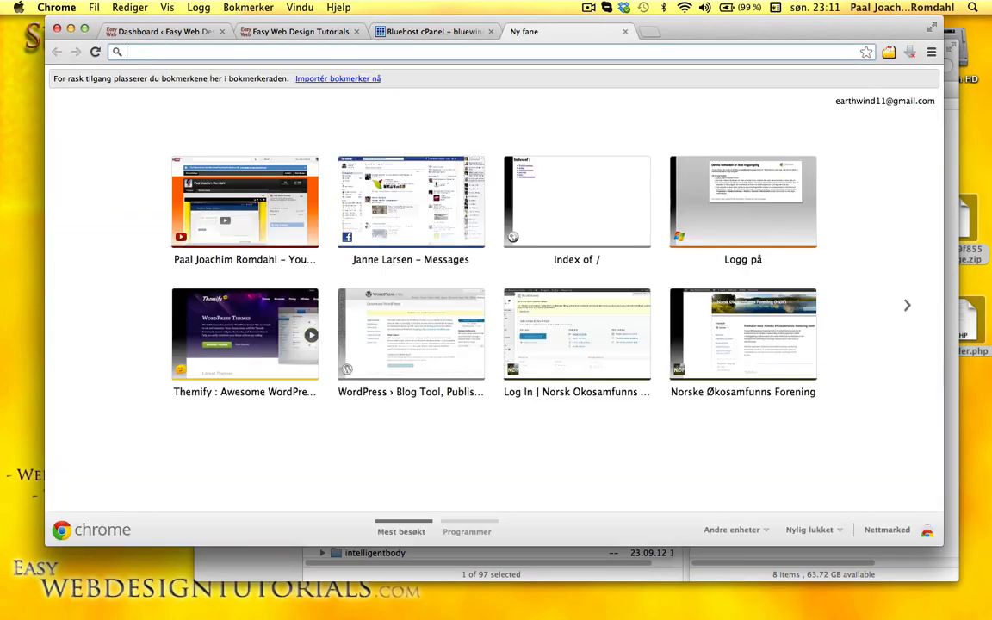
Step: Load easywebdesigntutorials.com/installer.php in a new browser tab
{"action": "type", "text": "bluehost.com"}
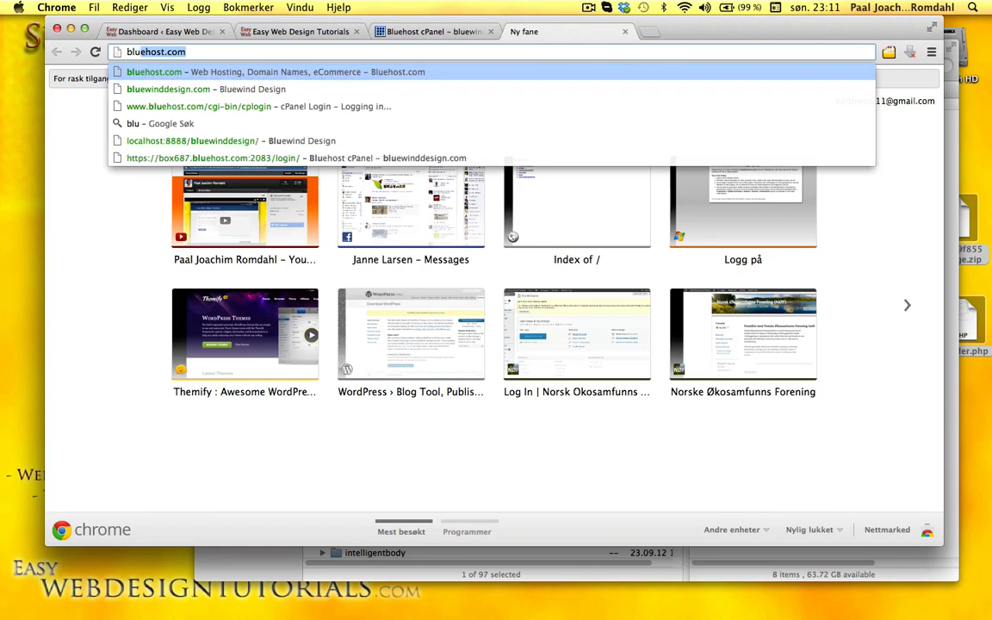
{"action": "type", "text": "easywebdesigntutorials.com"}
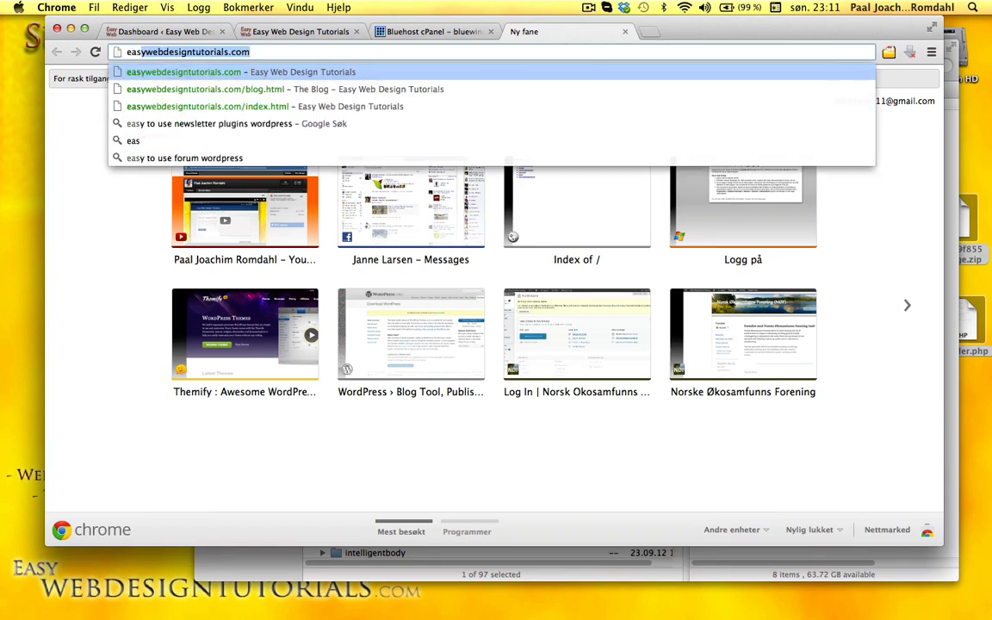
{"action": "type", "text": "/"}
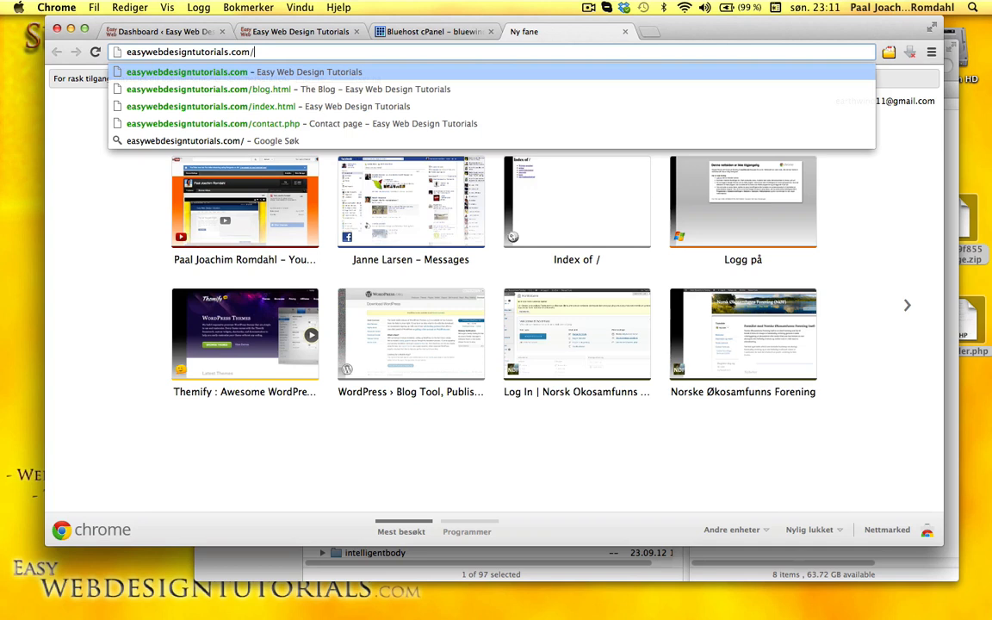
{"action": "type", "text": "installer"}
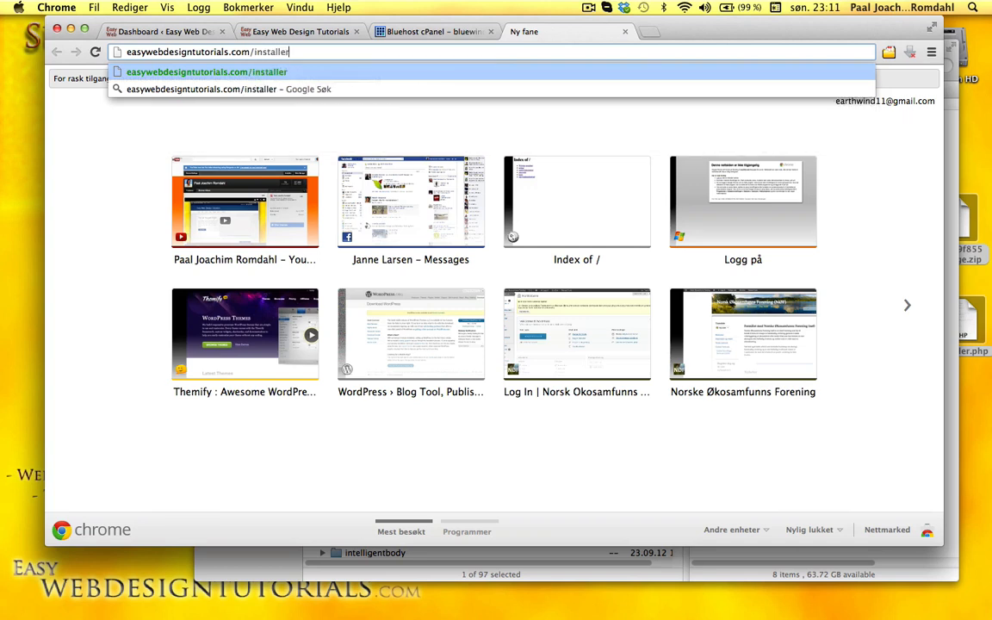
{"action": "type", "text": ".php"}
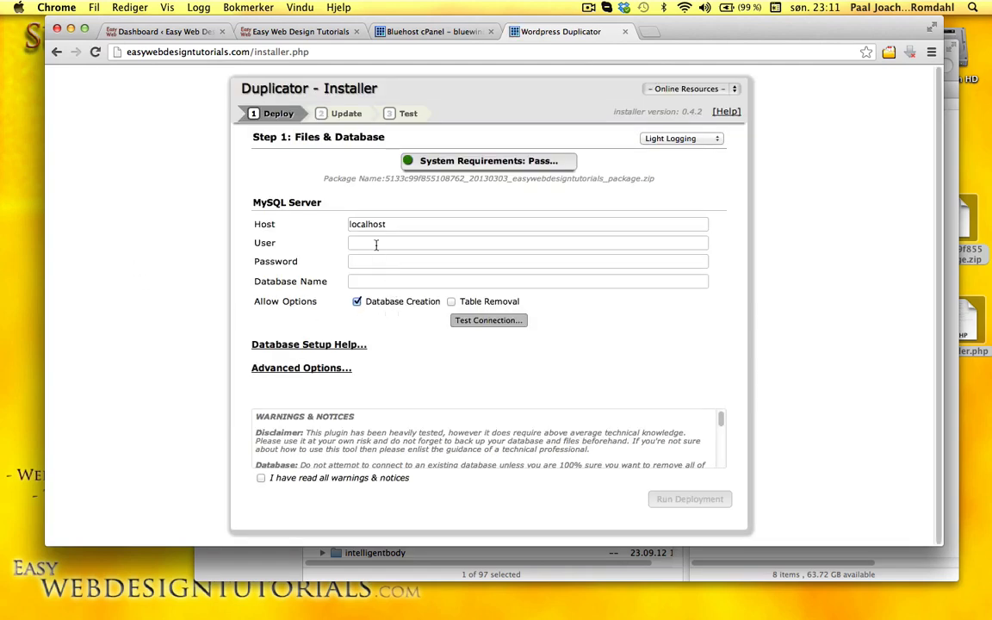
Step: Enter database name bluewin1_easyweb, user easy and the database password
{"action": "left_click", "coordinate": [528, 243]}
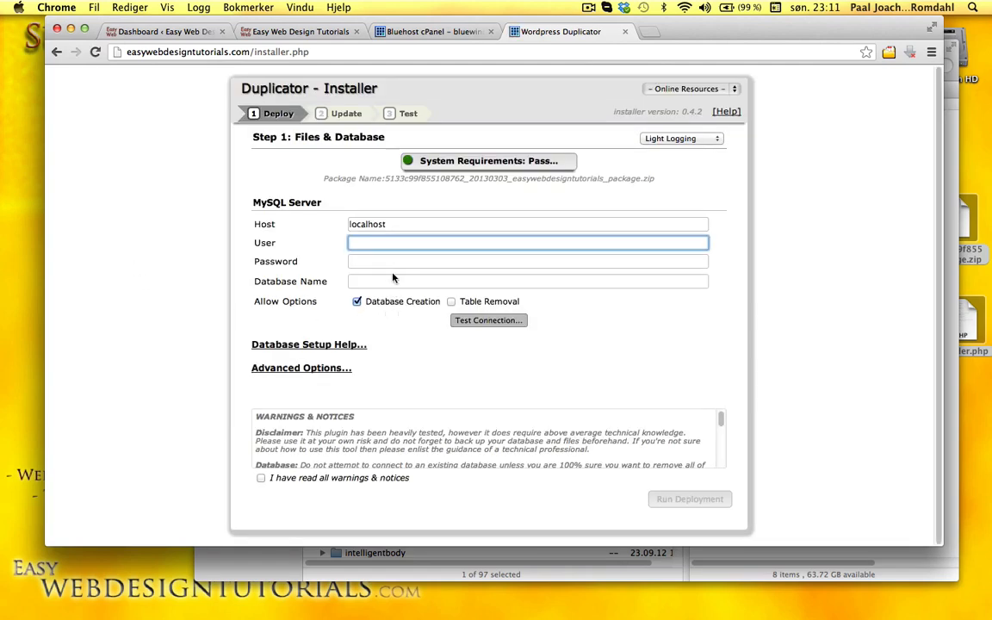
{"action": "left_click", "coordinate": [528, 281]}
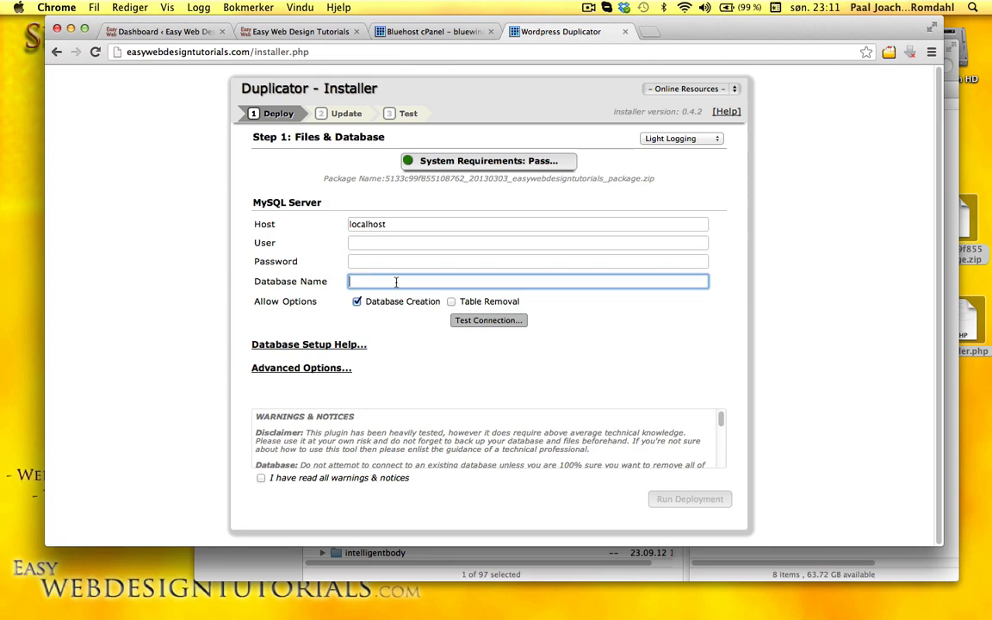
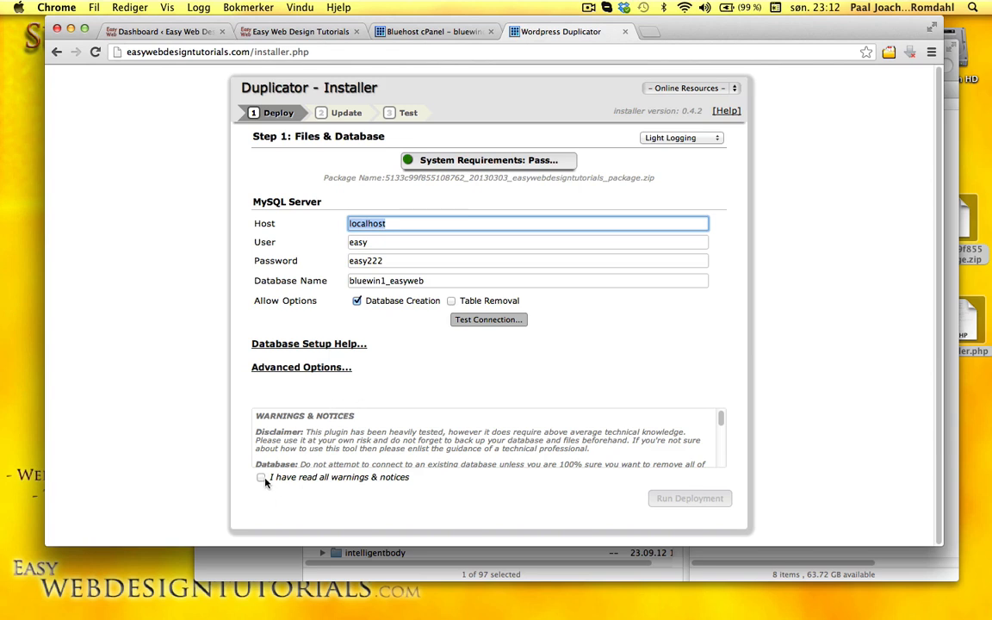
Step: Tick 'I have read all warnings & notices', then expand and collapse Database Setup Help and Advanced Options
{"action": "left_click", "coordinate": [261, 477]}
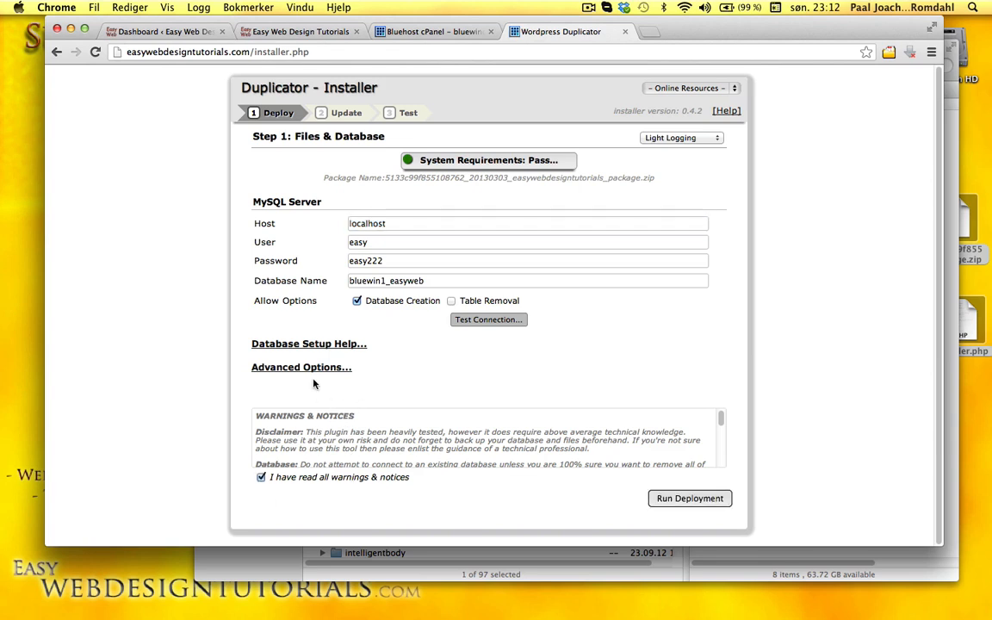
{"action": "left_click", "coordinate": [308, 343]}
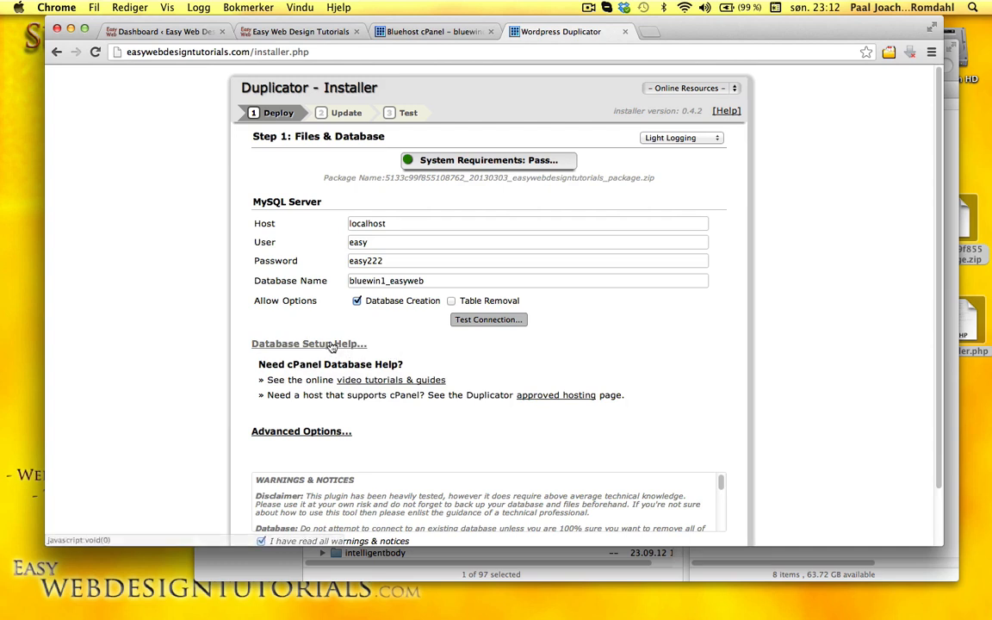
{"action": "left_click", "coordinate": [308, 343]}
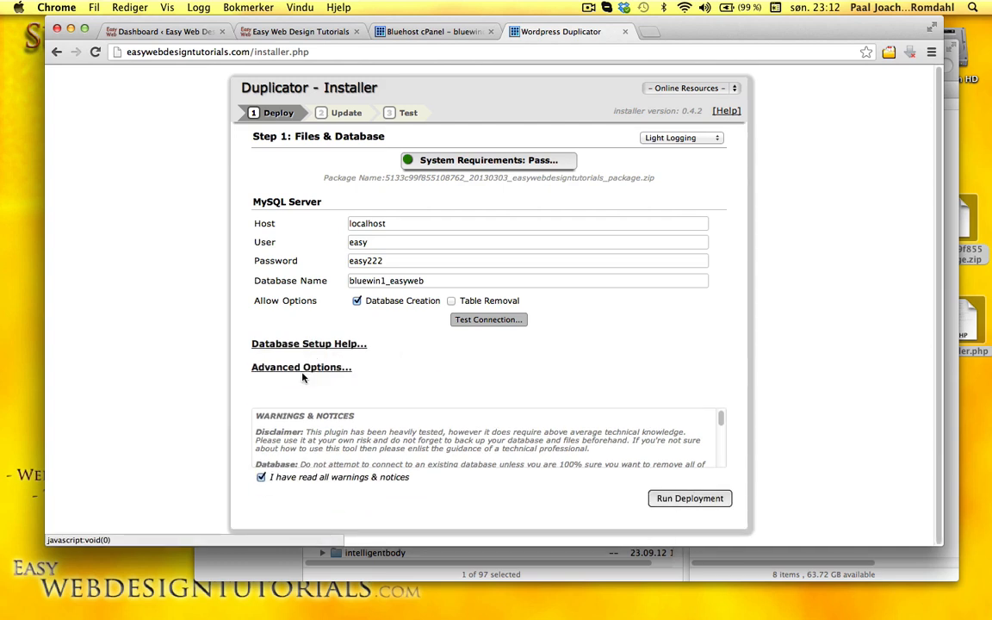
{"action": "left_click", "coordinate": [301, 367]}
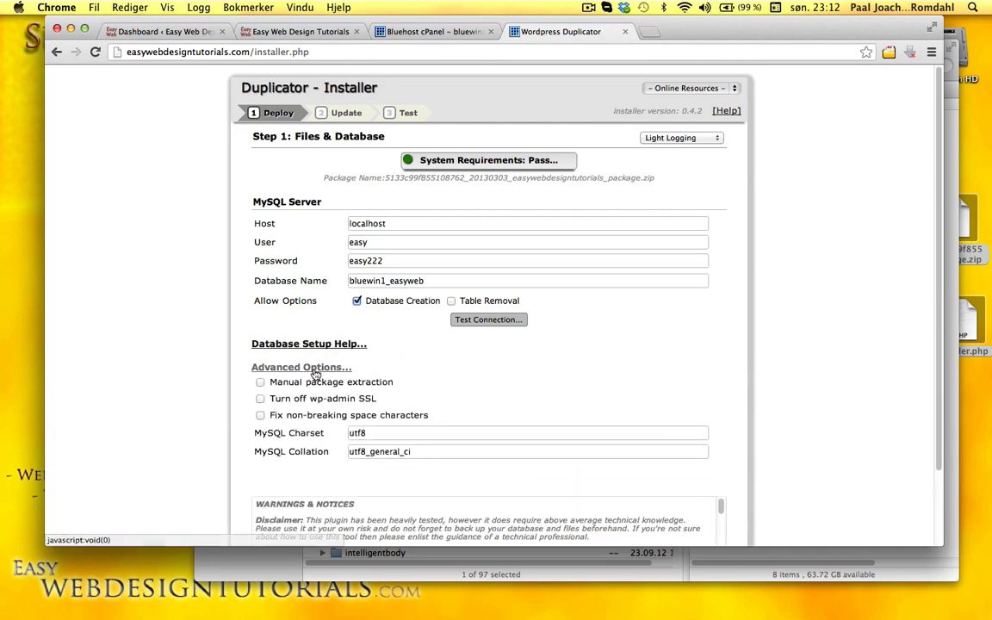
{"action": "left_click", "coordinate": [300, 367]}
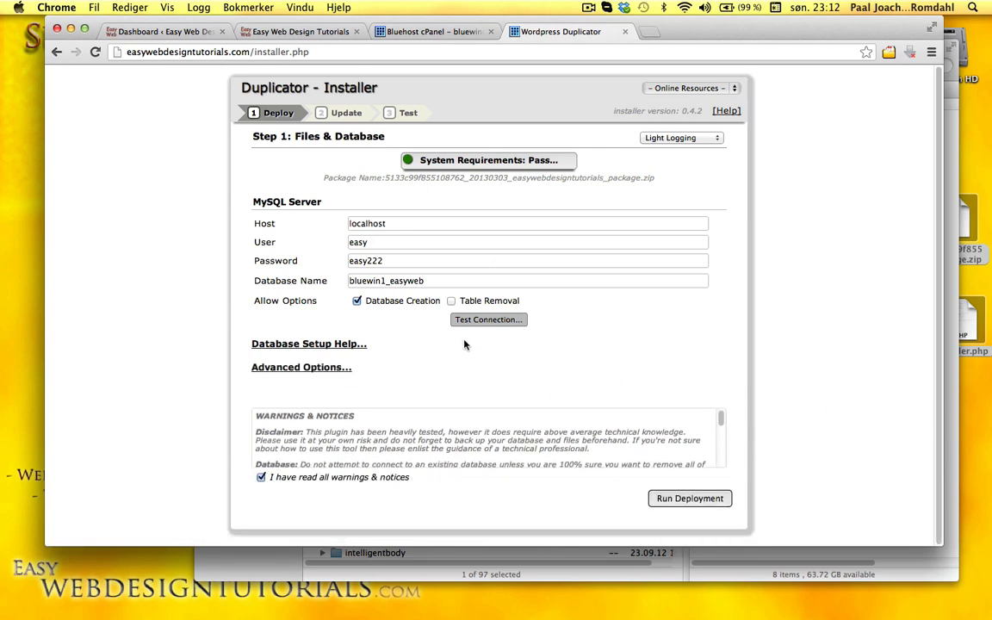
Step: Retest the connection after a failure, now succeeding with user bluewin1_easy, dismissing both result dialogs
{"action": "left_click", "coordinate": [488, 319]}
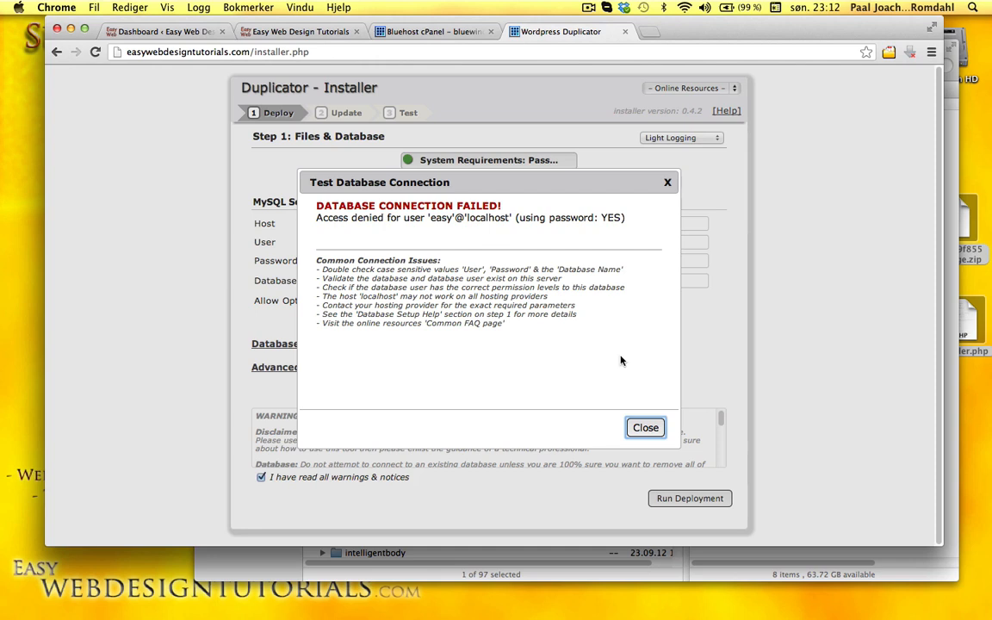
{"action": "left_click", "coordinate": [645, 427]}
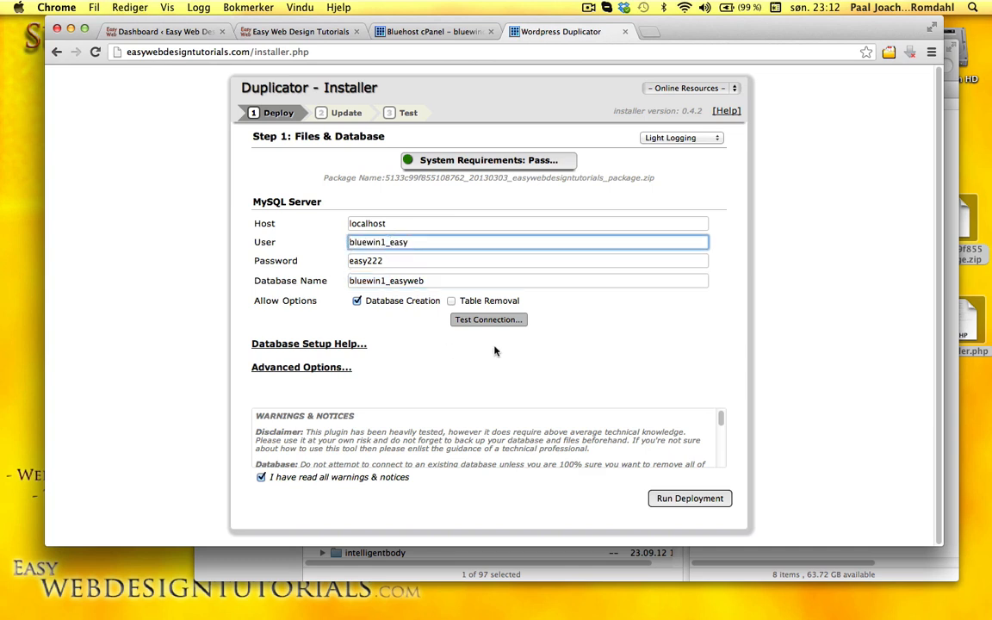
{"action": "left_click", "coordinate": [488, 319]}
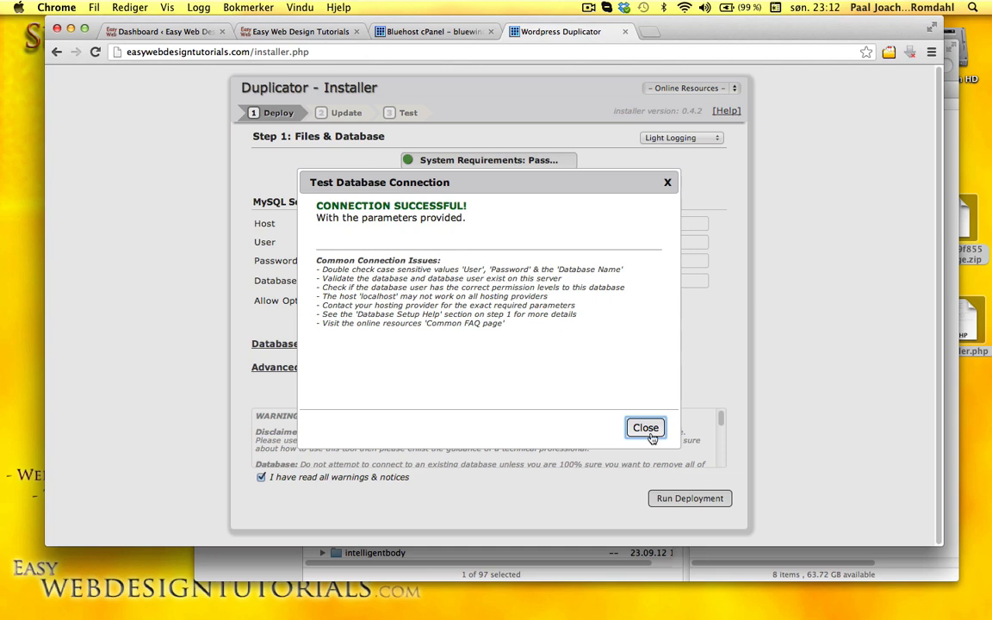
{"action": "left_click", "coordinate": [645, 428]}
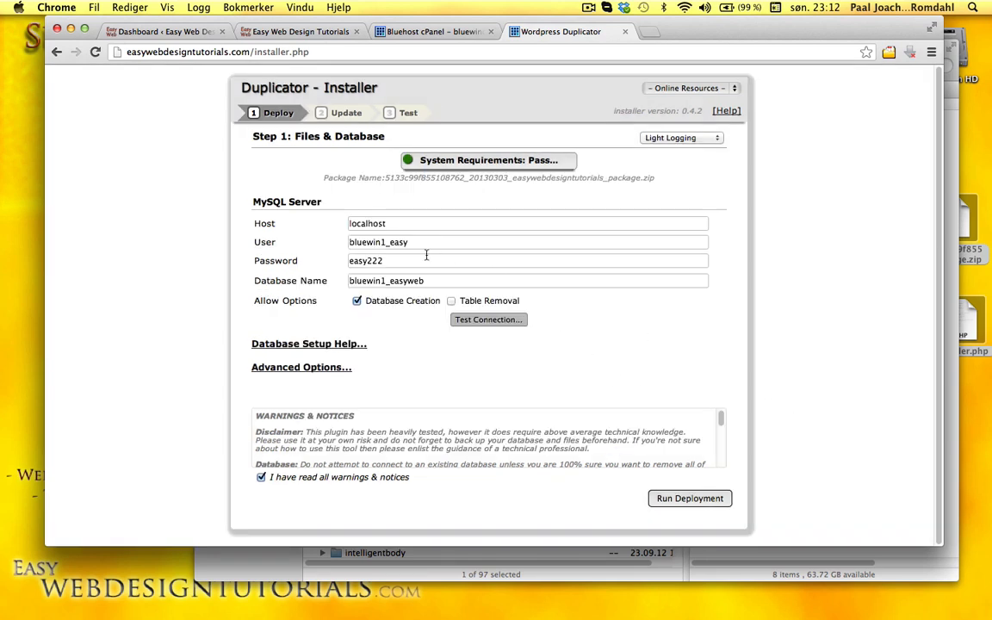
{"action": "left_click", "coordinate": [529, 242]}
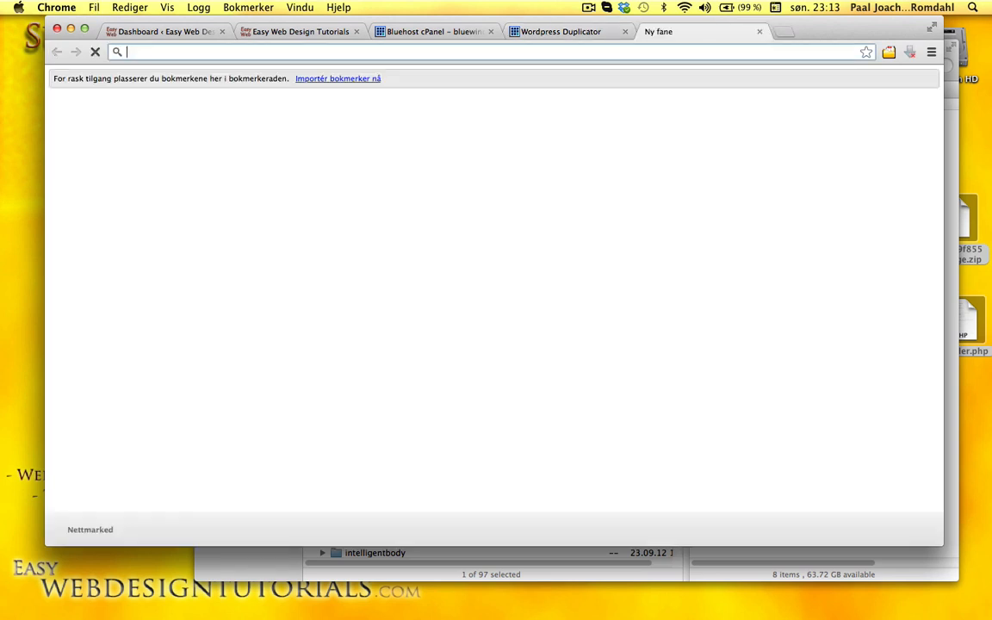
Step: Load easywebdesigntutorials.com in a new tab, scroll through it, and return to the installer tab
{"action": "type", "text": "easywebdesigntutorials.com"}
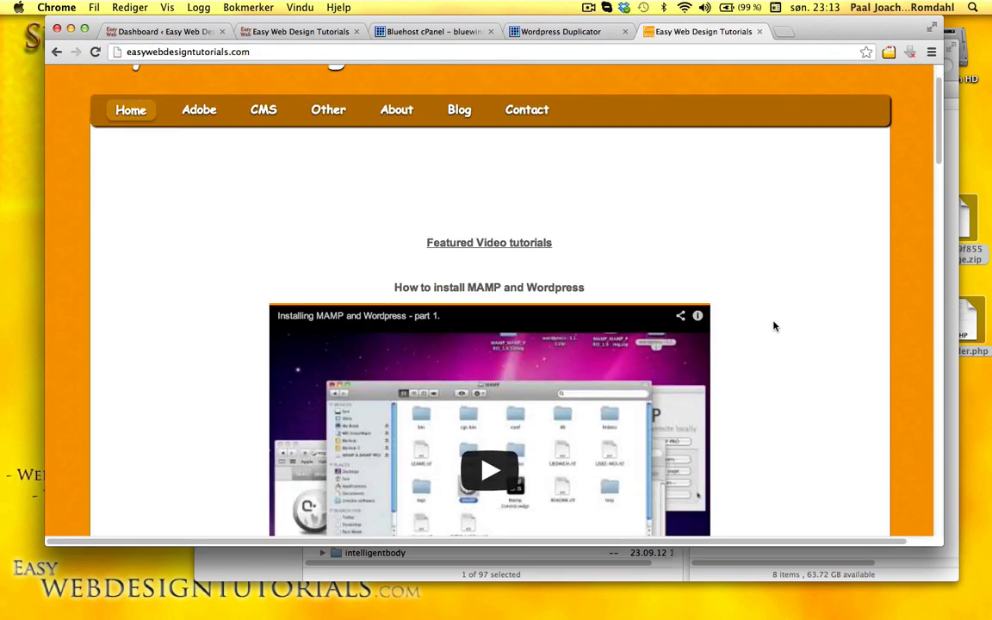
{"action": "scroll", "scroll_direction": "down", "scroll_amount": 3}
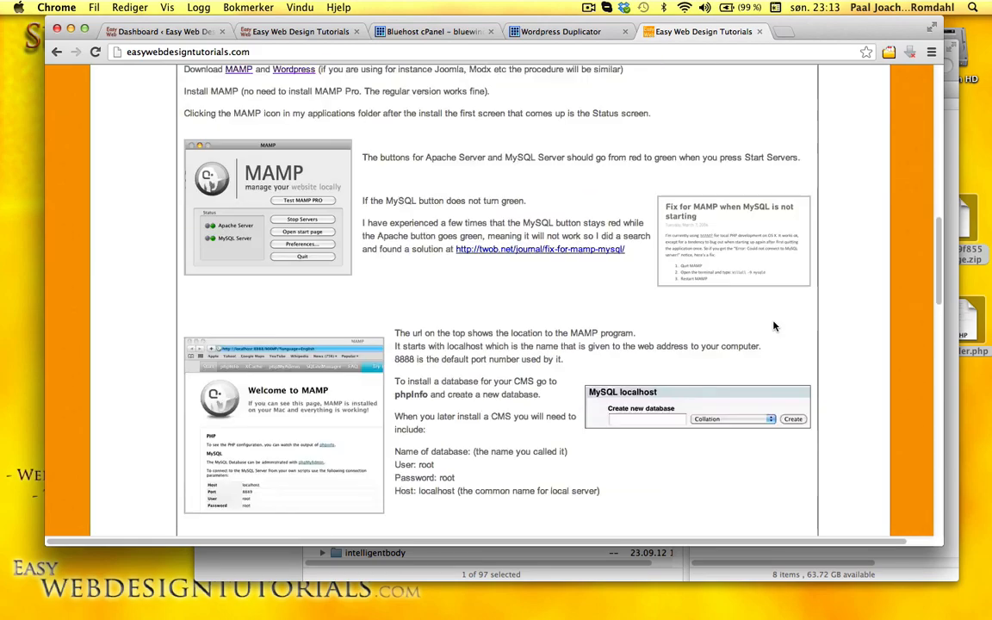
{"action": "scroll", "scroll_direction": "down", "scroll_amount": 3}
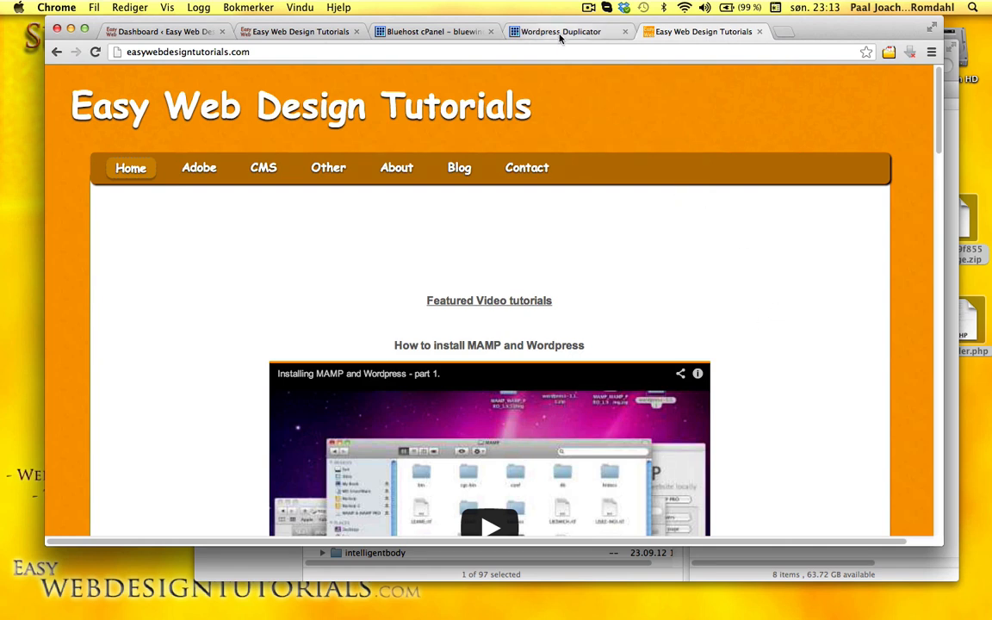
{"action": "left_click", "coordinate": [561, 32]}
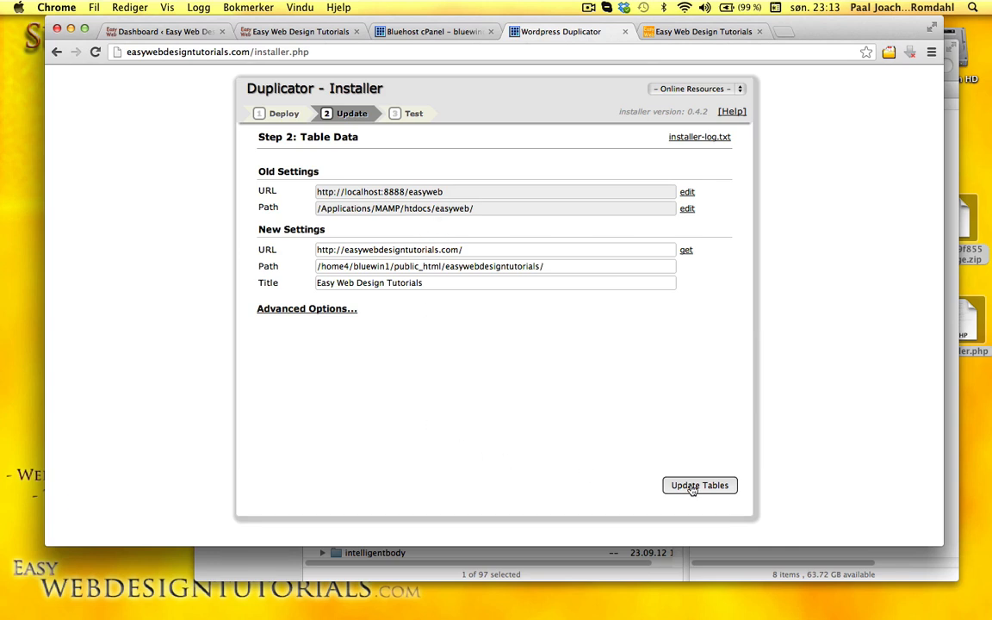
Step: Update the database tables with the new settings and scroll the Step 3: Test Site report
{"action": "left_click", "coordinate": [699, 485]}
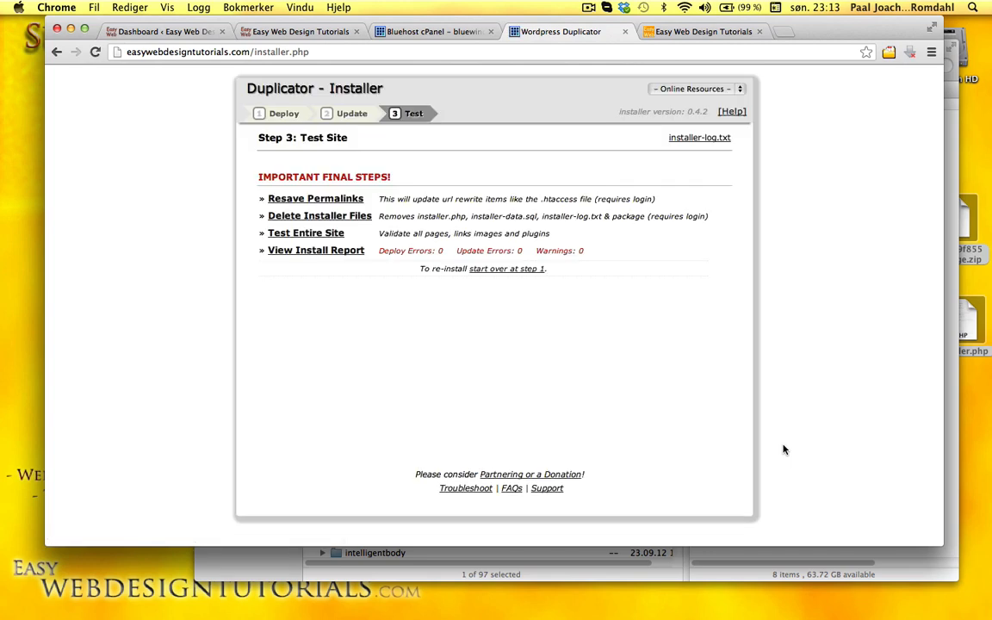
{"action": "mouse_move", "coordinate": [434, 410]}
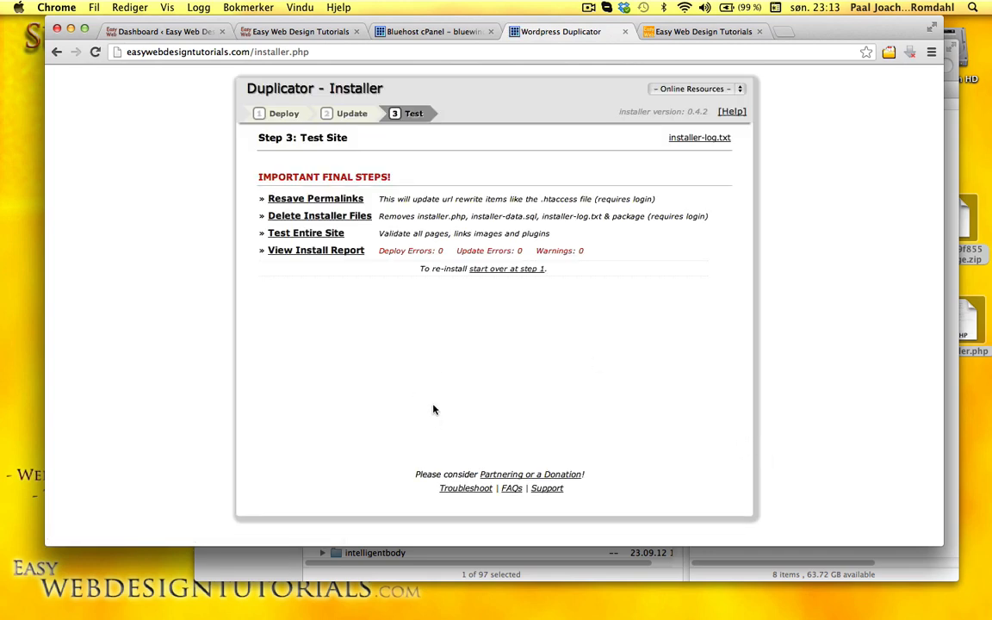
{"action": "mouse_move", "coordinate": [316, 250]}
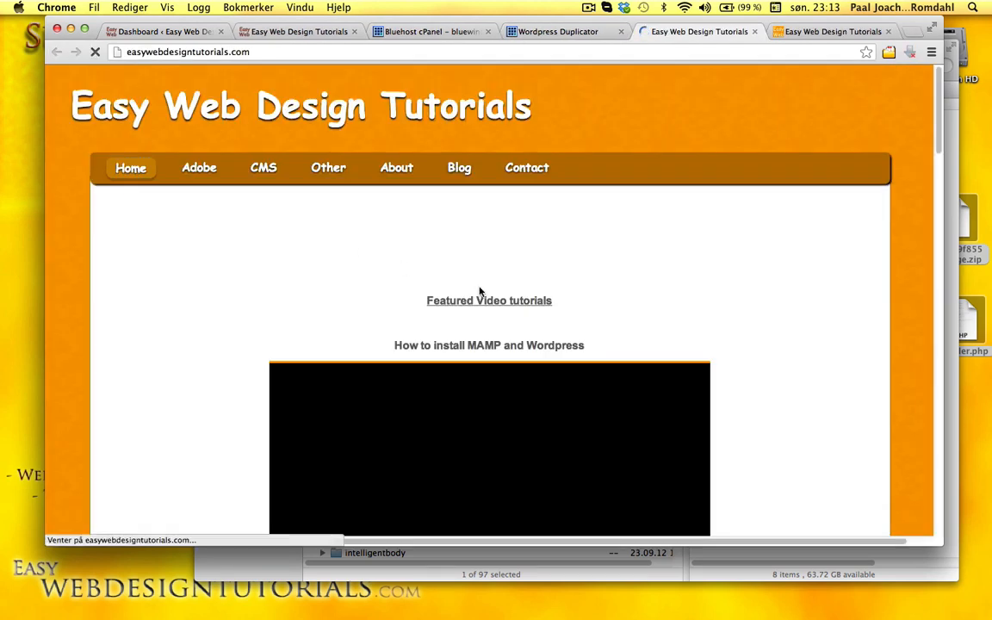
{"action": "scroll", "scroll_direction": "down", "scroll_amount": 3}
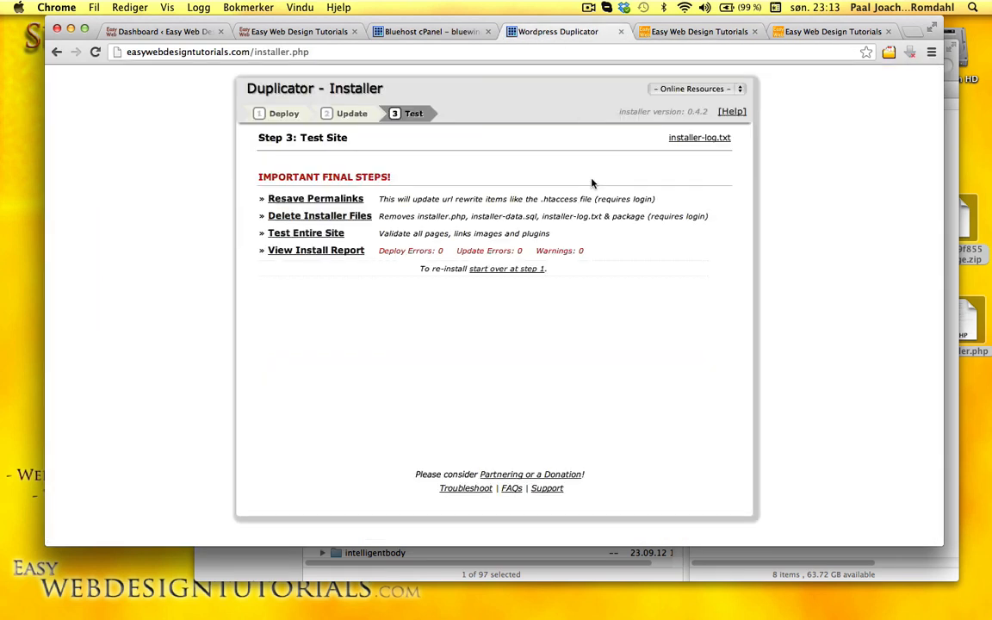
{"action": "mouse_move", "coordinate": [573, 190]}
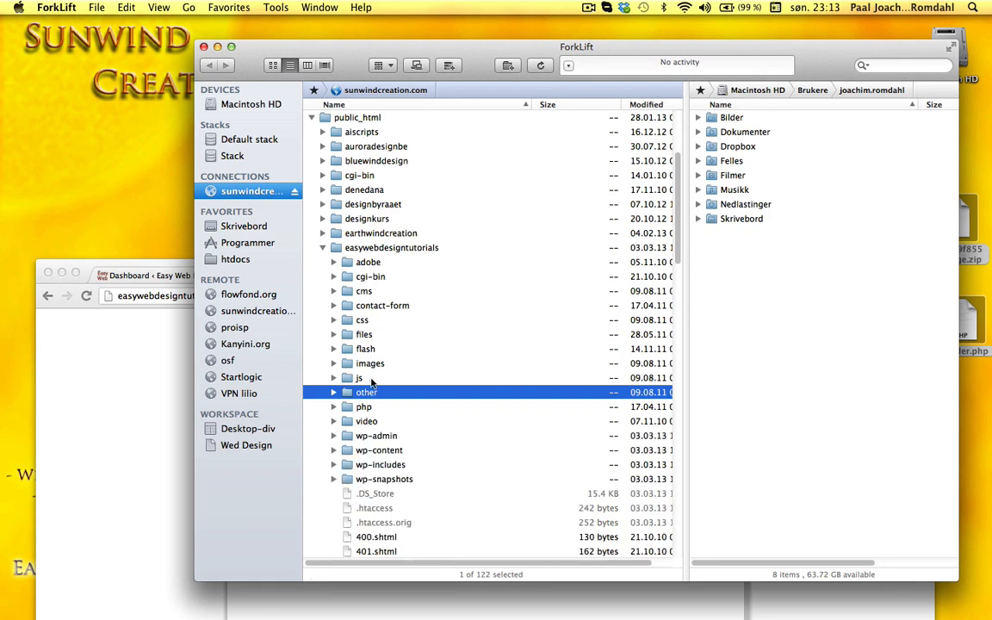
Step: Scroll the remote easywebdesigntutorials folder and select the old index.html to rename it oldindex.html
{"action": "scroll", "scroll_direction": "down", "scroll_amount": 3}
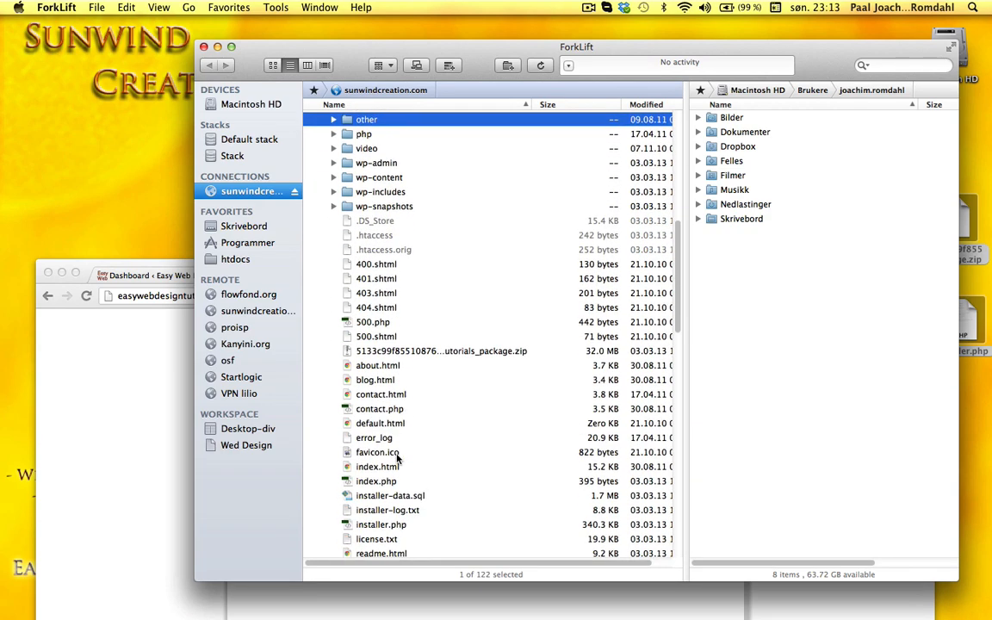
{"action": "scroll", "scroll_direction": "down", "scroll_amount": 3}
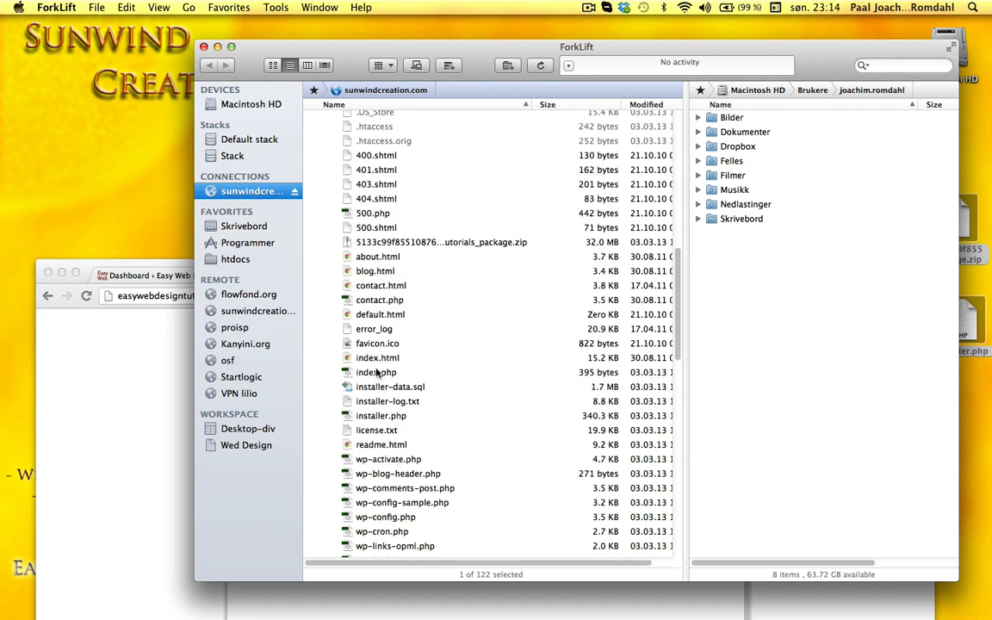
{"action": "left_click", "coordinate": [377, 358]}
{"action": "type", "text": "old"}
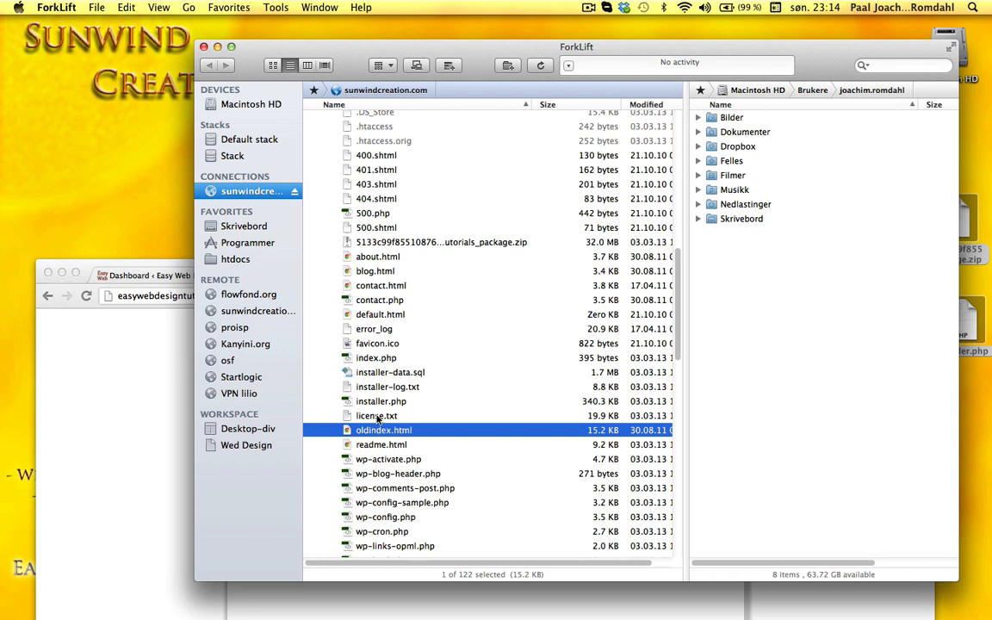
{"action": "mouse_move", "coordinate": [131, 379]}
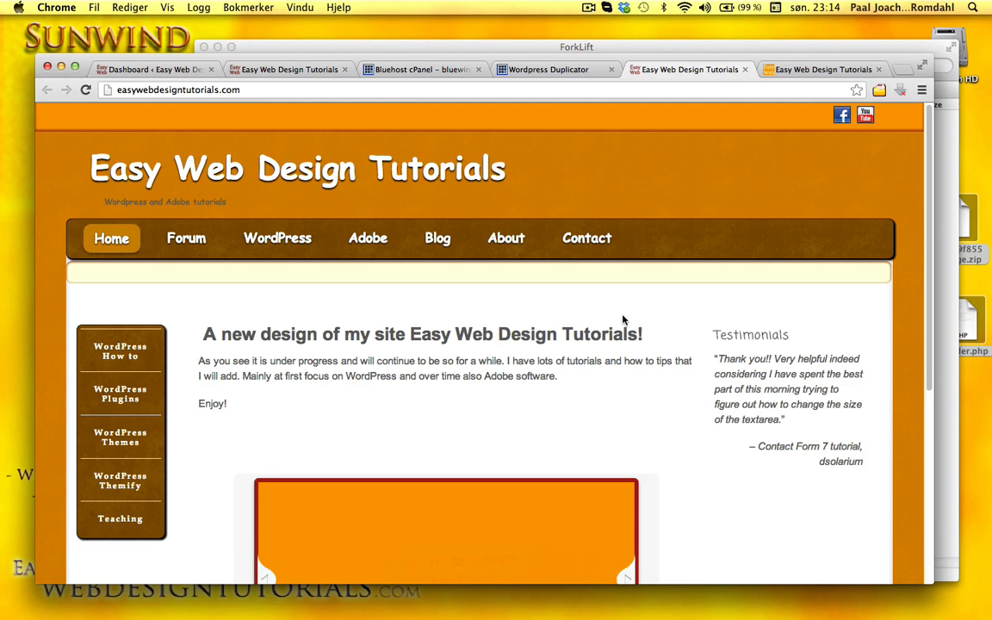
Step: Scroll the live homepage down and back up to inspect the new theme, then return to the installer
{"action": "scroll", "scroll_direction": "down", "scroll_amount": 3}
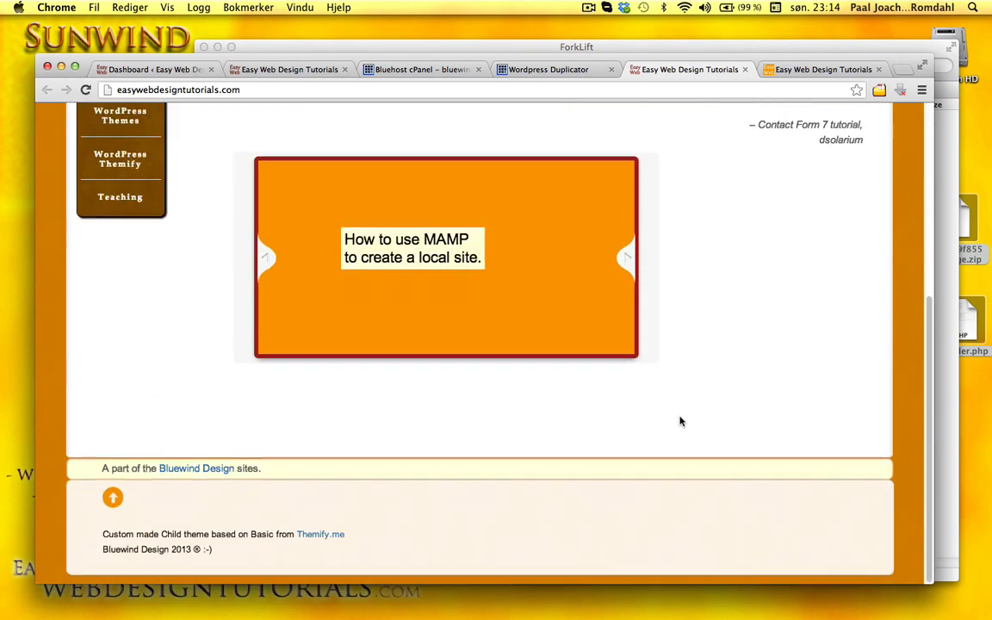
{"action": "scroll", "scroll_direction": "up", "scroll_amount": 3}
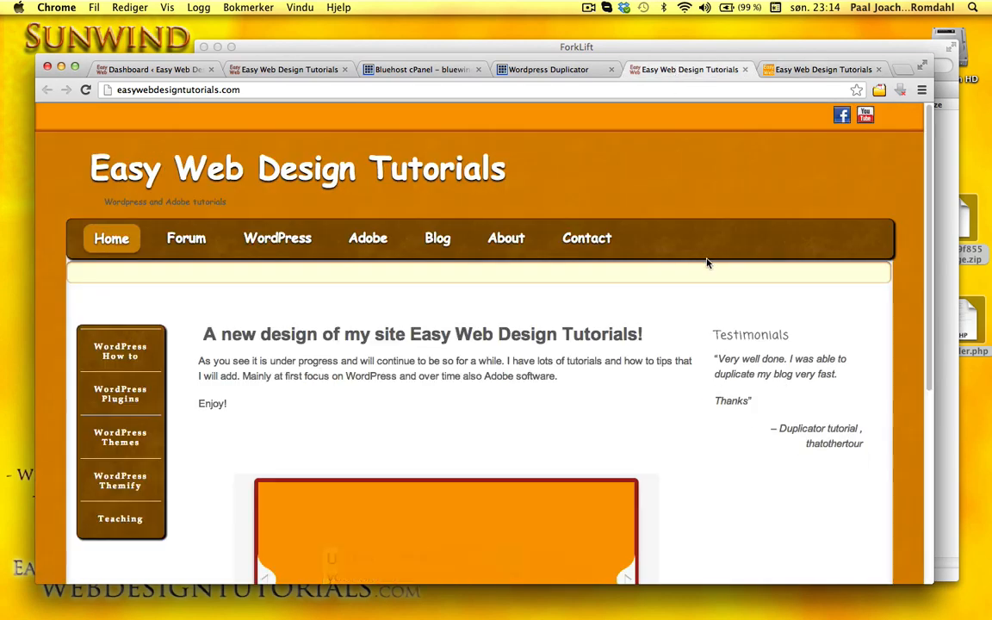
{"action": "scroll", "scroll_direction": "down", "scroll_amount": 3}
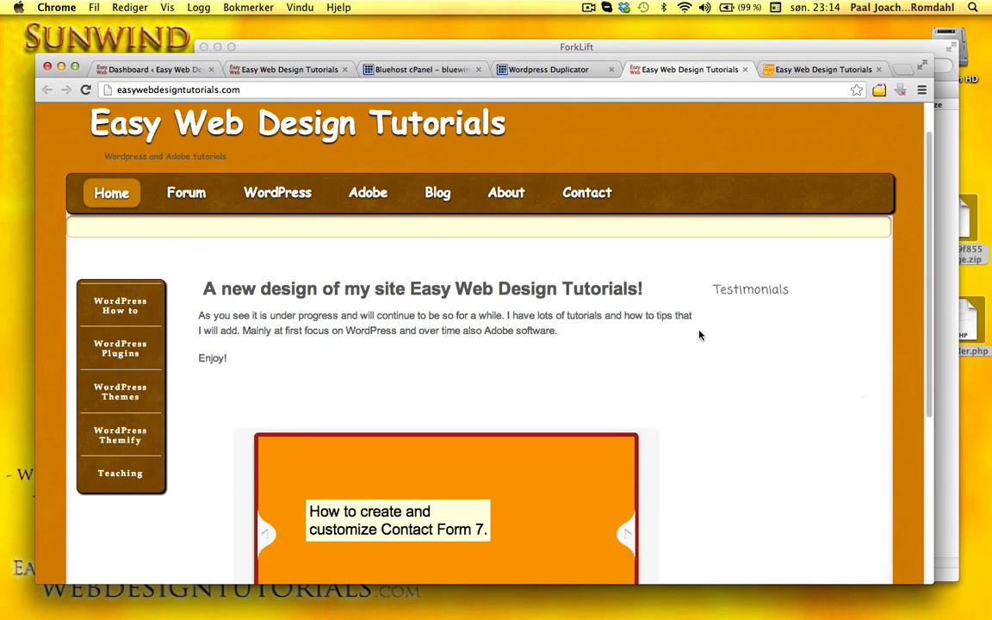
{"action": "left_click", "coordinate": [549, 69]}
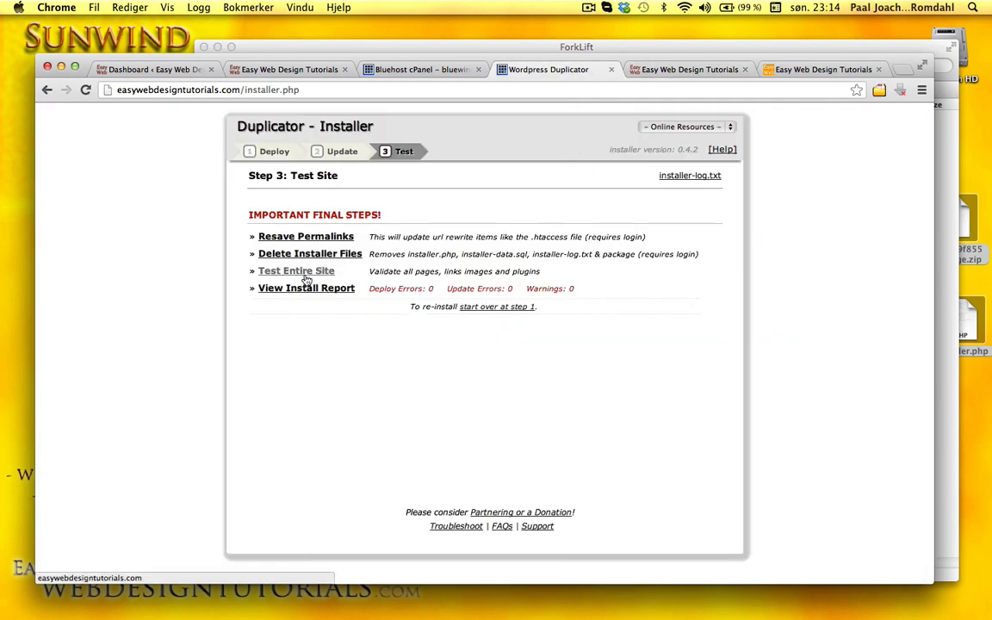
Step: Save Permalink Settings on the new host to update the structure, then return to the installer tab
{"action": "left_click", "coordinate": [296, 271]}
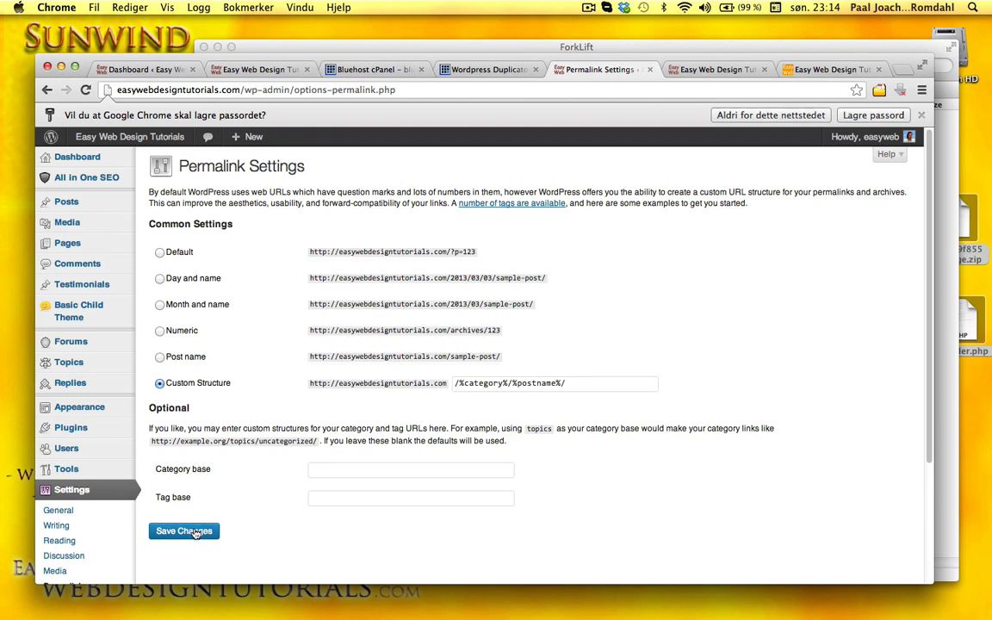
{"action": "left_click", "coordinate": [184, 530]}
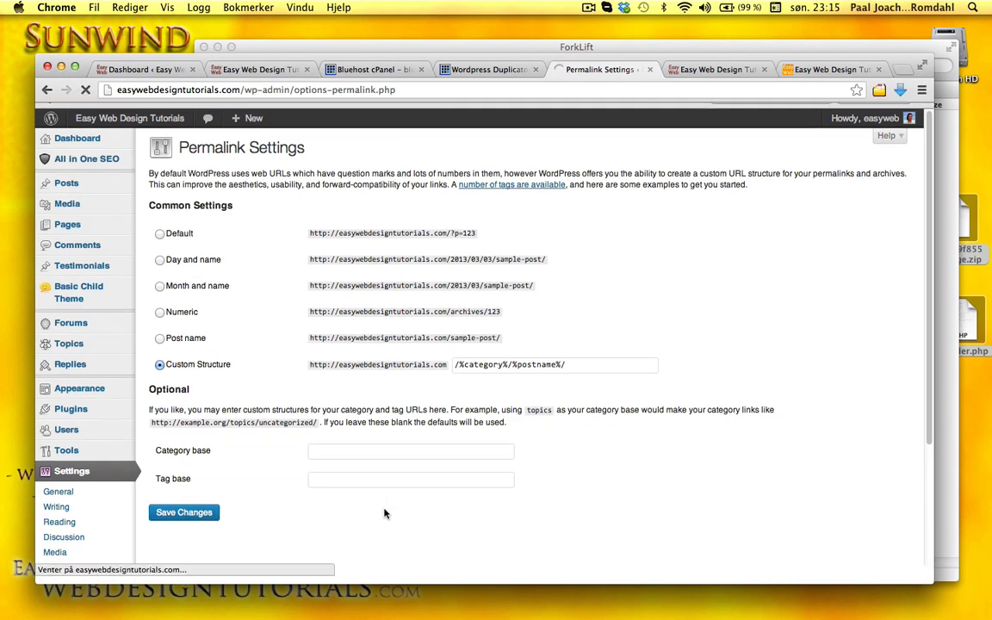
{"action": "left_click", "coordinate": [184, 512]}
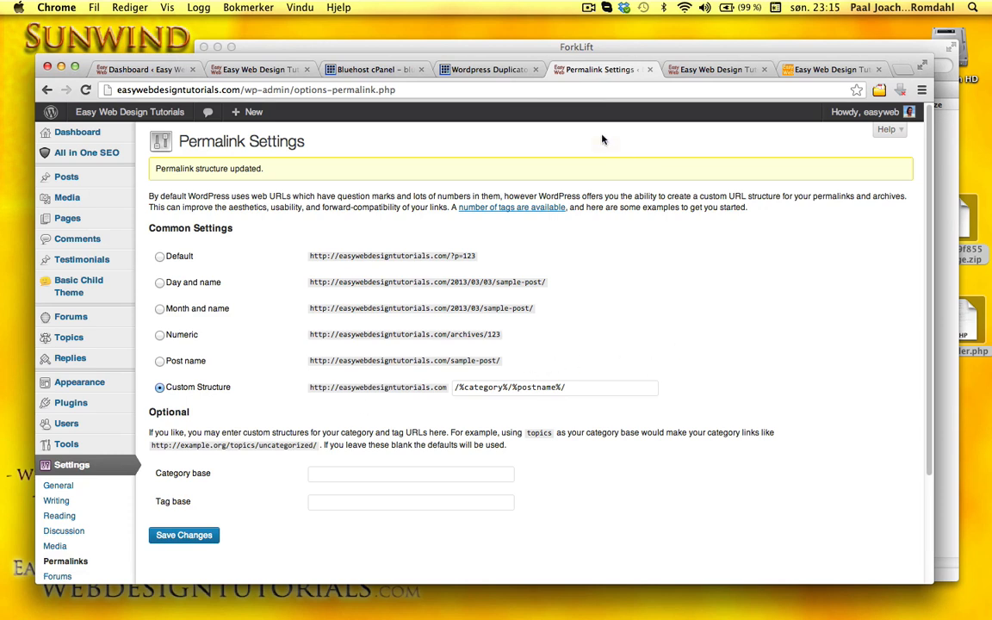
{"action": "left_click", "coordinate": [488, 69]}
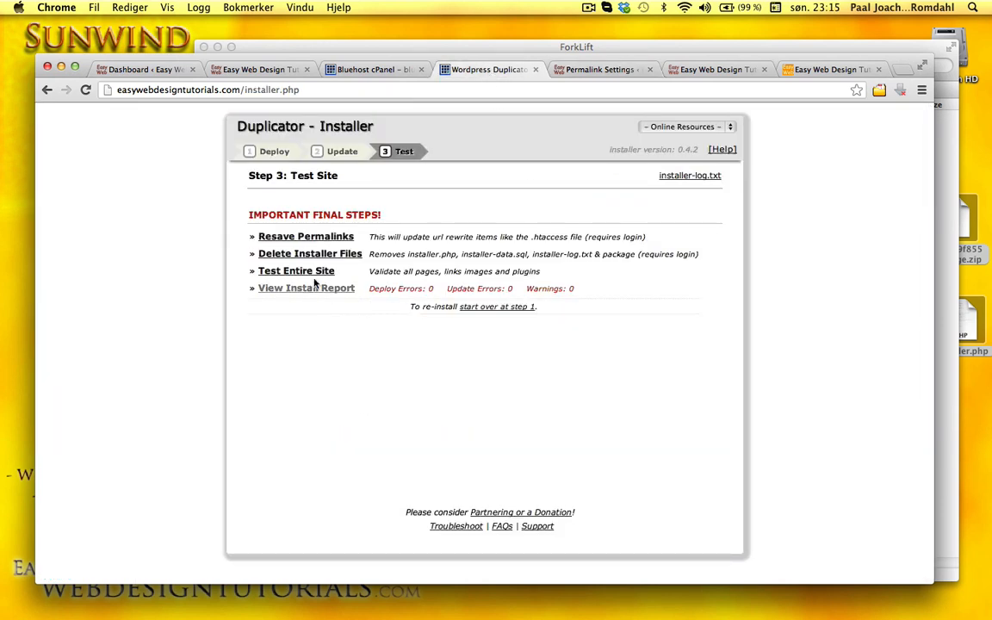
Step: Remove installer.php, installer-data.sql, installer-log.txt and the package zip, confirming with OK
{"action": "left_click", "coordinate": [310, 254]}
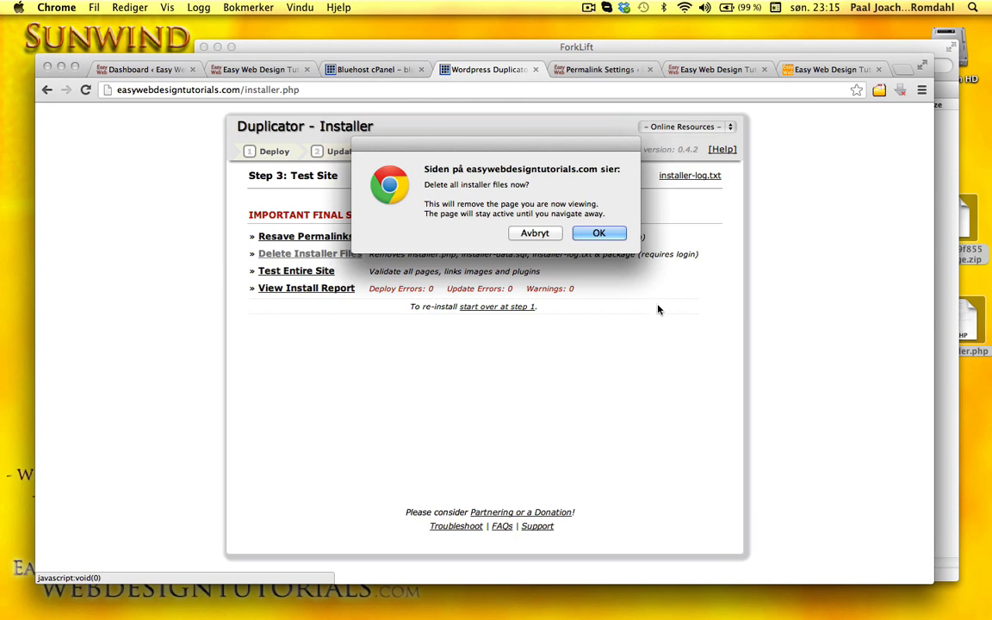
{"action": "left_click", "coordinate": [599, 232]}
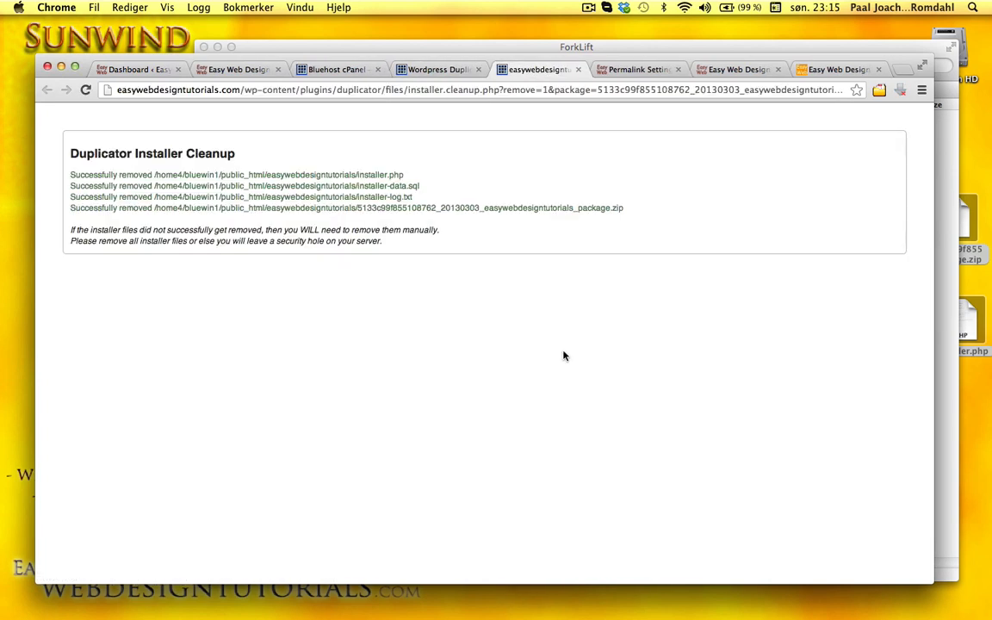
{"action": "mouse_move", "coordinate": [518, 317]}
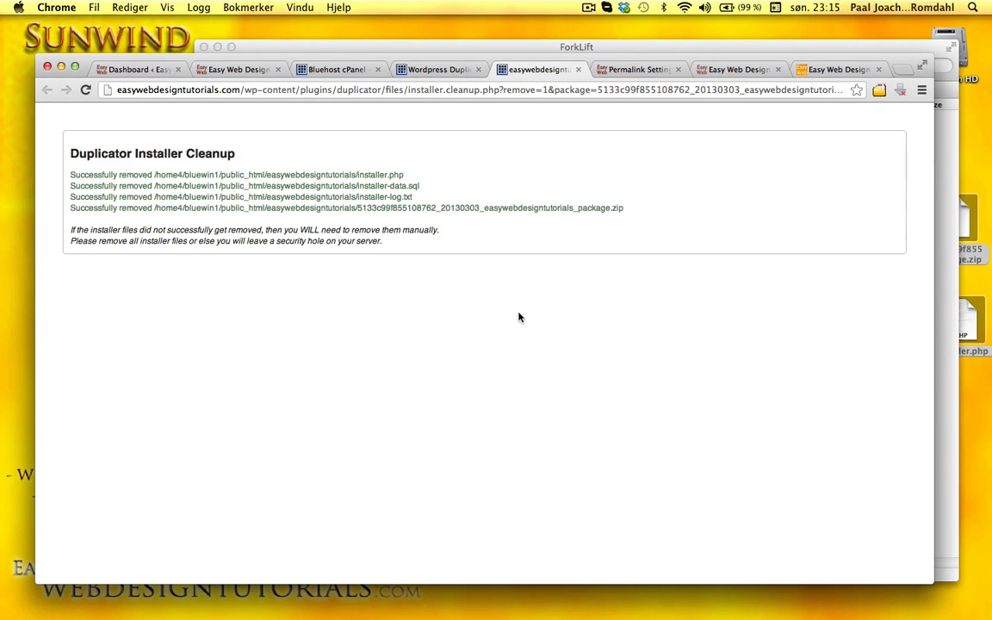
{"action": "mouse_move", "coordinate": [969, 351]}
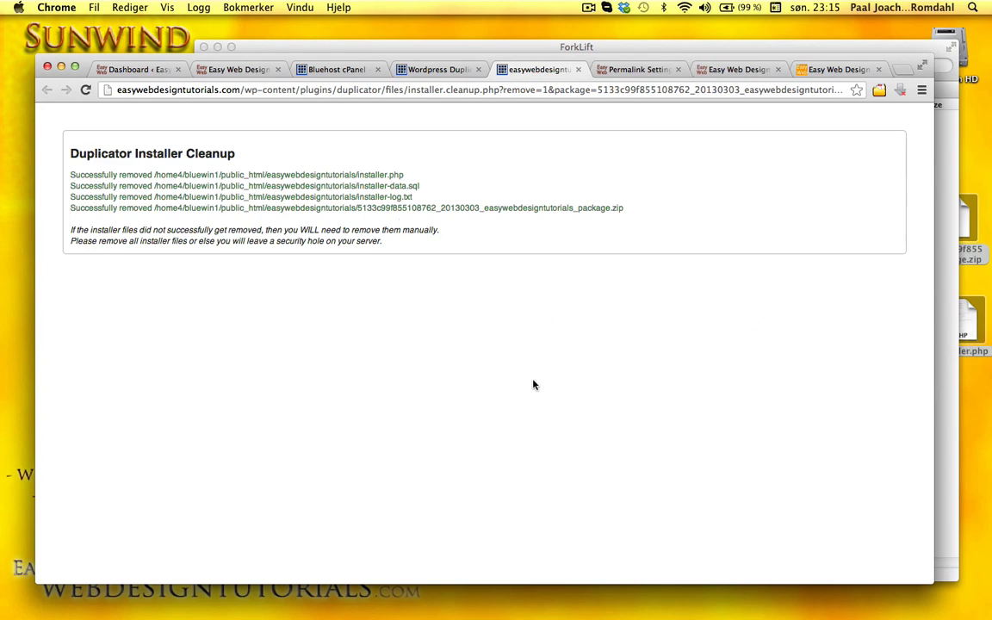
{"action": "mouse_move", "coordinate": [532, 372]}
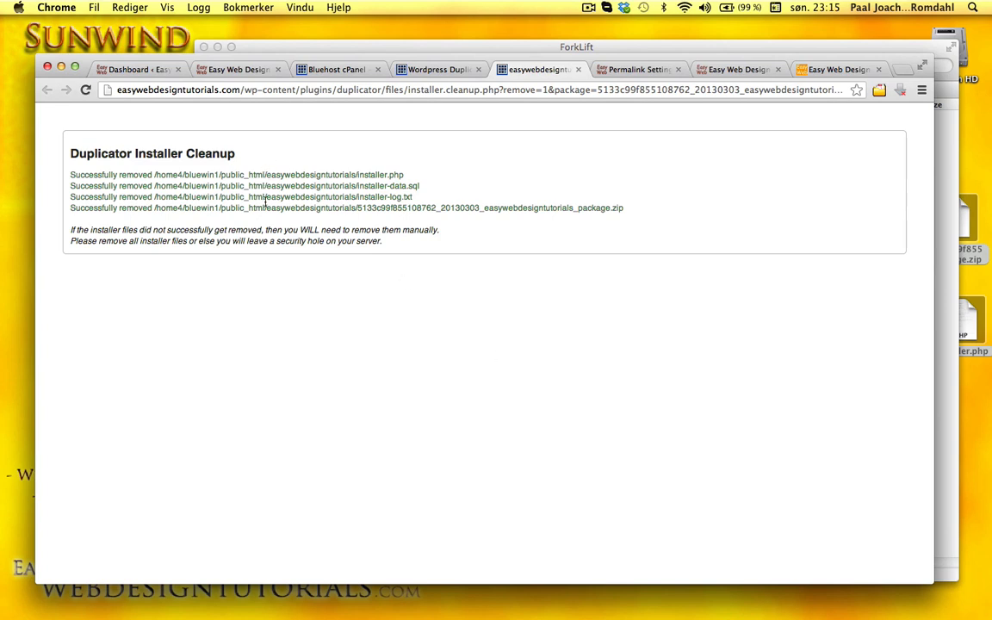
{"action": "mouse_move", "coordinate": [238, 261]}
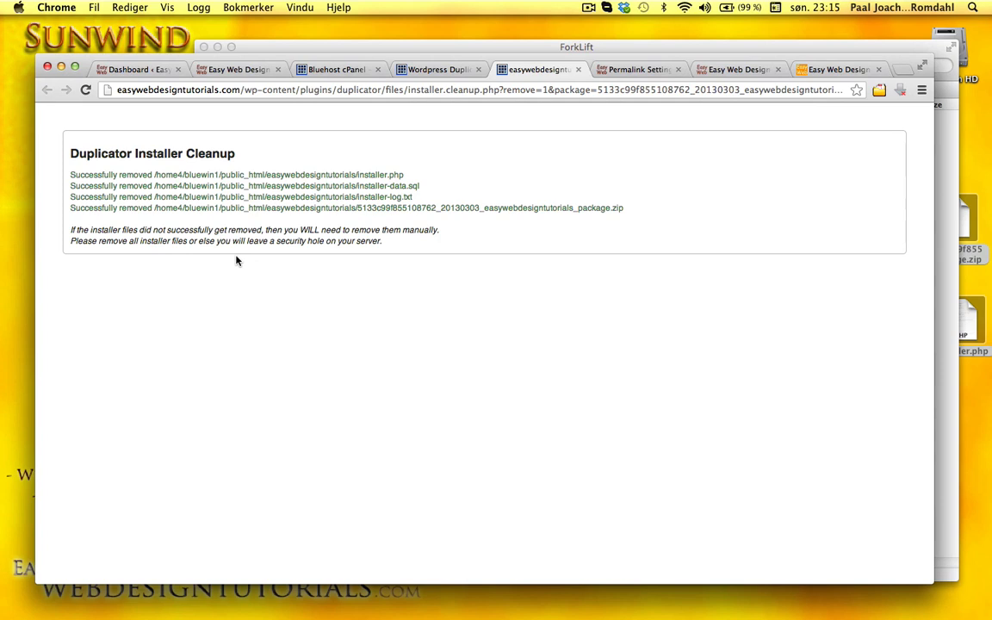
{"action": "mouse_move", "coordinate": [262, 244]}
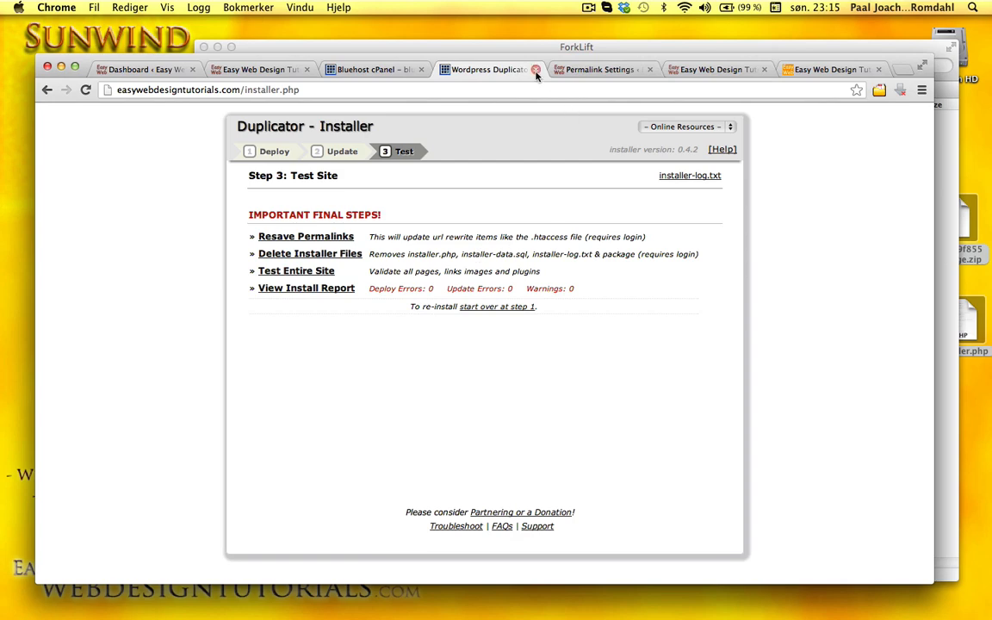
Step: Close the Duplicator tab and scroll the easywebdesigntutorials.com homepage toward its footer
{"action": "left_click", "coordinate": [556, 69]}
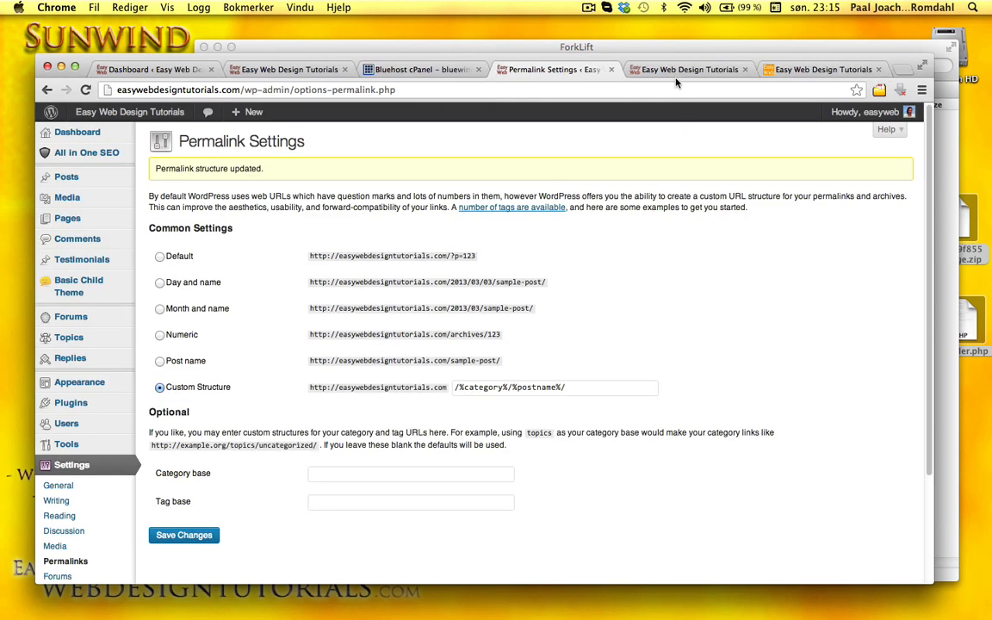
{"action": "left_click", "coordinate": [689, 69]}
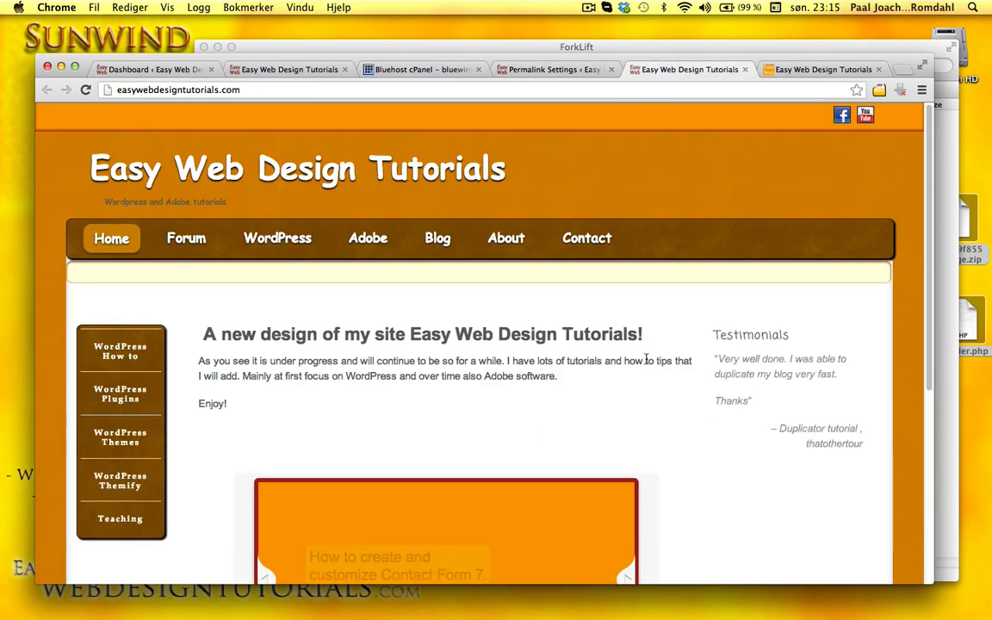
{"action": "scroll", "scroll_direction": "down", "scroll_amount": 3}
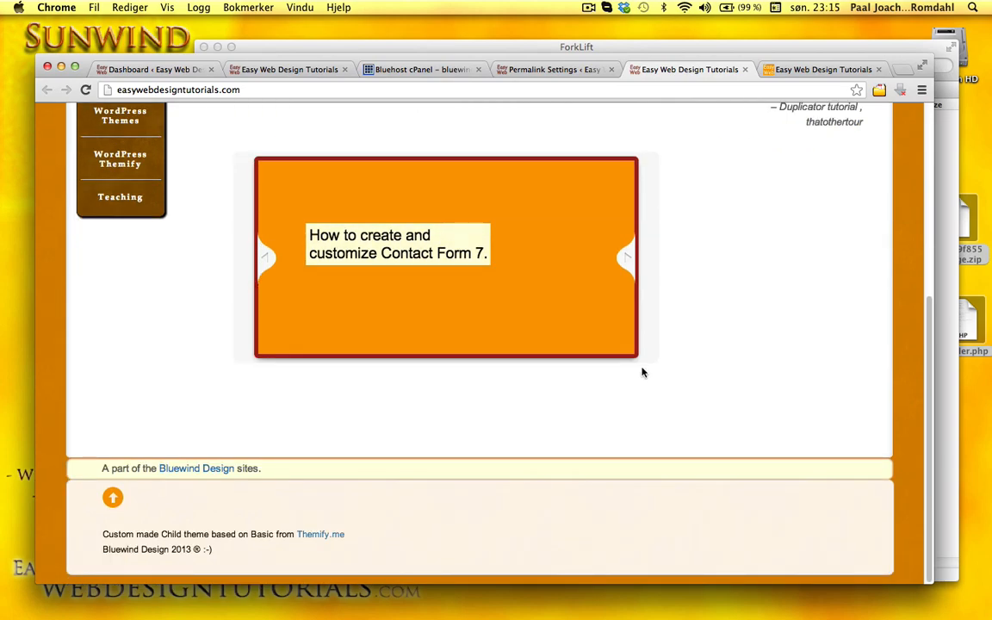